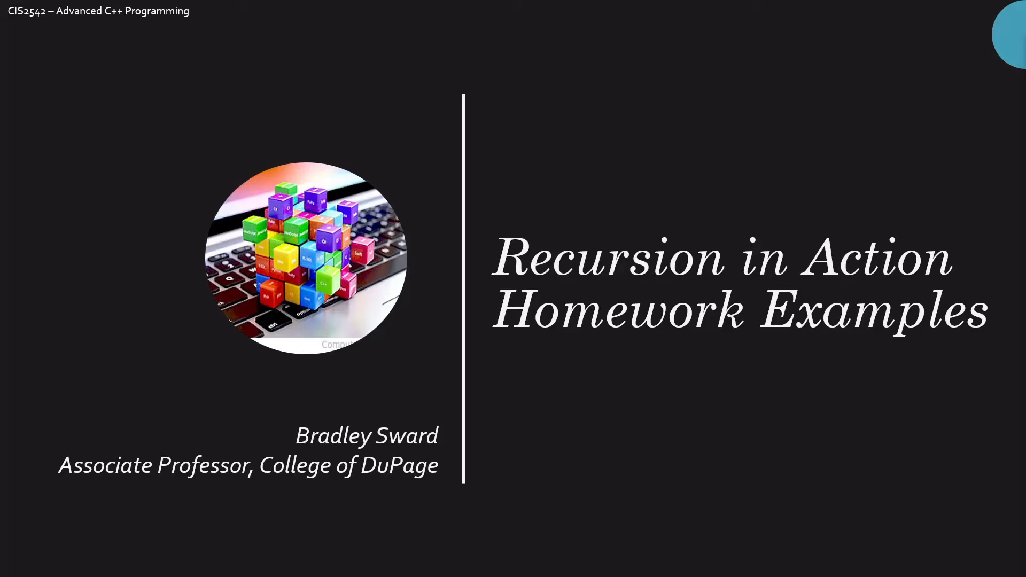
pyautogui.moveTo(518, 202)
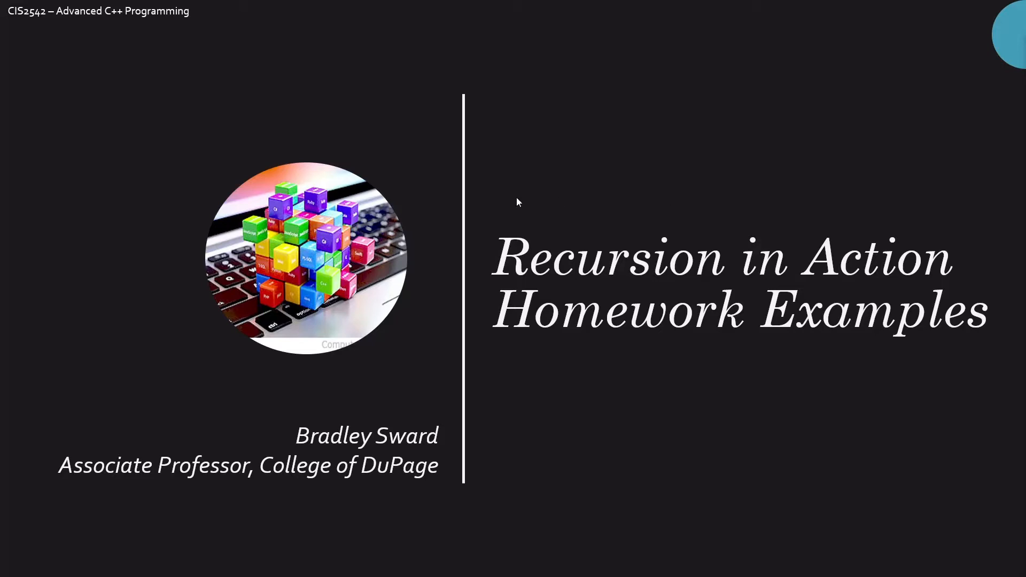
pyautogui.moveTo(288, 184)
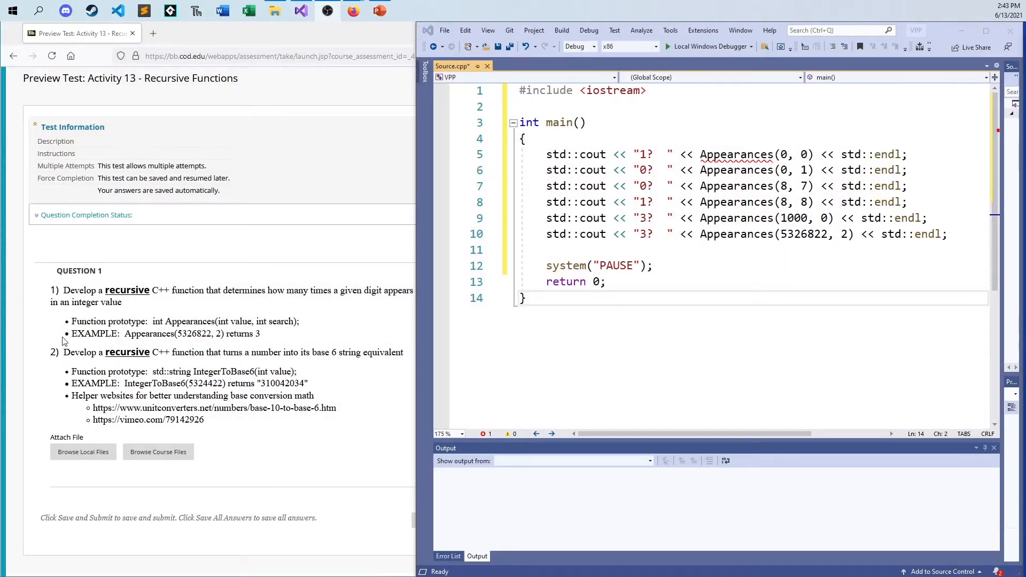
pyautogui.moveTo(357, 344)
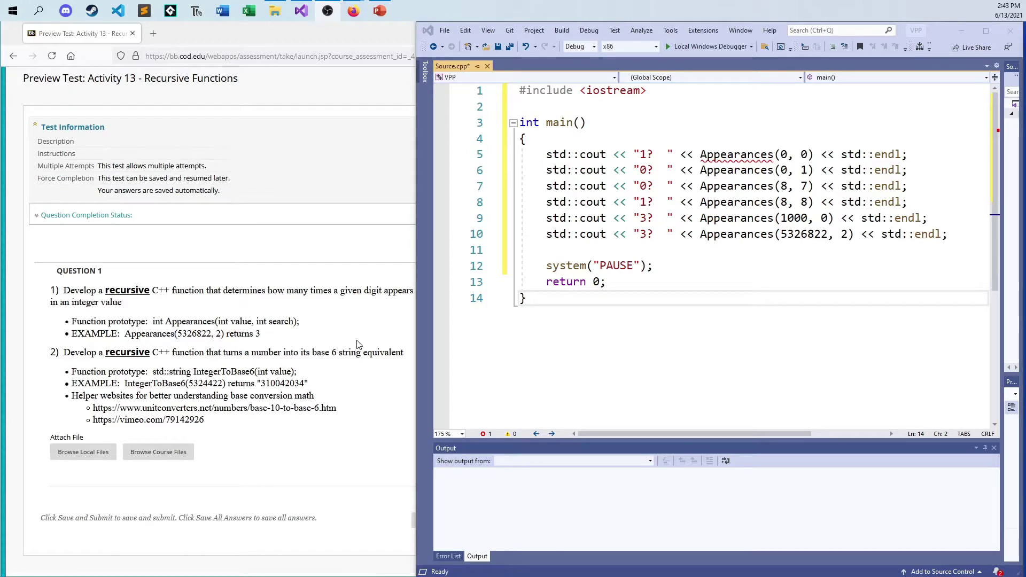
pyautogui.moveTo(411, 334)
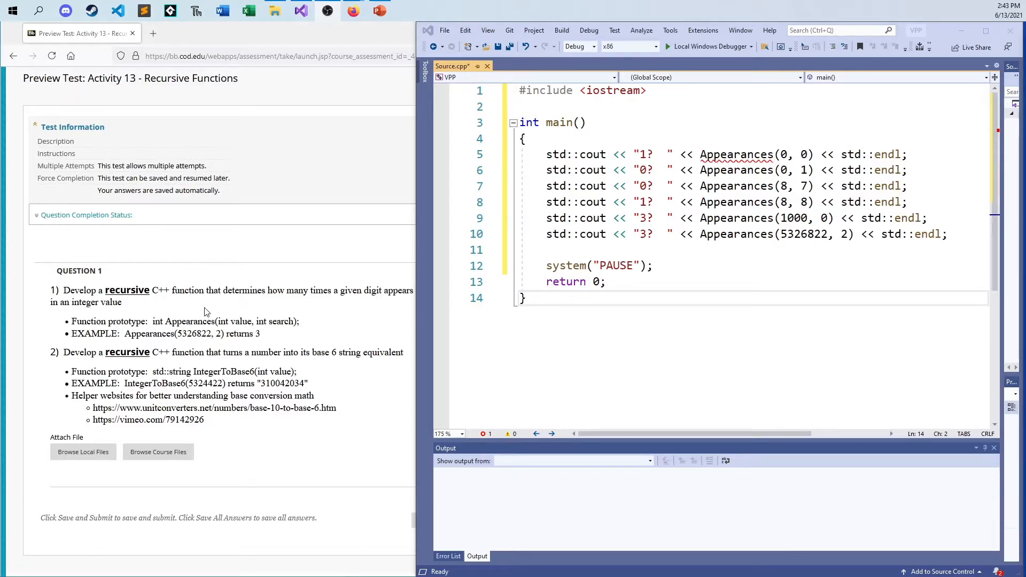
pyautogui.moveTo(236, 290)
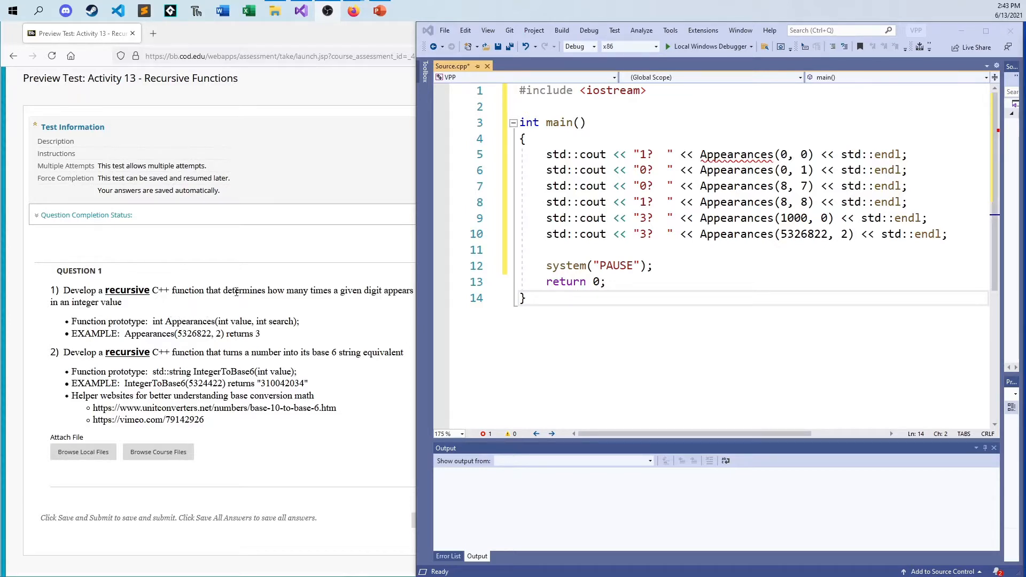
pyautogui.moveTo(323, 305)
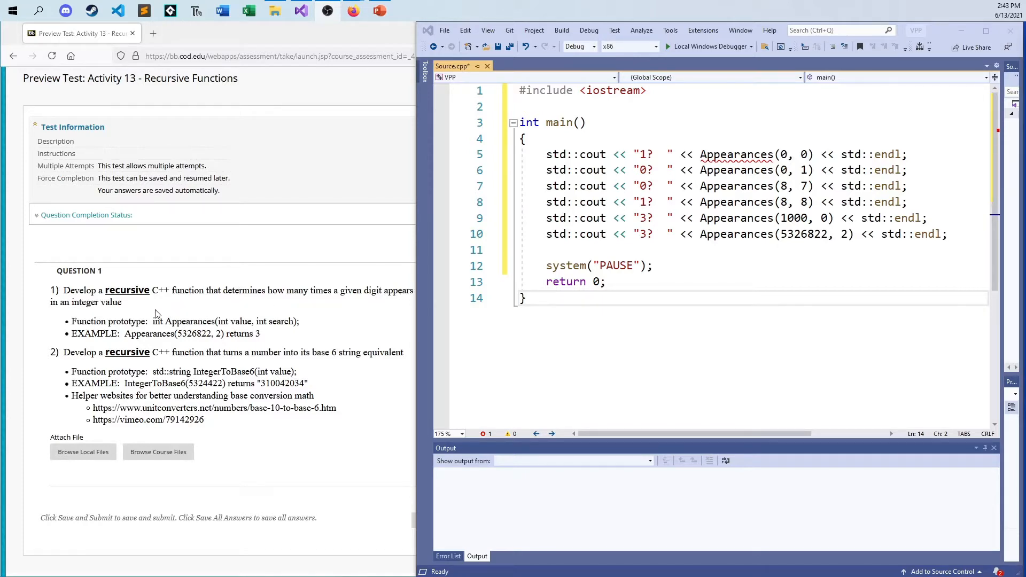
pyautogui.moveTo(82, 319)
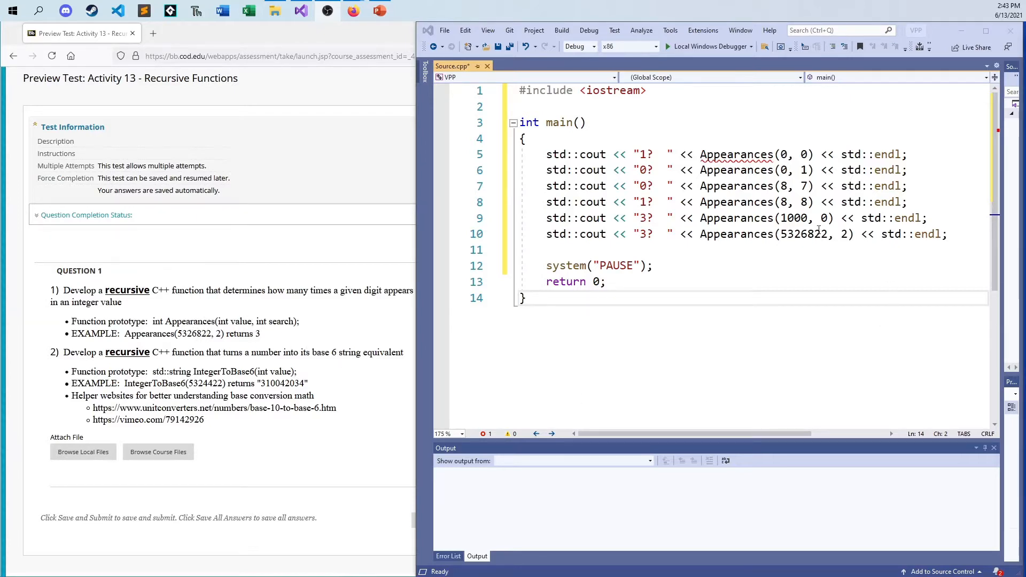
# Write an int Appearances(int value, int search) stub above main that returns 0.
pyautogui.moveTo(546, 154); pyautogui.dragTo(908, 202)
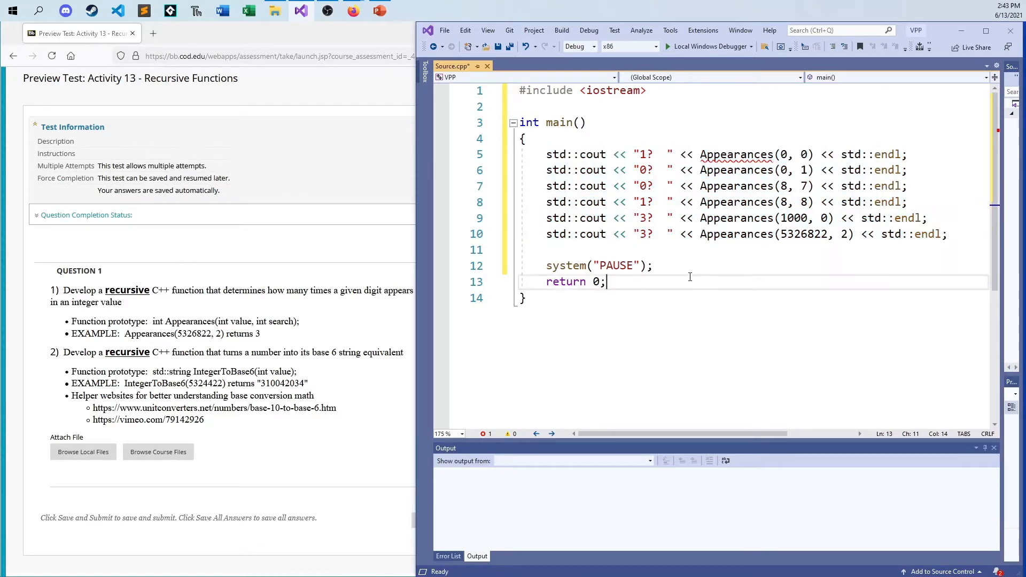
pyautogui.moveTo(550, 132)
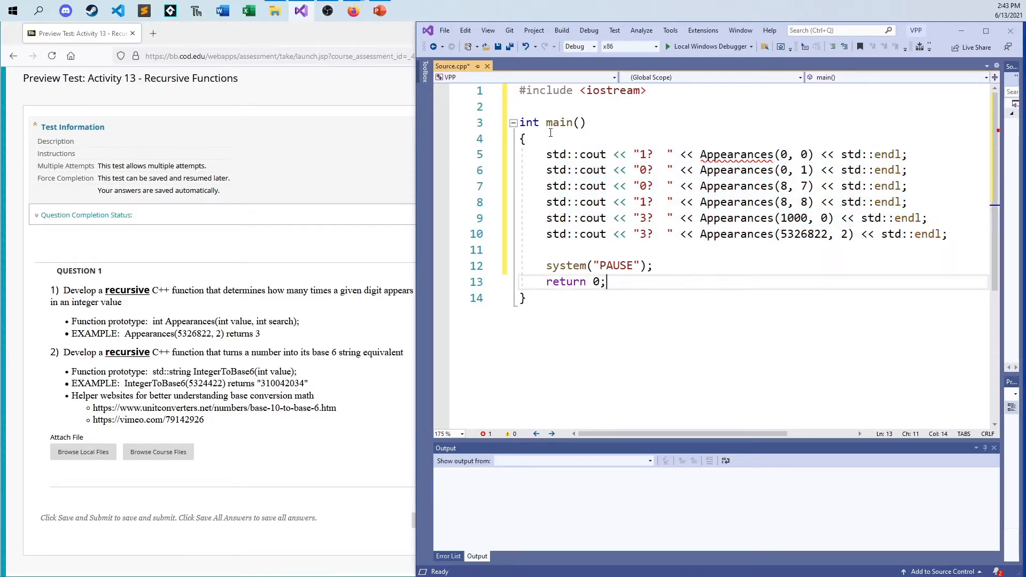
pyautogui.press('Enter')
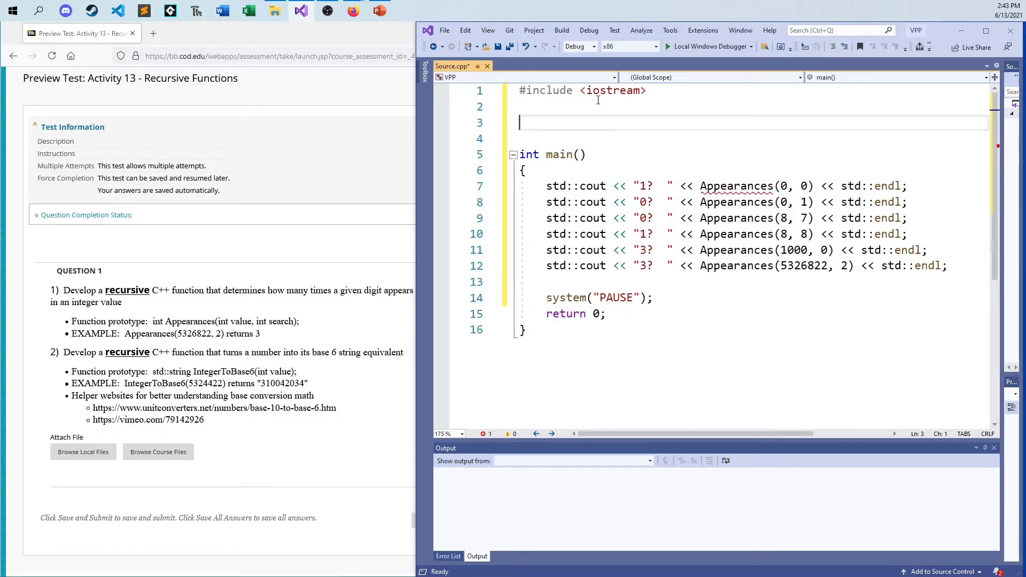
pyautogui.write('int Appearances(int value, int se')
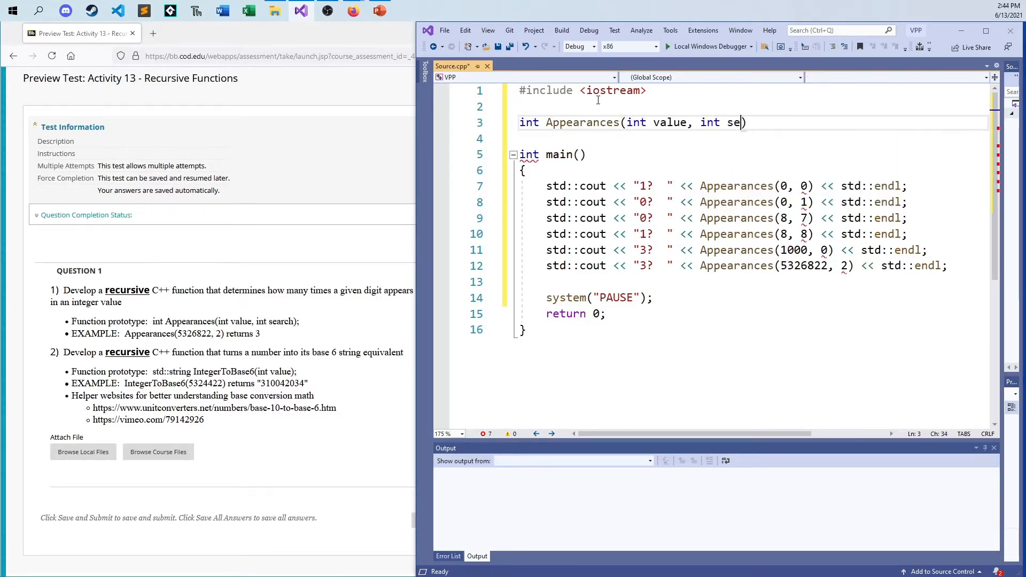
pyautogui.write('arch)')
pyautogui.write('{')
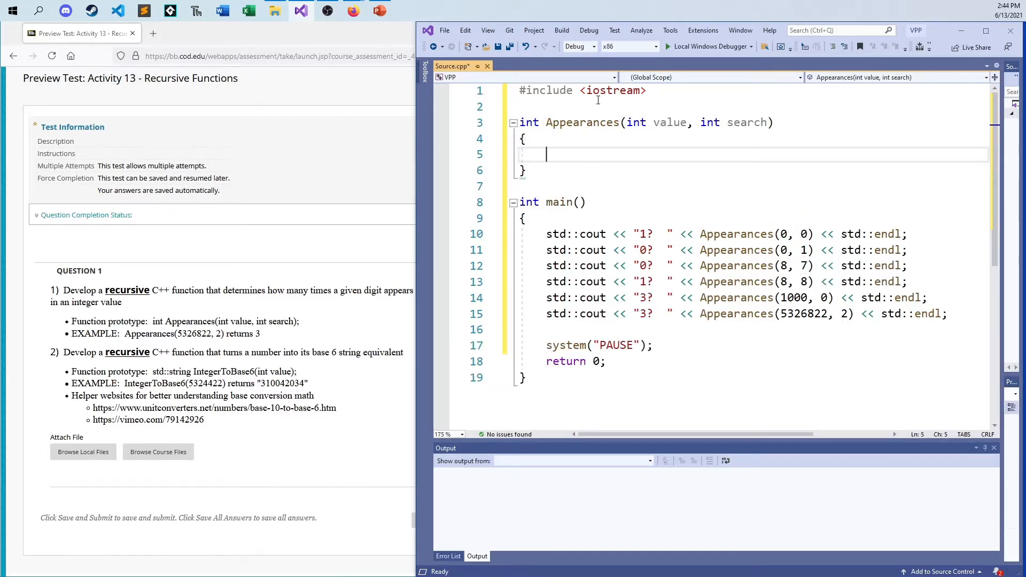
pyautogui.moveTo(620, 297)
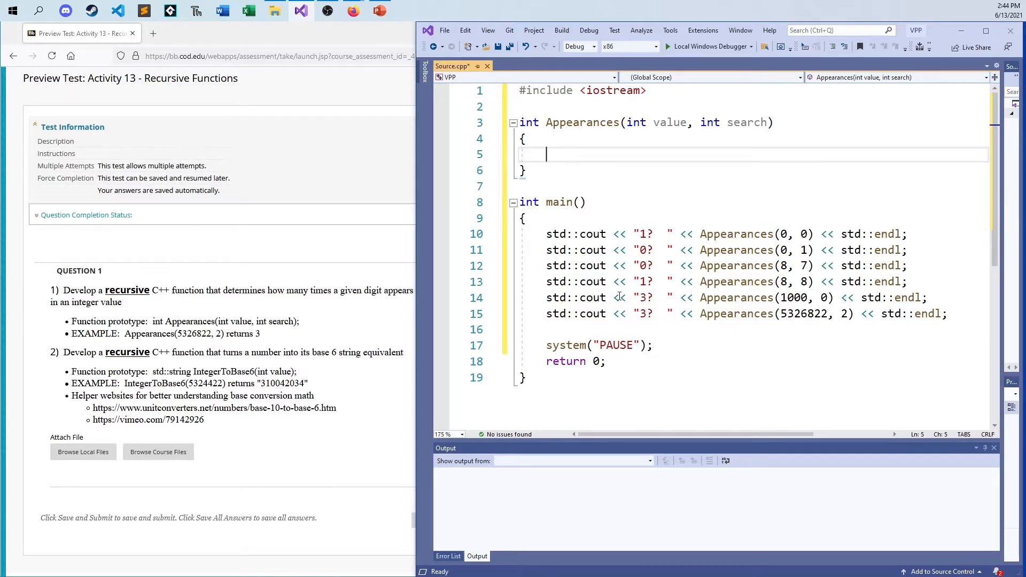
pyautogui.write('retu')
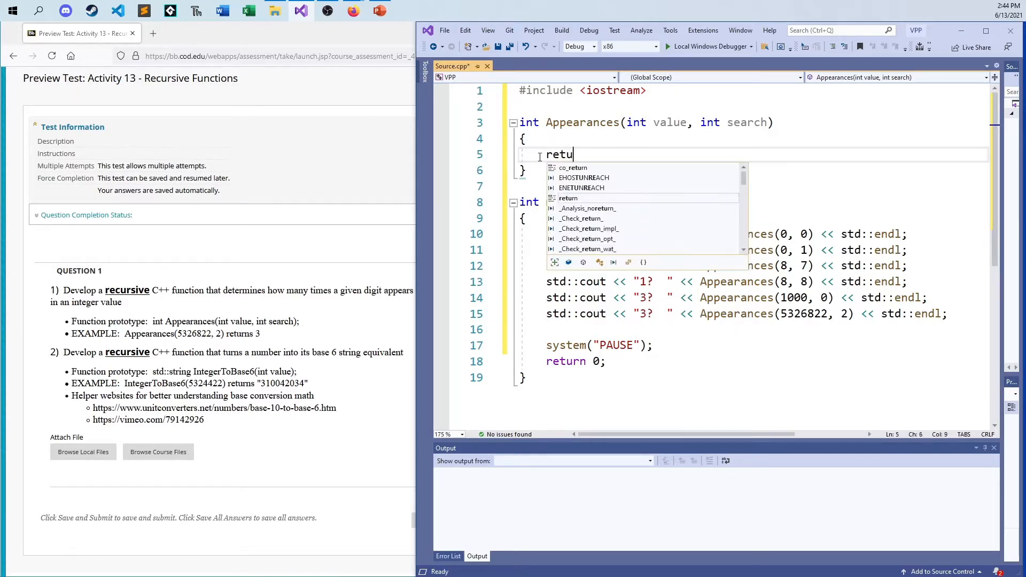
pyautogui.write('rn 0;')
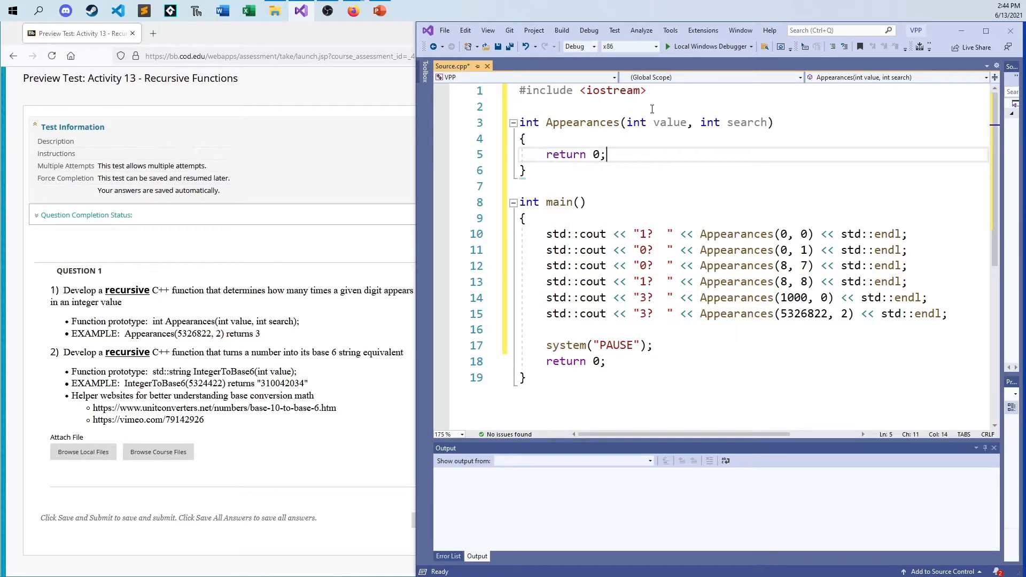
# Rebuild the solution and run it, seeing 0 printed for all six Appearances tests.
pyautogui.click(561, 30)
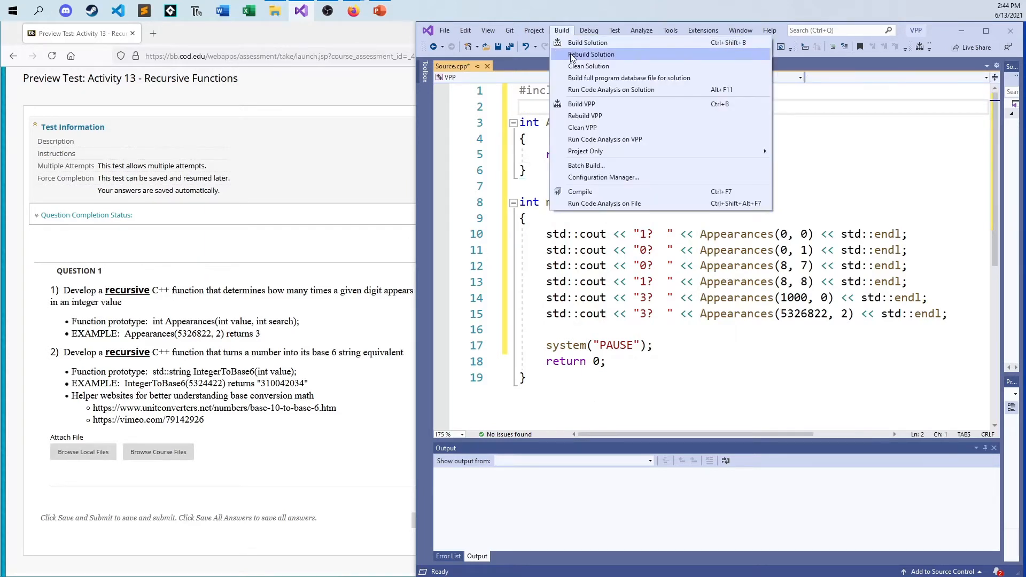
pyautogui.click(592, 54)
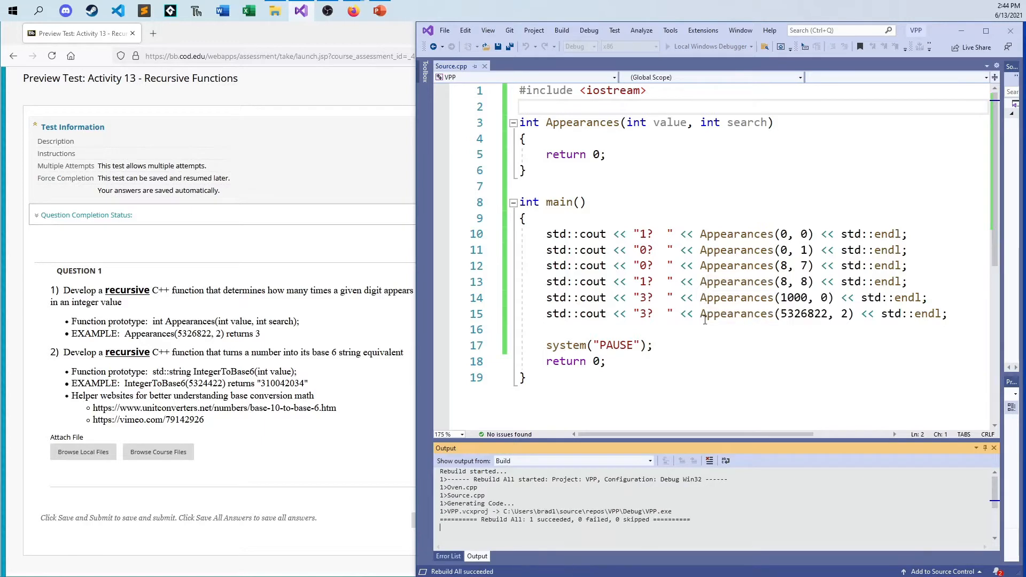
pyautogui.click(699, 314)
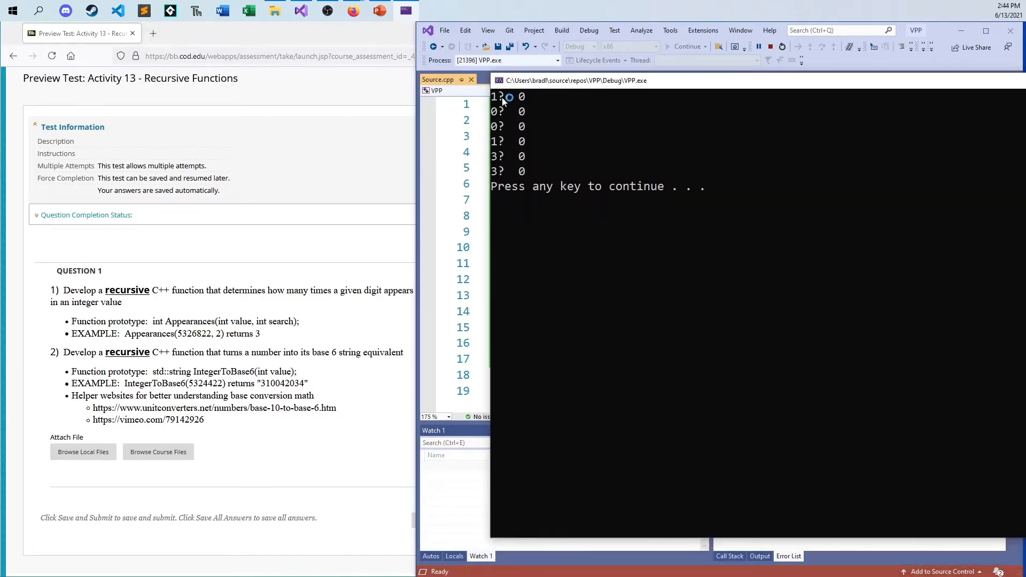
pyautogui.moveTo(528, 130)
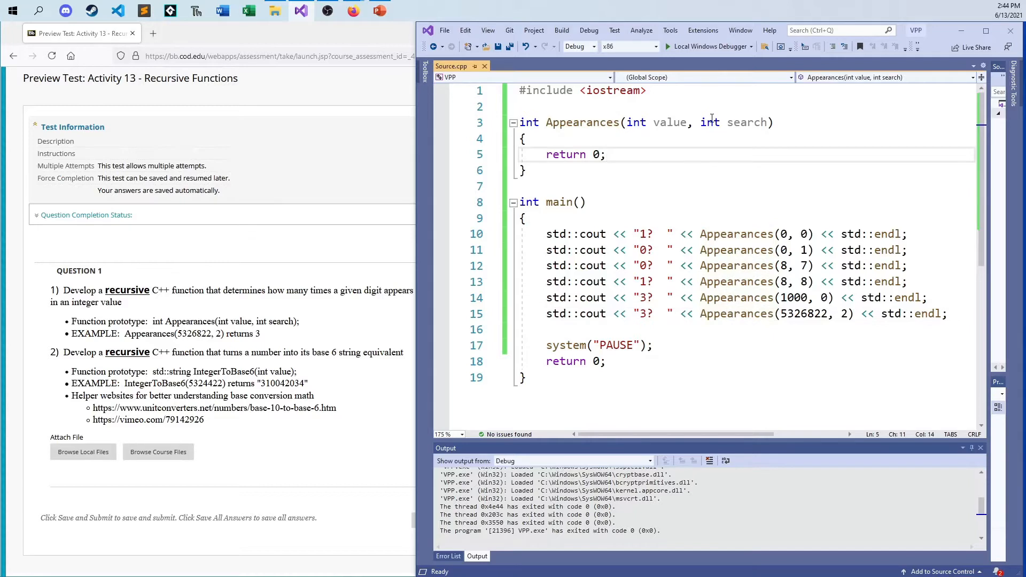
pyautogui.click(606, 154)
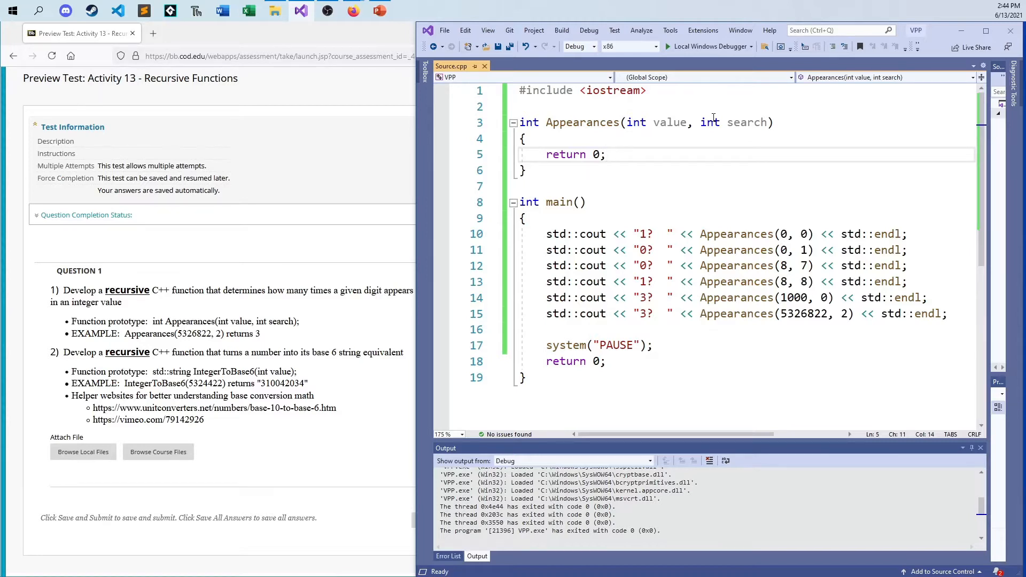
pyautogui.click(606, 154)
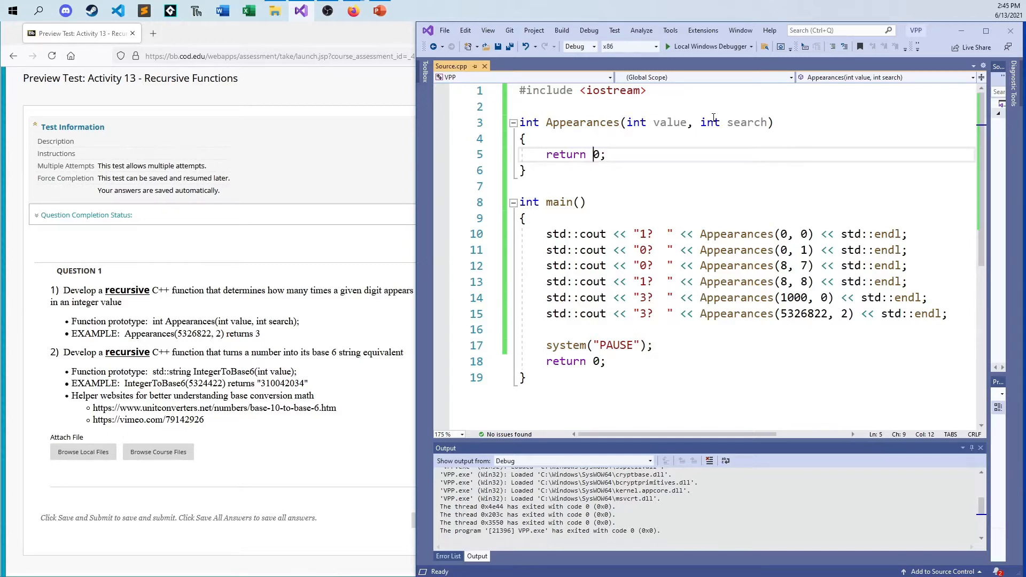
pyautogui.click(546, 154)
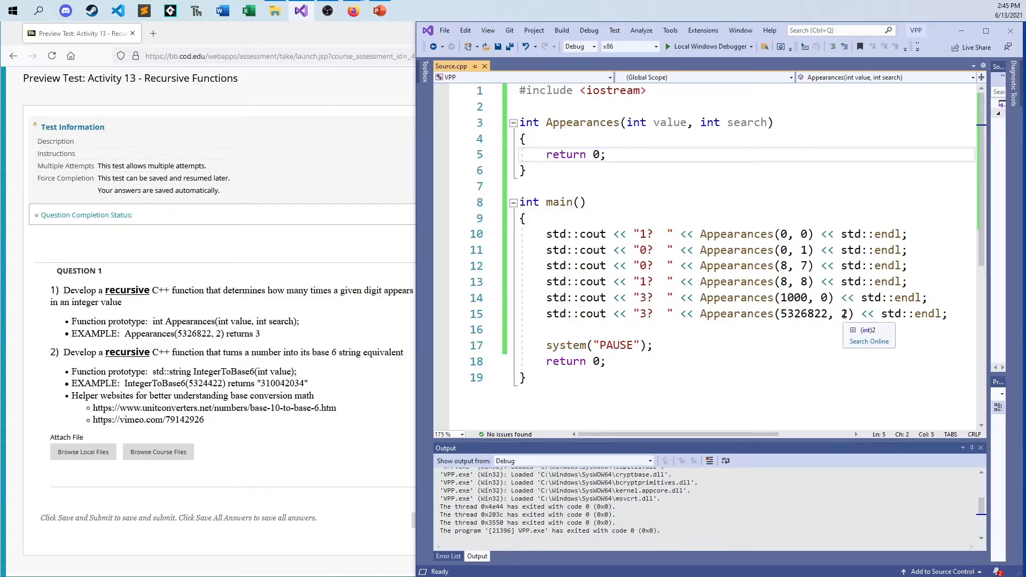
pyautogui.moveTo(678, 132)
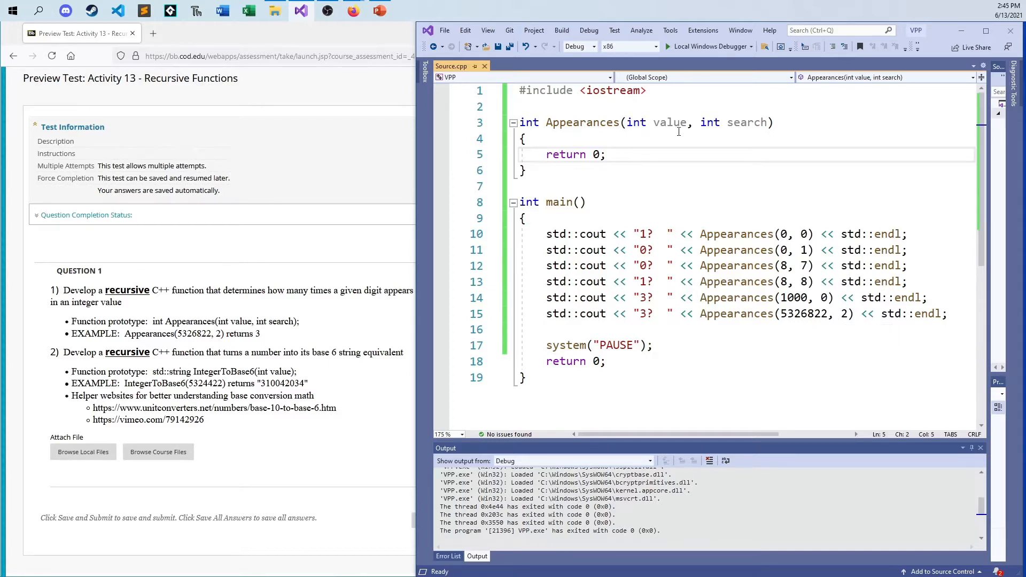
pyautogui.click(608, 154)
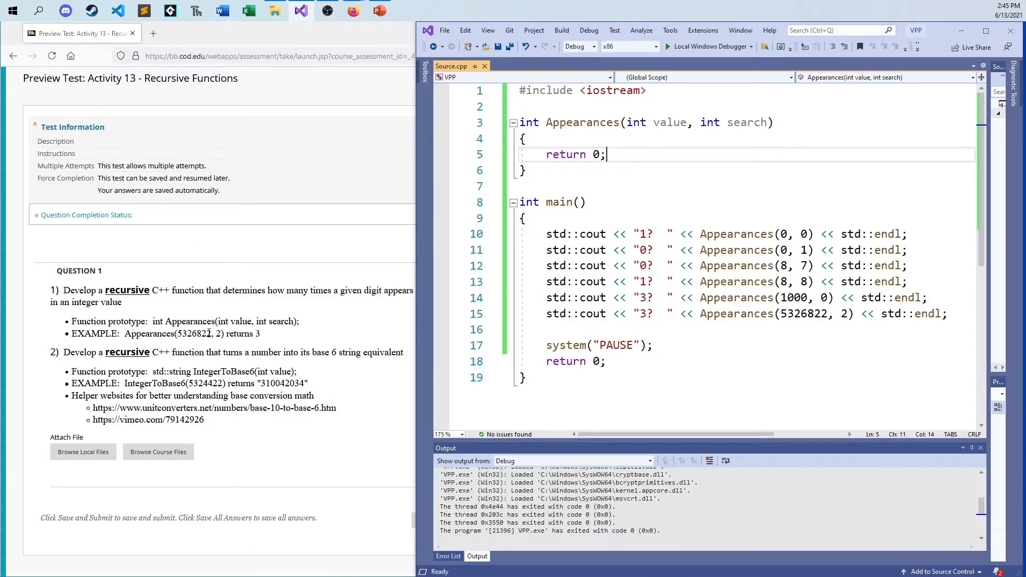
pyautogui.moveTo(204, 323)
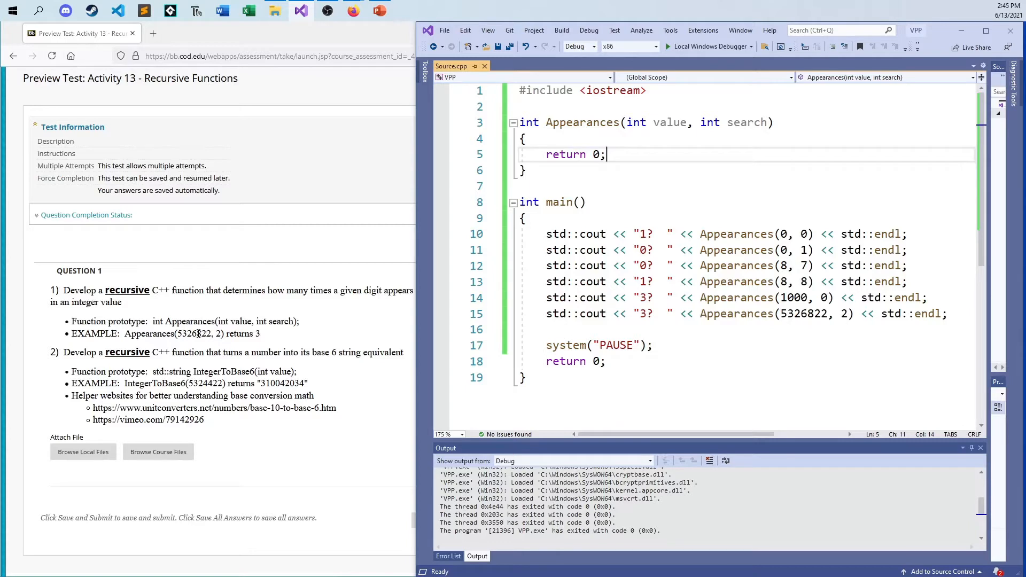
pyautogui.moveTo(211, 347)
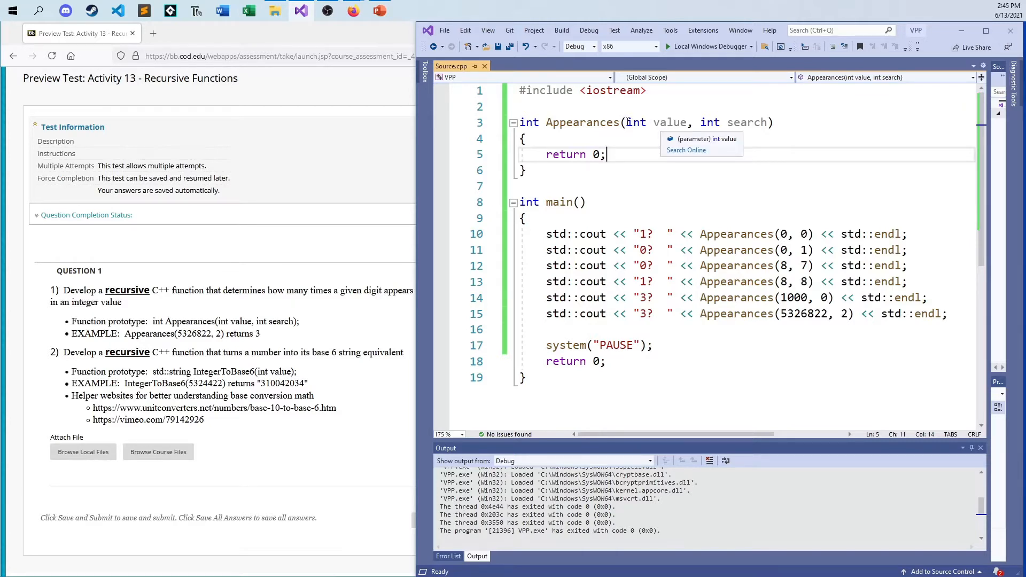
pyautogui.click(782, 122)
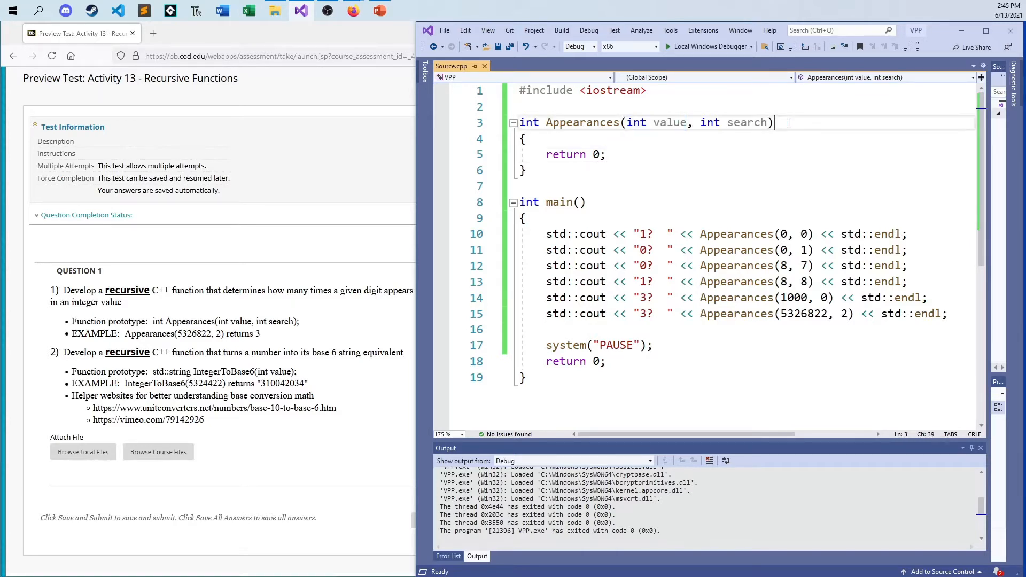
pyautogui.moveTo(746, 123)
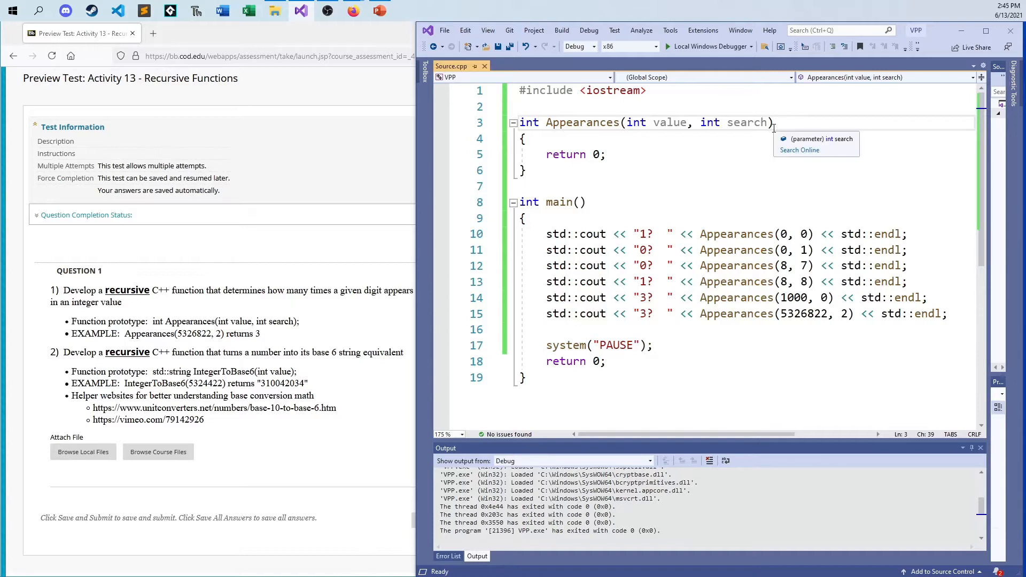
pyautogui.moveTo(745, 130)
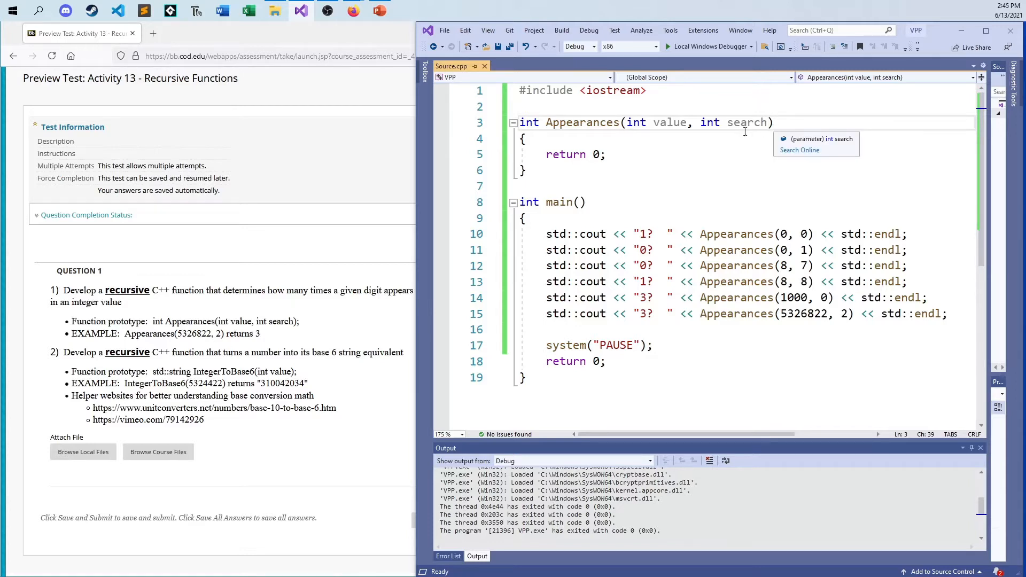
pyautogui.click(598, 154)
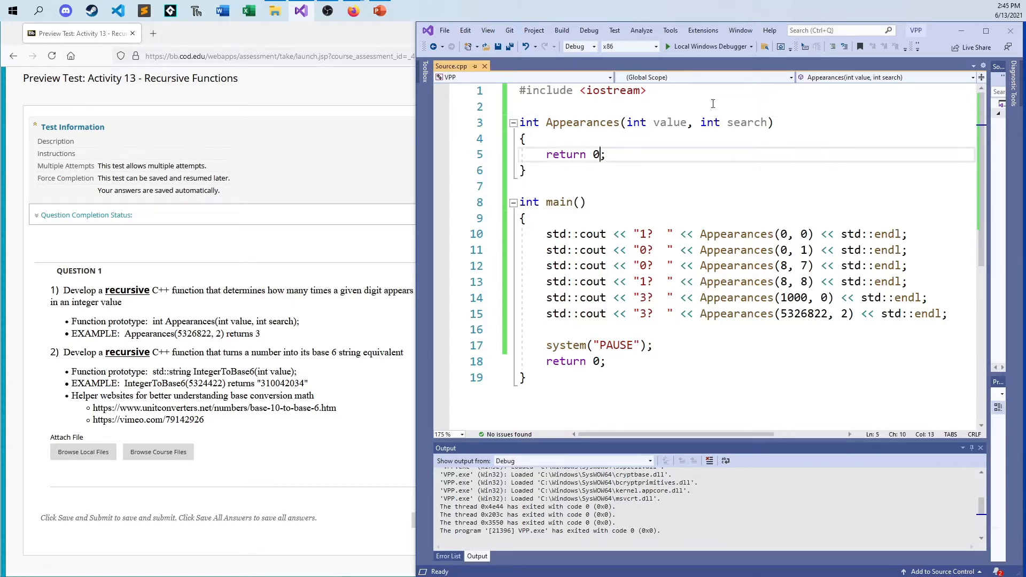
# Add the base case 'if (value < 10) return value == search;' in place of return 0.
pyautogui.write('if (value')
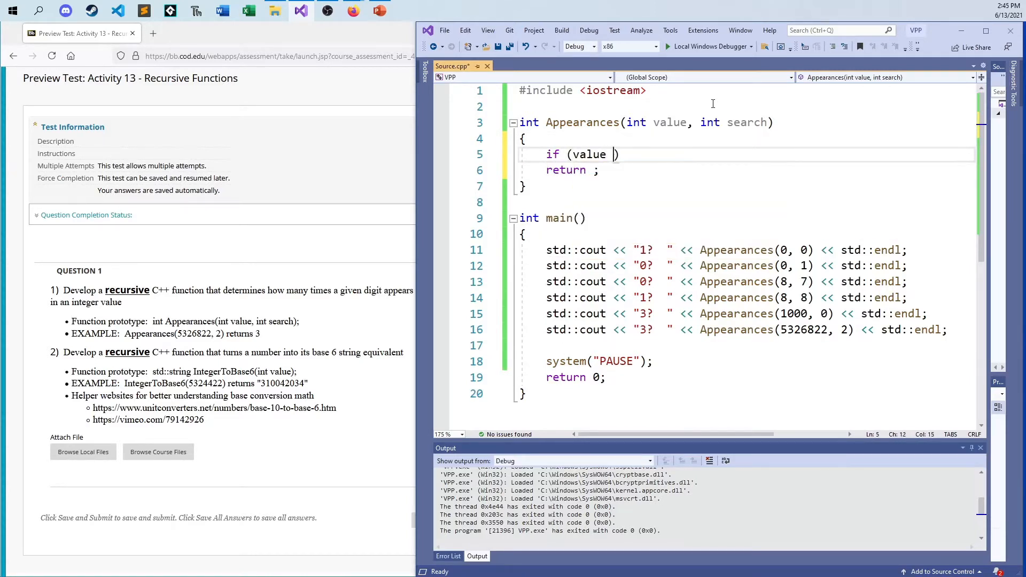
pyautogui.write('< 10)')
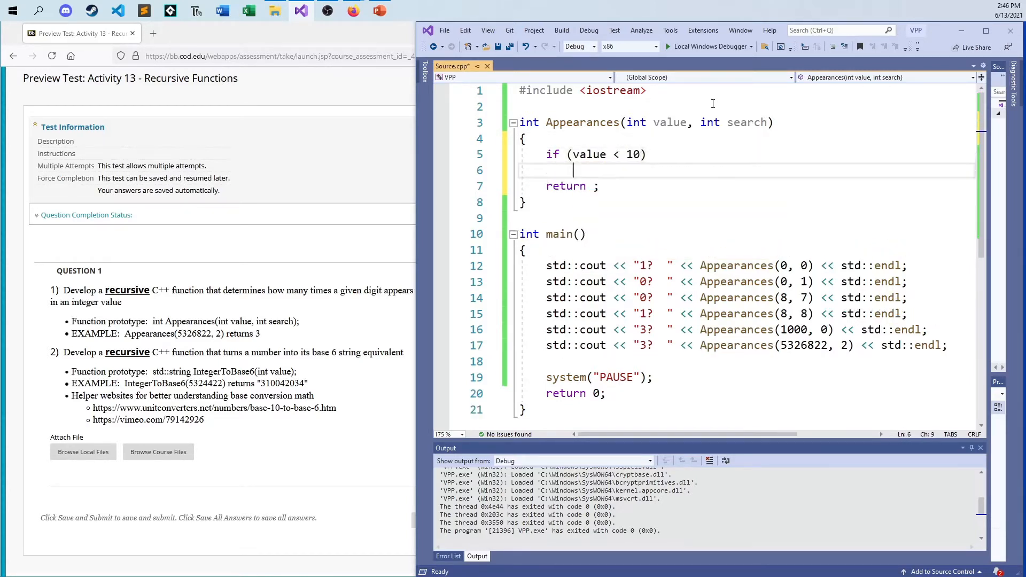
pyautogui.write('return value == sea')
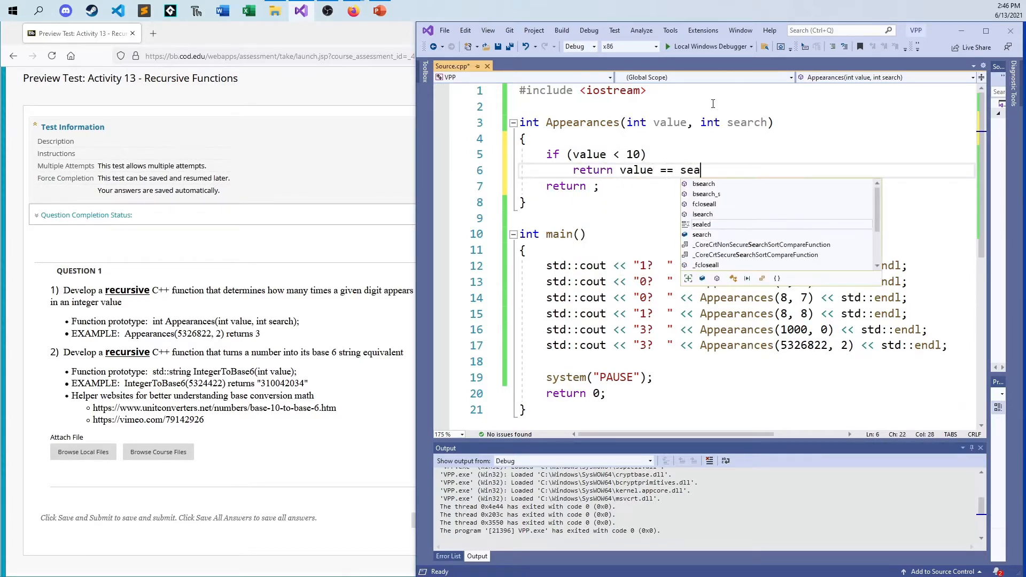
pyautogui.write('rch;')
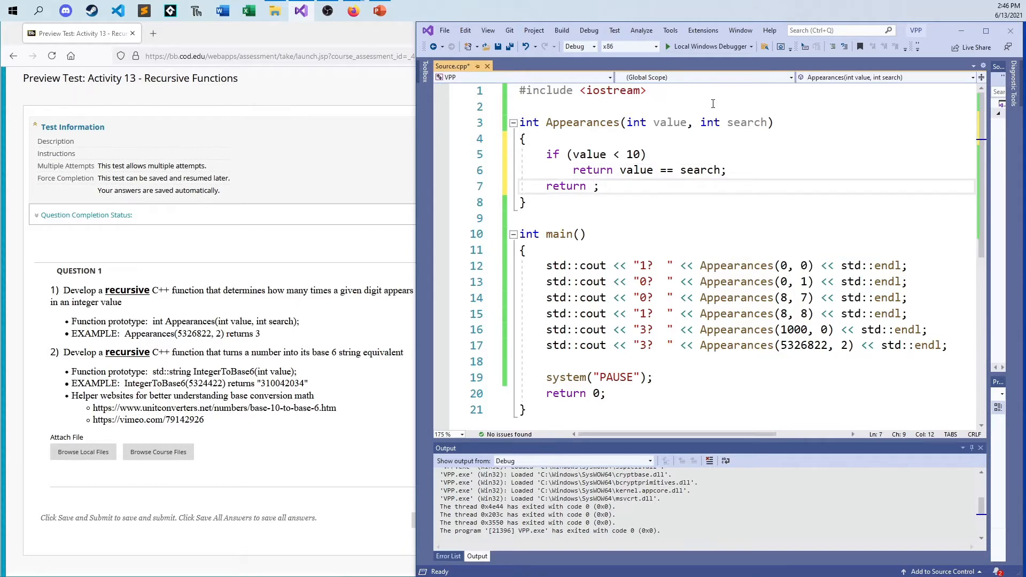
pyautogui.moveTo(669, 122)
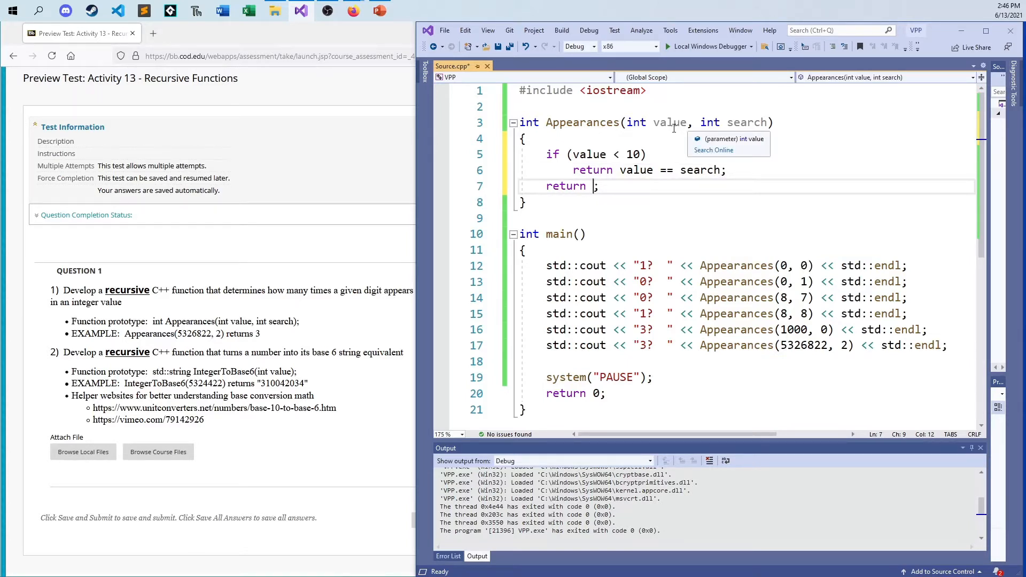
pyautogui.moveTo(679, 118)
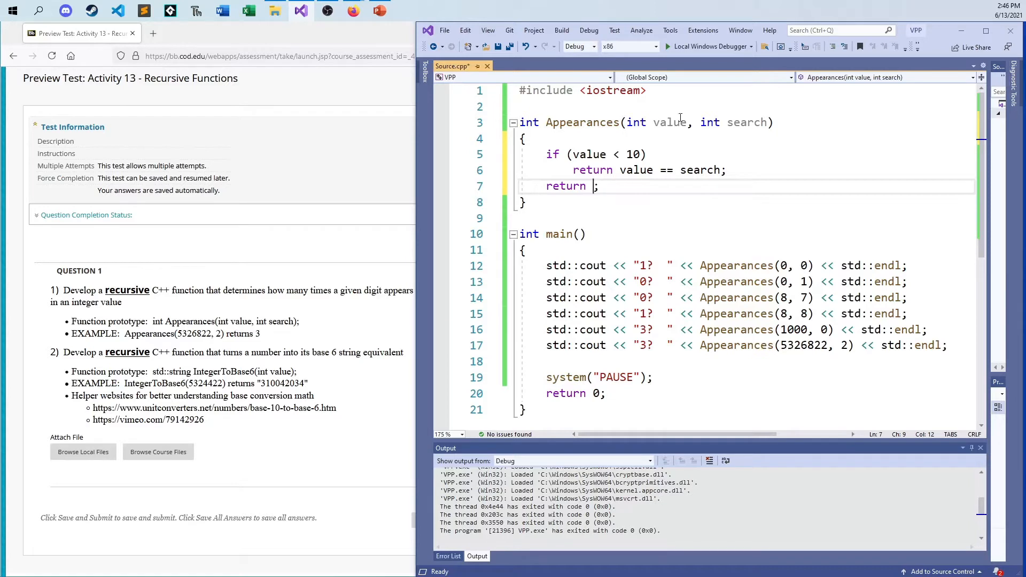
pyautogui.moveTo(668, 128)
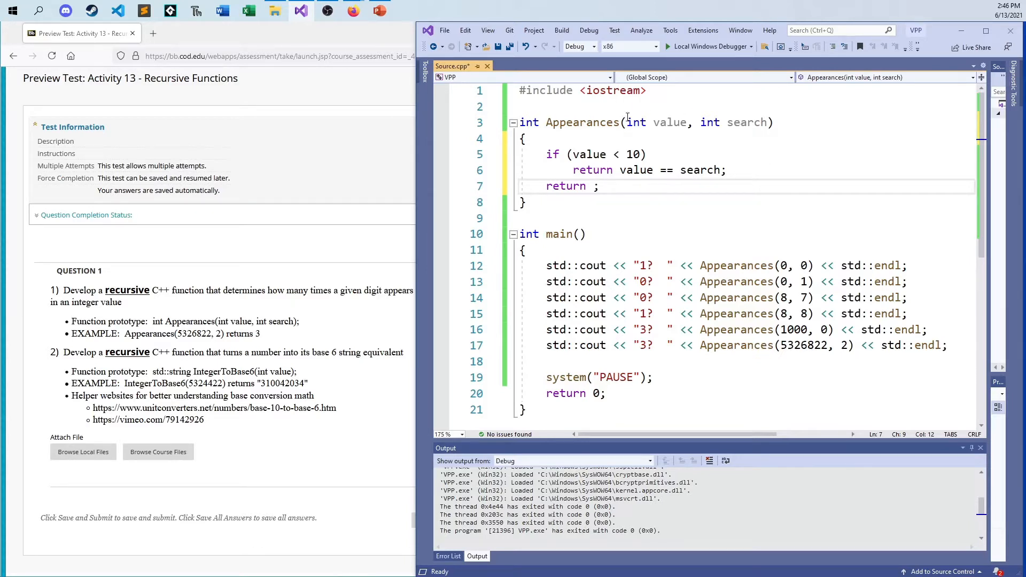
pyautogui.moveTo(583, 173)
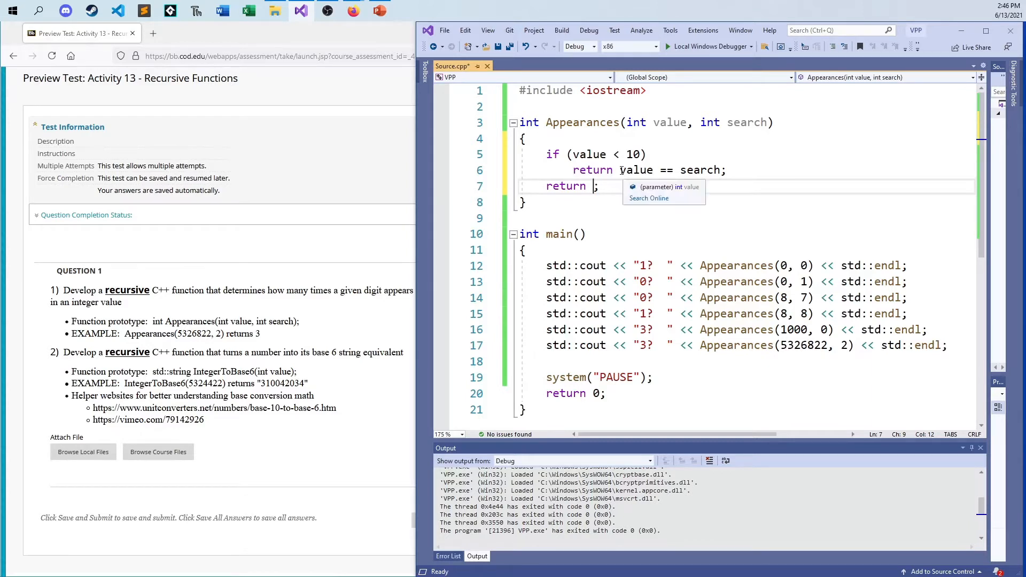
pyautogui.click(712, 183)
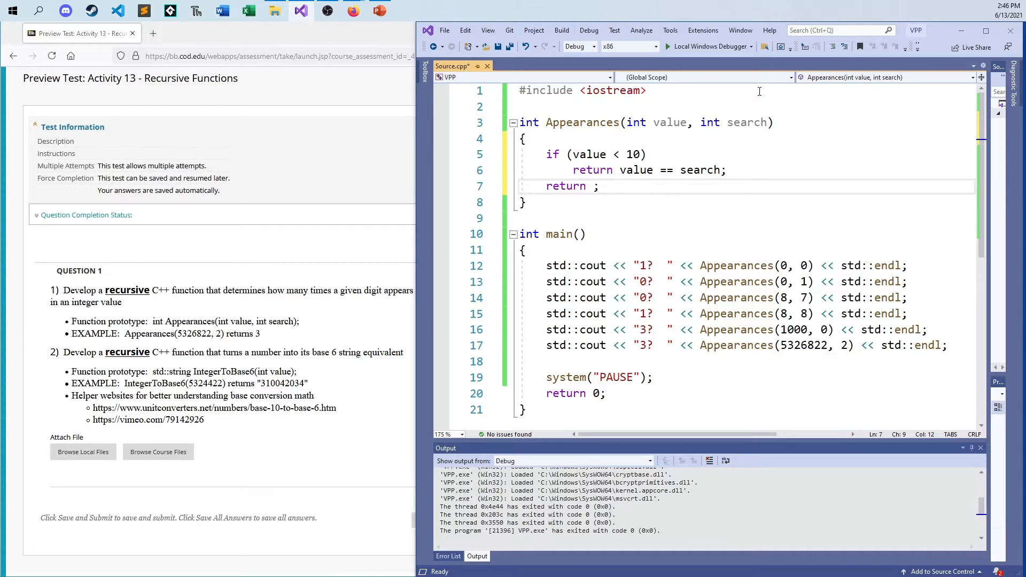
# Return Appearances(value/10, search) + (value%10 == search) as the recursive case.
pyautogui.write('A')
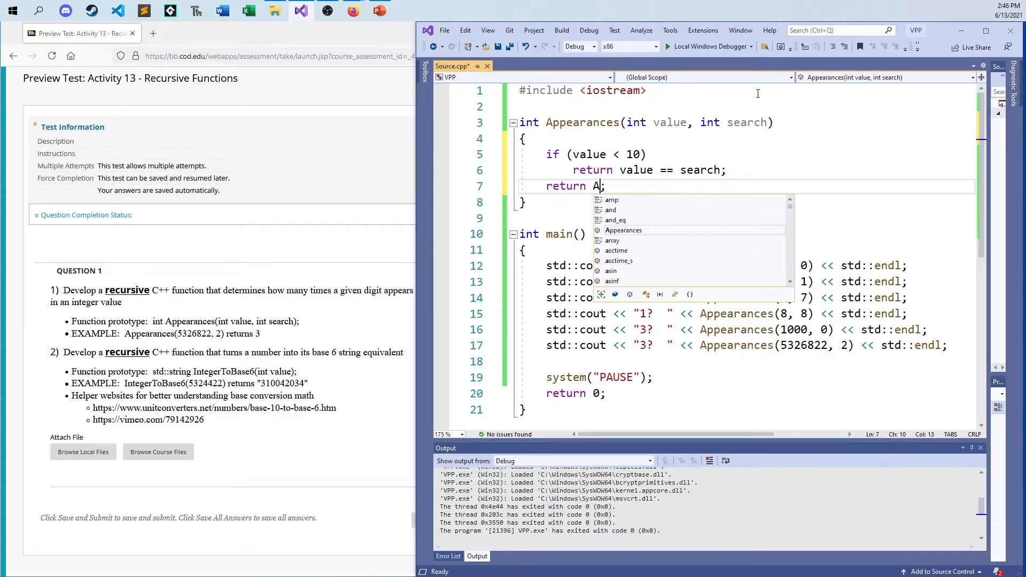
pyautogui.write('ppearances(')
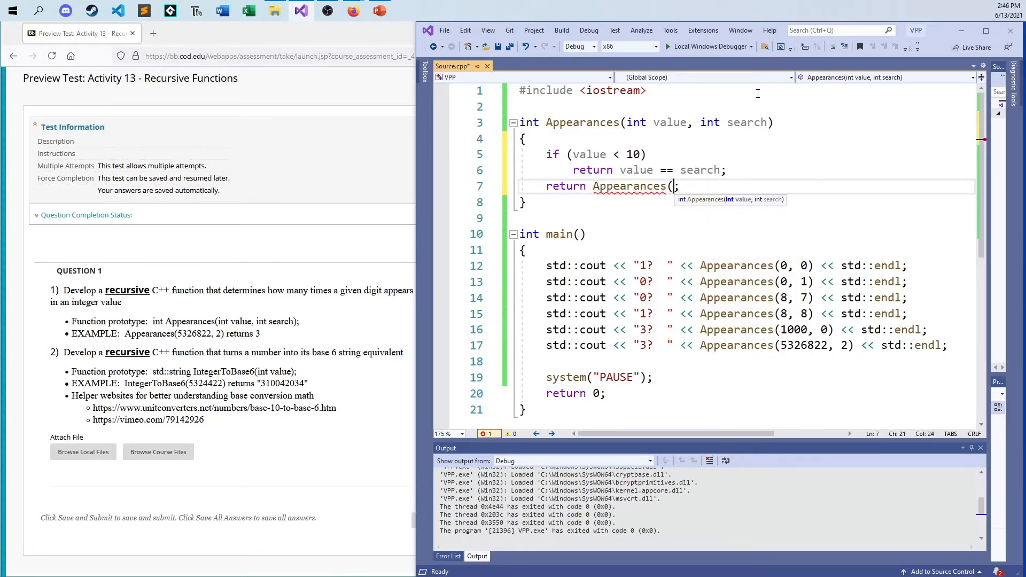
pyautogui.write('value/')
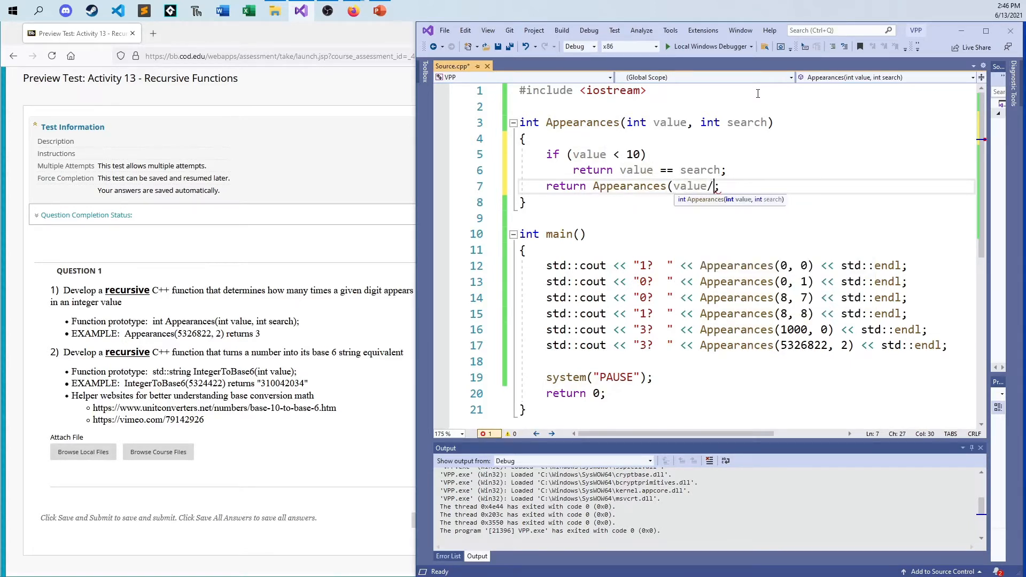
pyautogui.write('10')
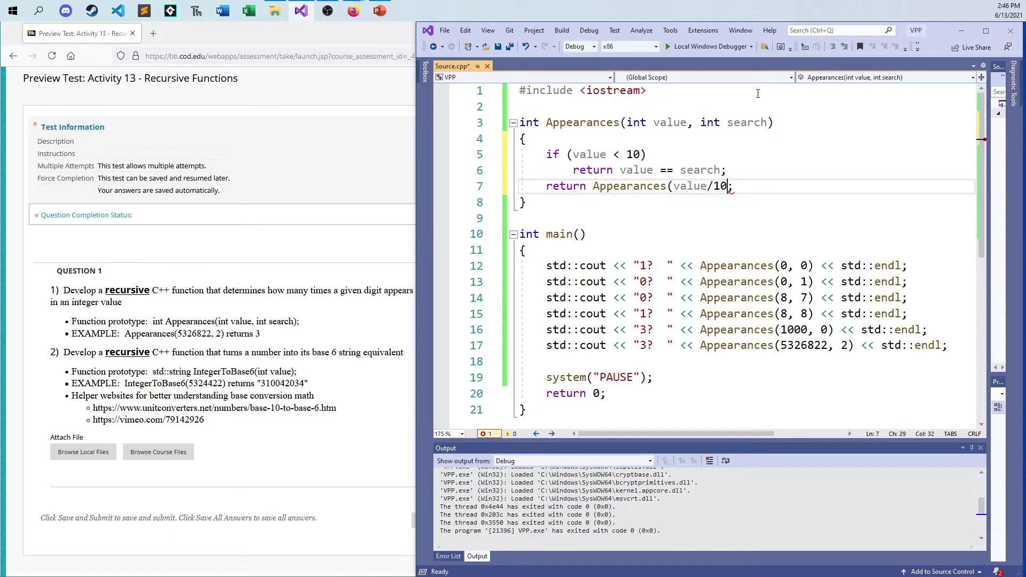
pyautogui.write(', search)')
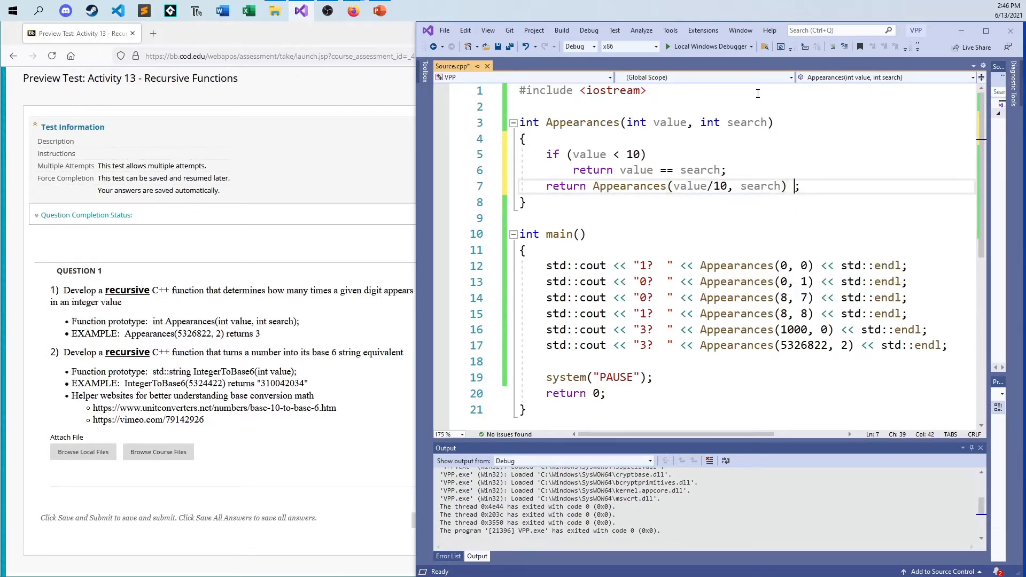
pyautogui.write('+')
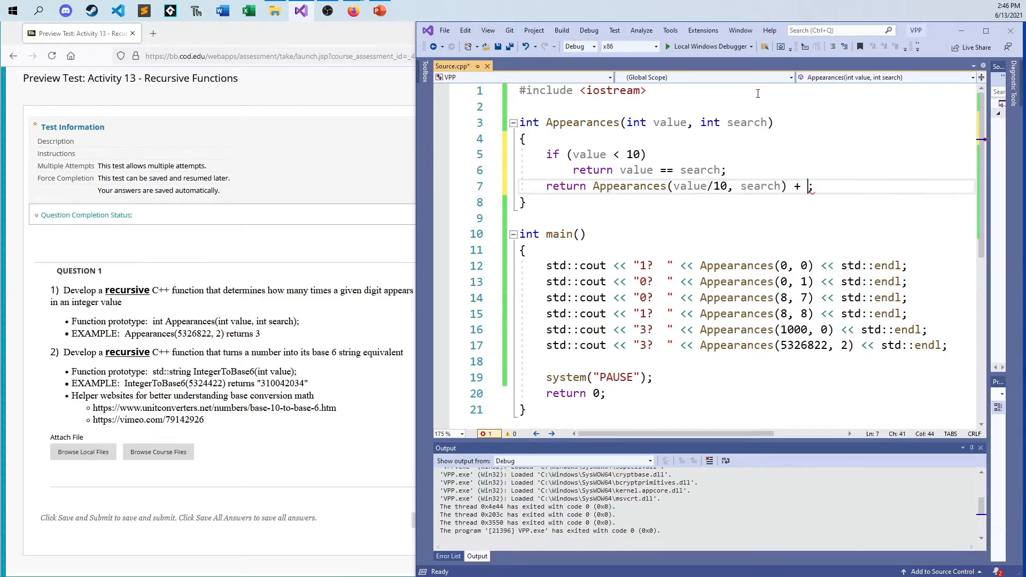
pyautogui.write('(value')
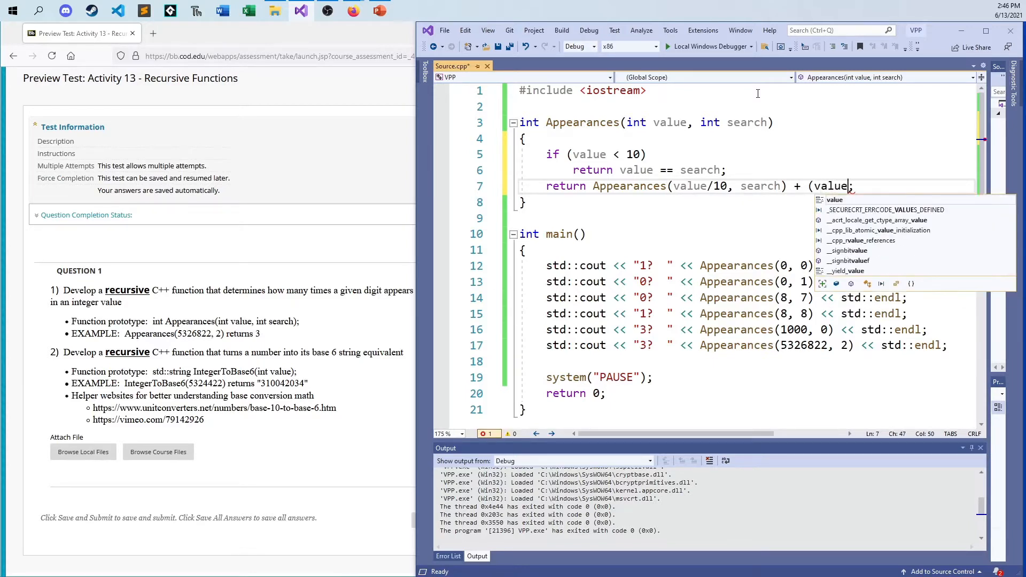
pyautogui.write('%10')
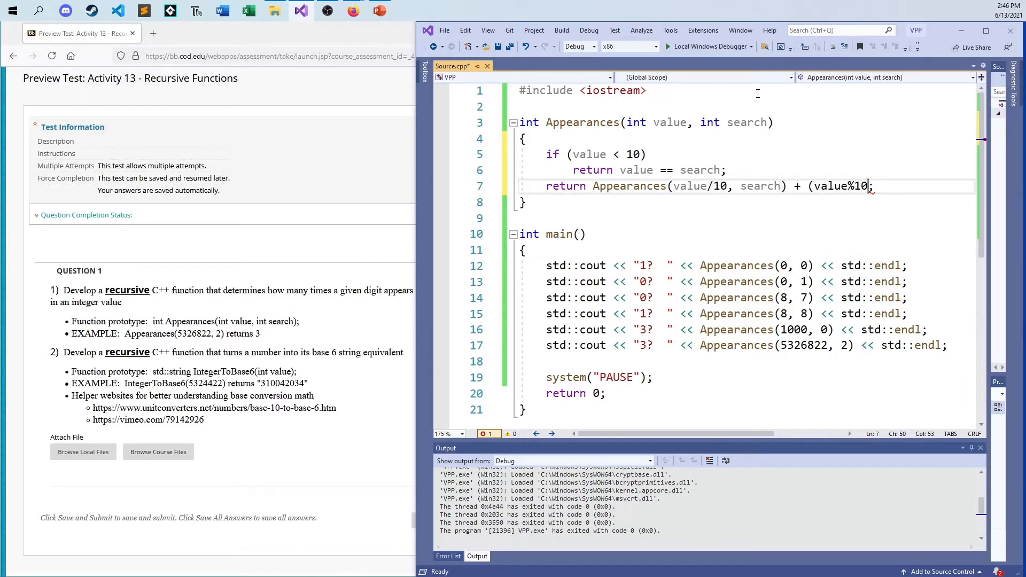
pyautogui.write(', search)')
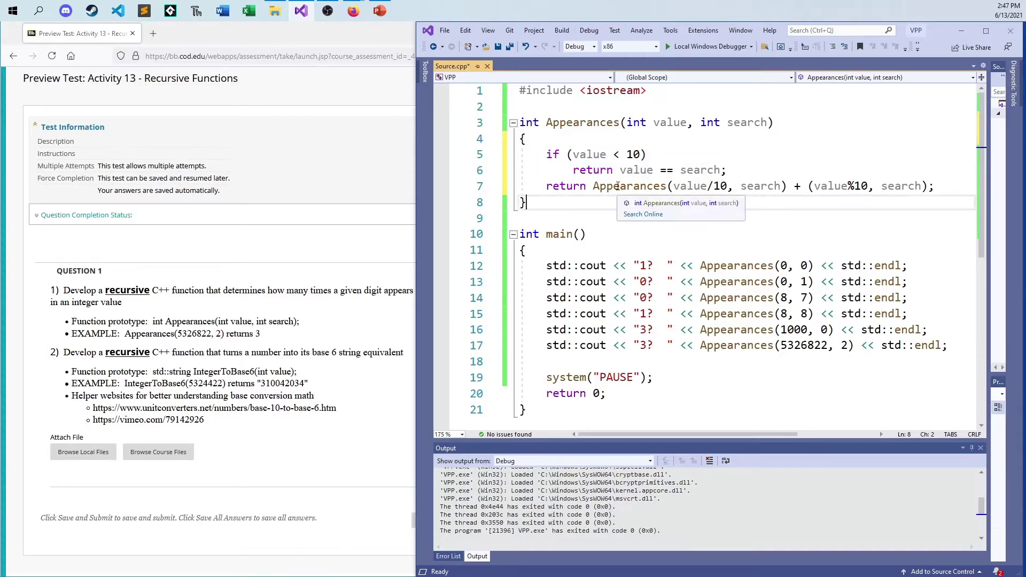
pyautogui.moveTo(673, 126)
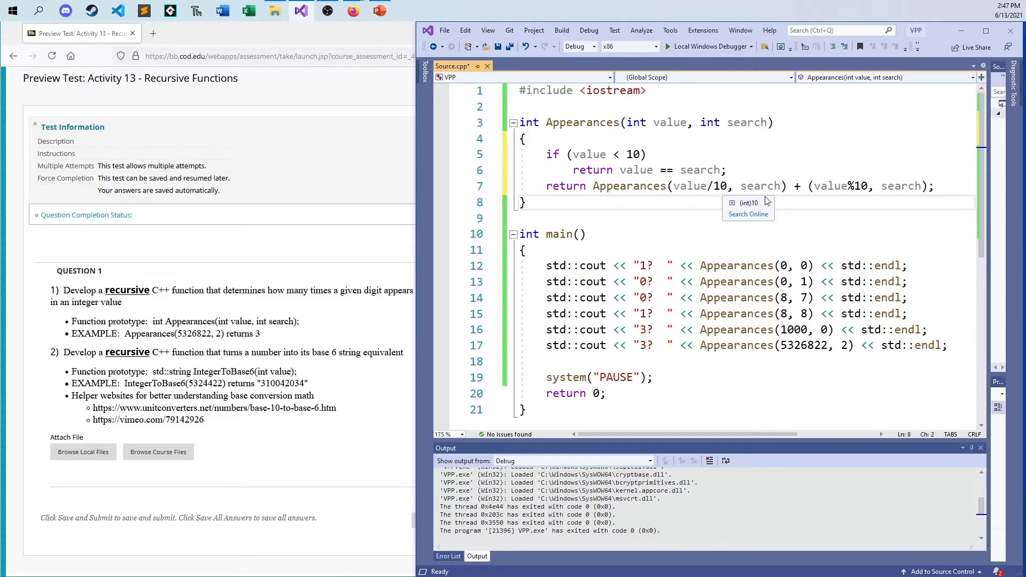
pyautogui.moveTo(852, 186)
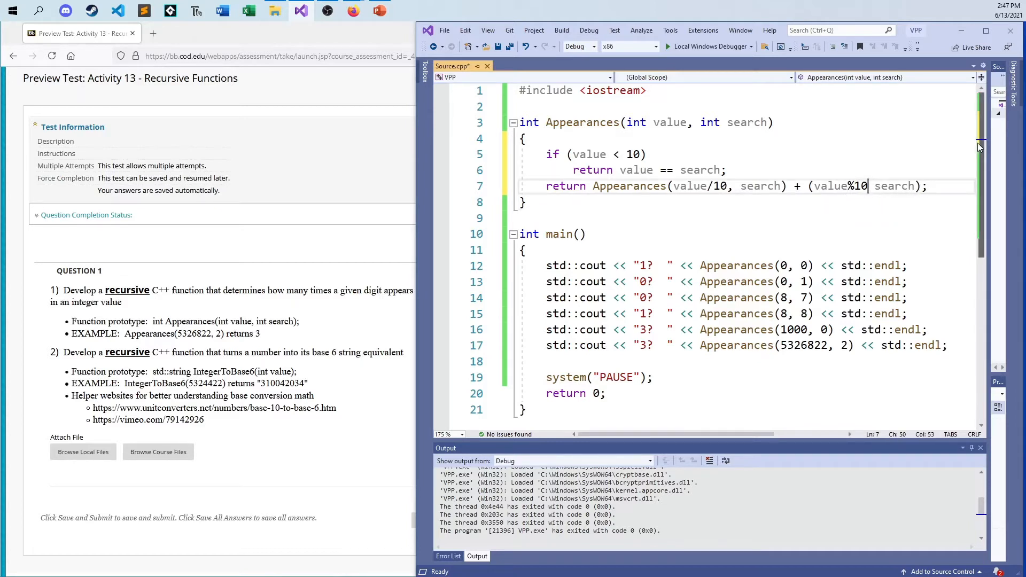
pyautogui.write('==')
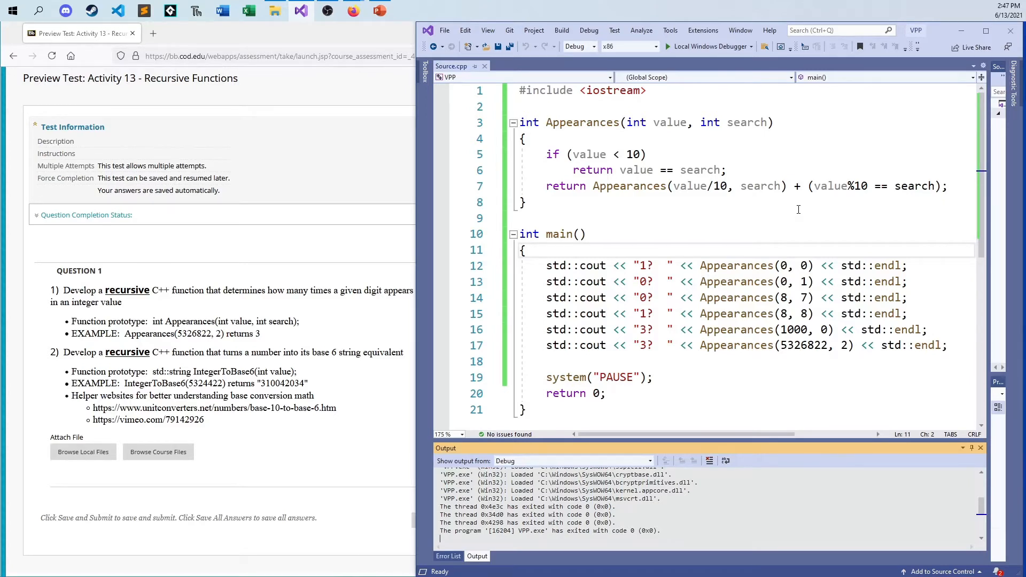
pyautogui.moveTo(795, 210)
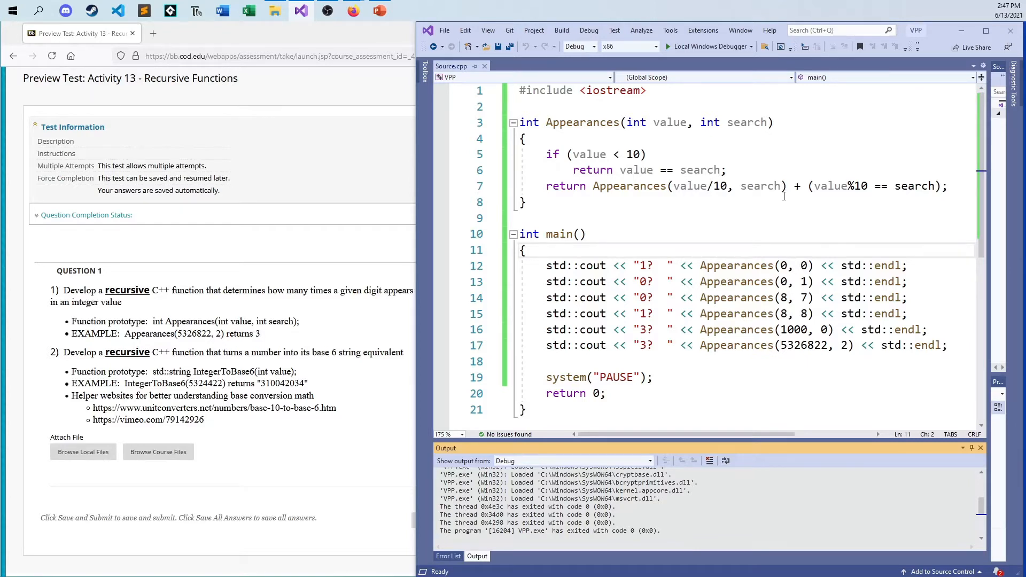
pyautogui.moveTo(761, 186)
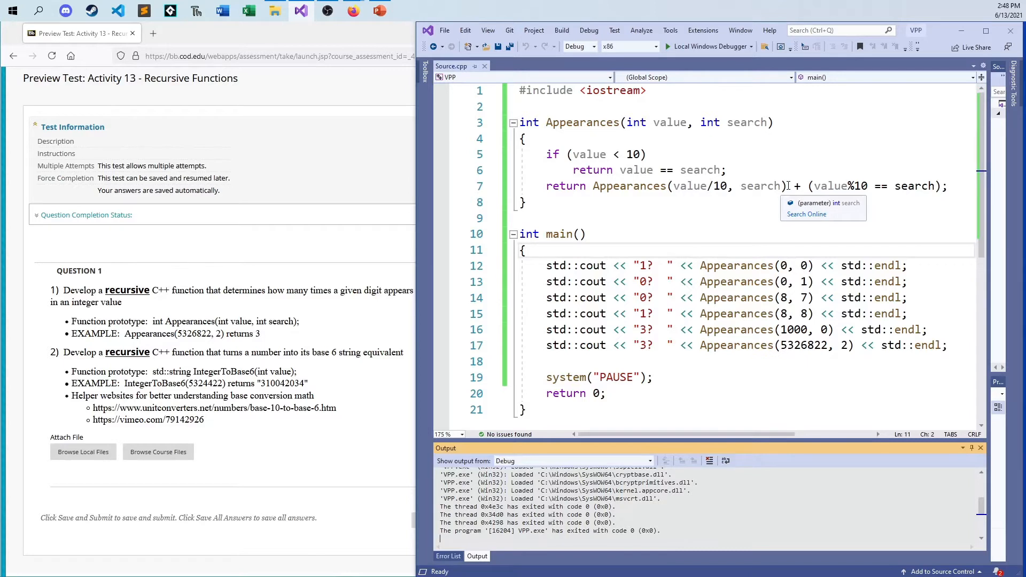
pyautogui.moveTo(556, 206)
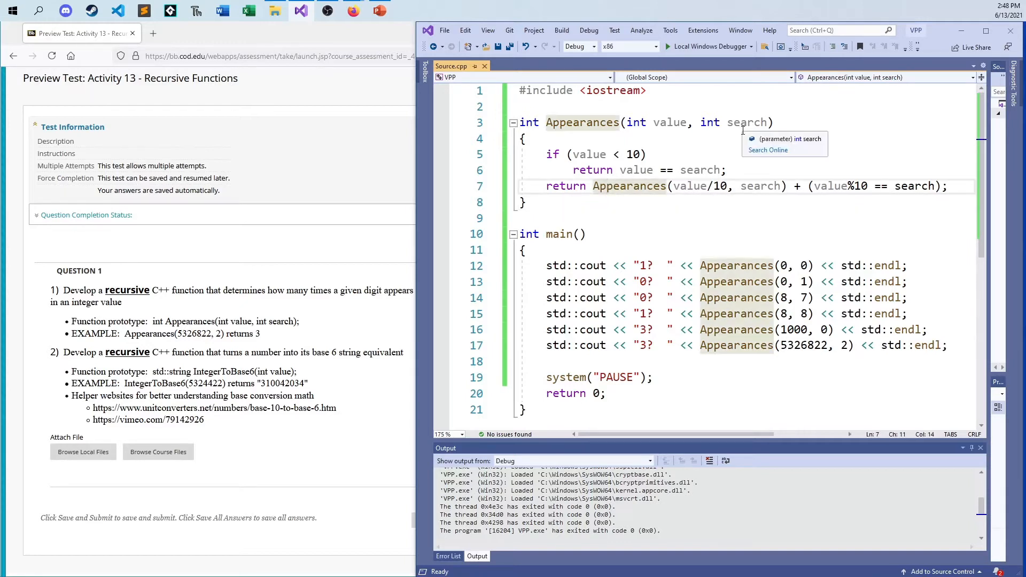
pyautogui.moveTo(710, 154)
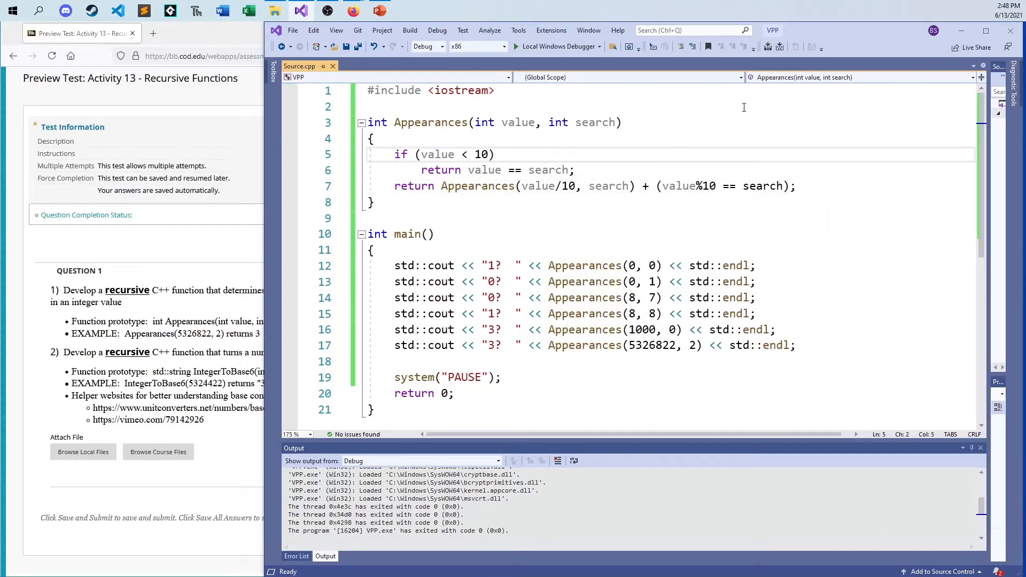
# Collapse Appearances into one ternary return: (value < 10) ? (value == search) : recursive sum, then build.
pyautogui.write('return')
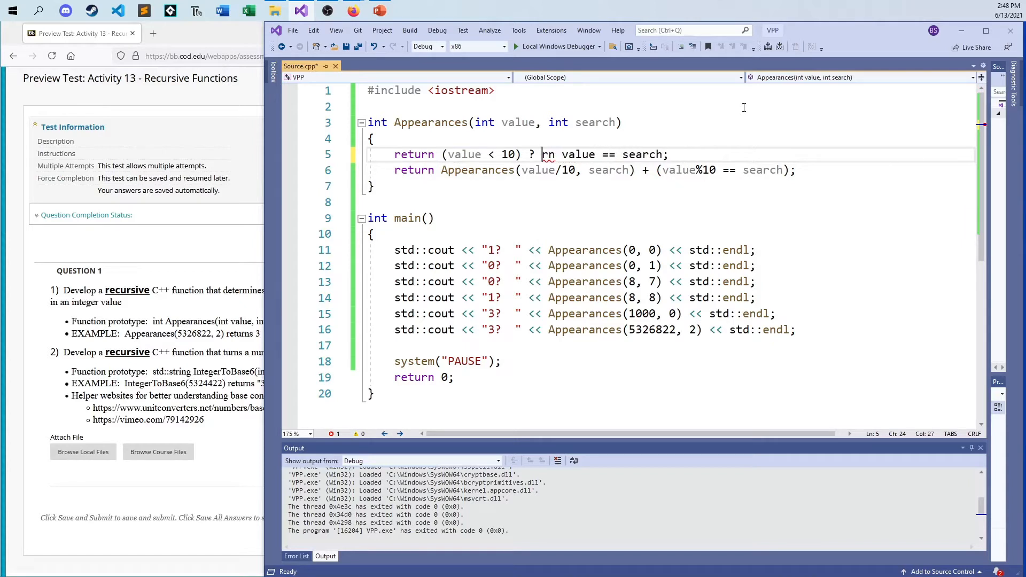
pyautogui.write('(value == search')
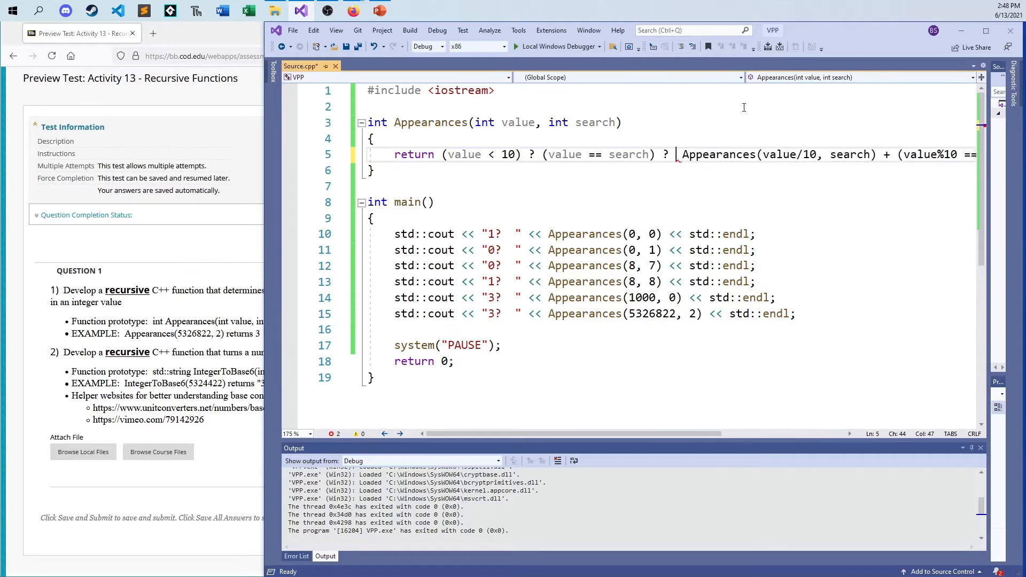
pyautogui.press('Backspace')
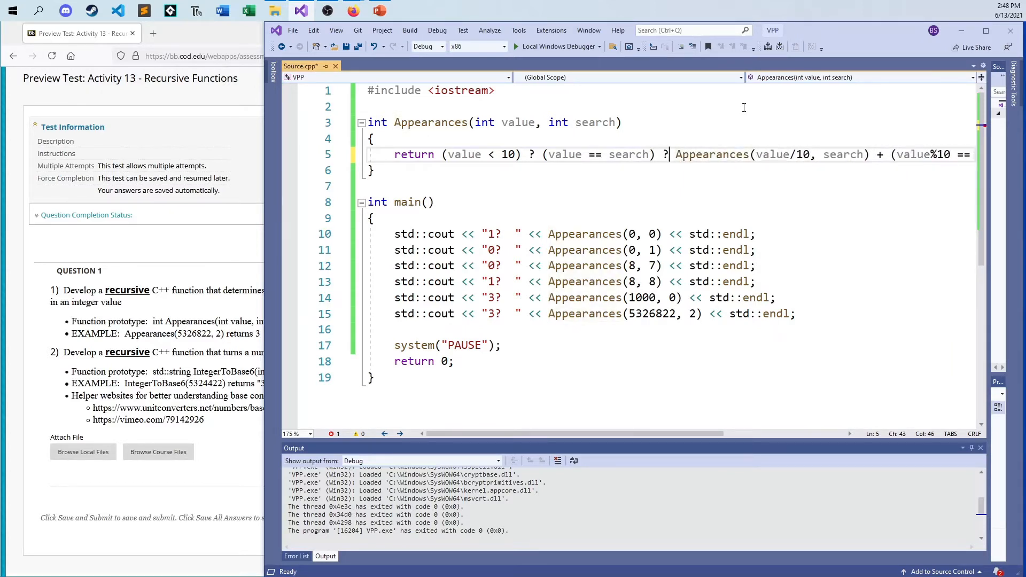
pyautogui.press('Enter')
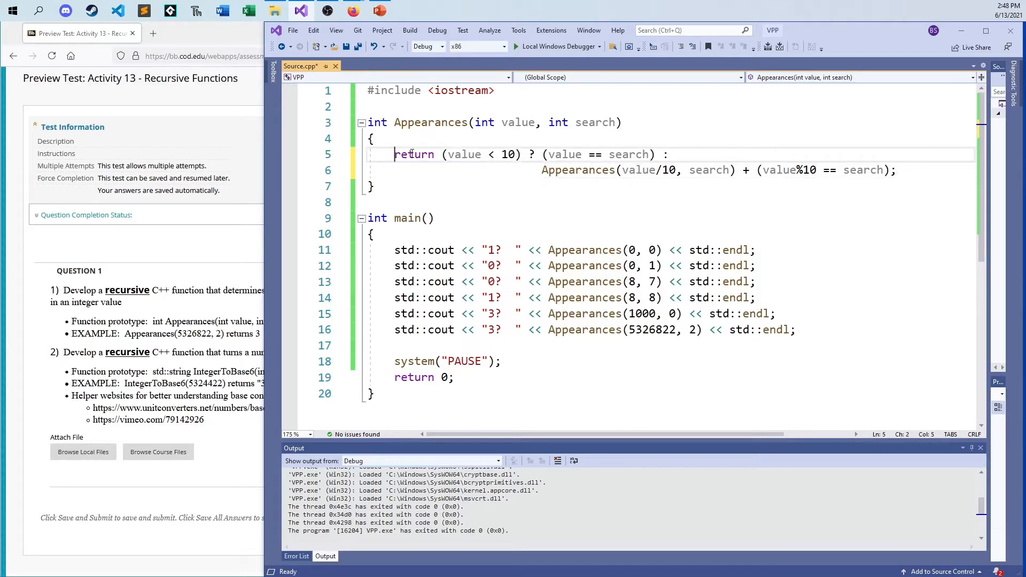
pyautogui.moveTo(492, 199)
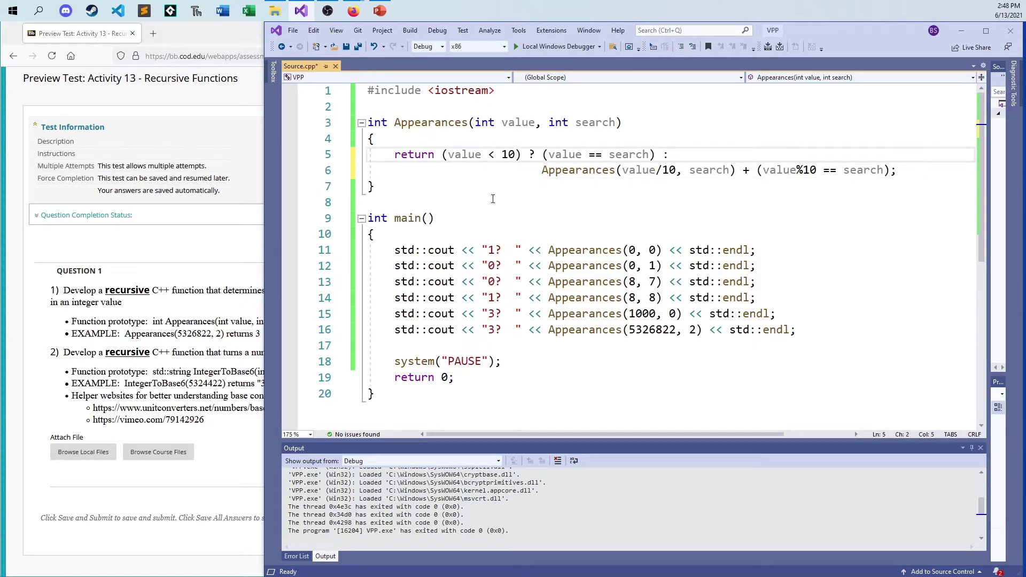
pyautogui.moveTo(506, 154)
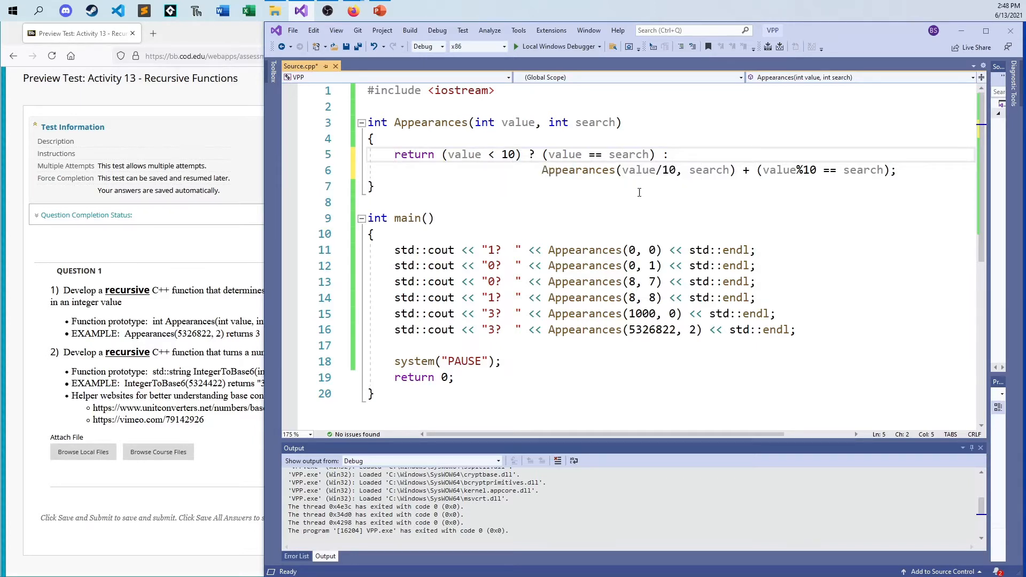
pyautogui.click(603, 233)
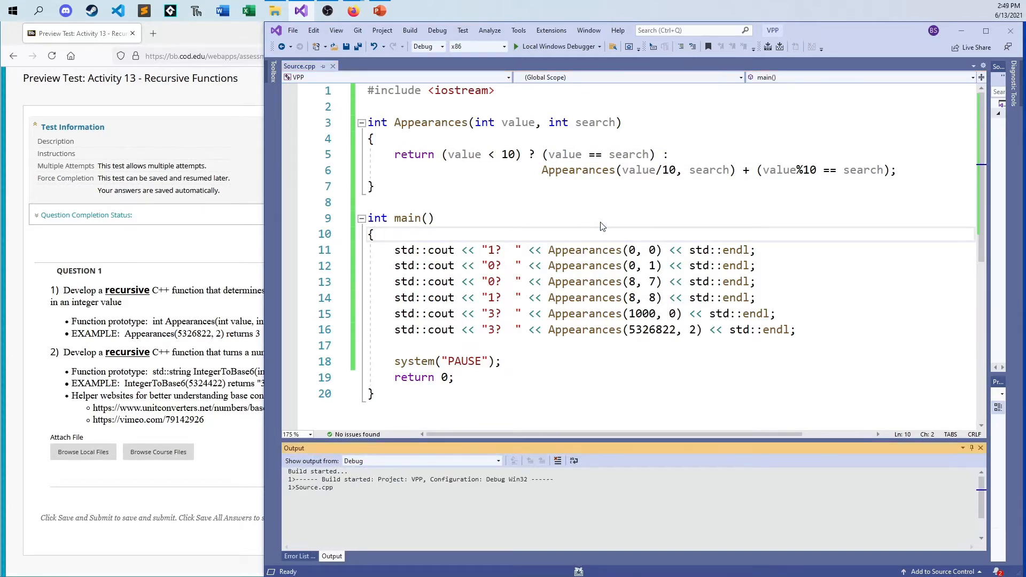
pyautogui.click(521, 46)
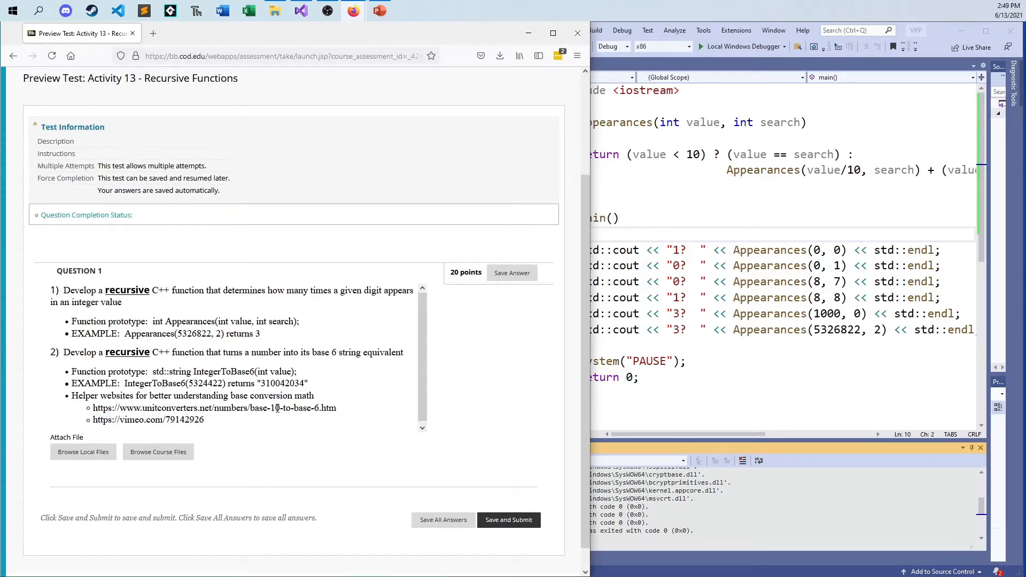
pyautogui.moveTo(410, 414)
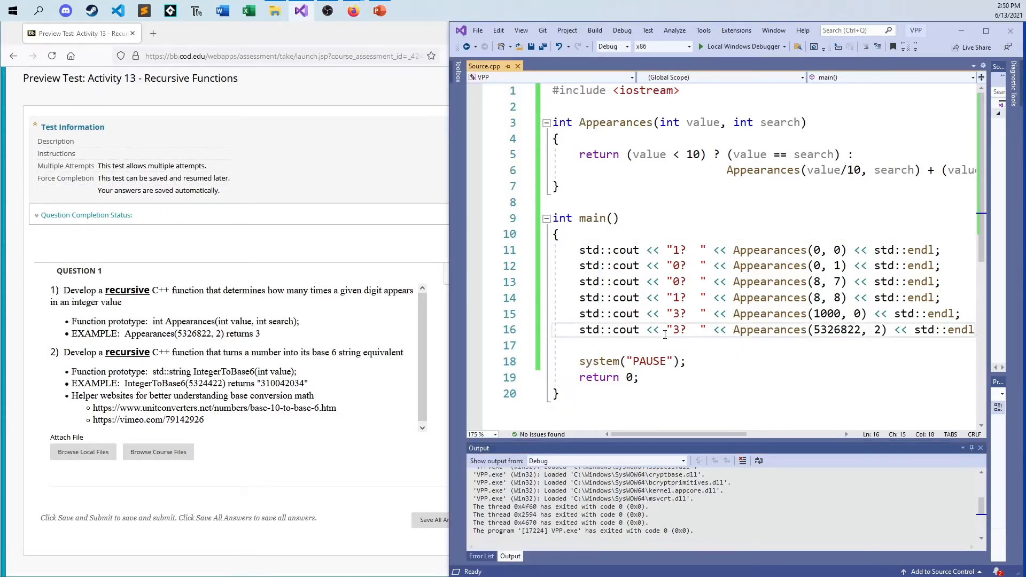
# Delete the six Appearances std::cout test lines from main, keeping the pause and return.
pyautogui.click(605, 250)
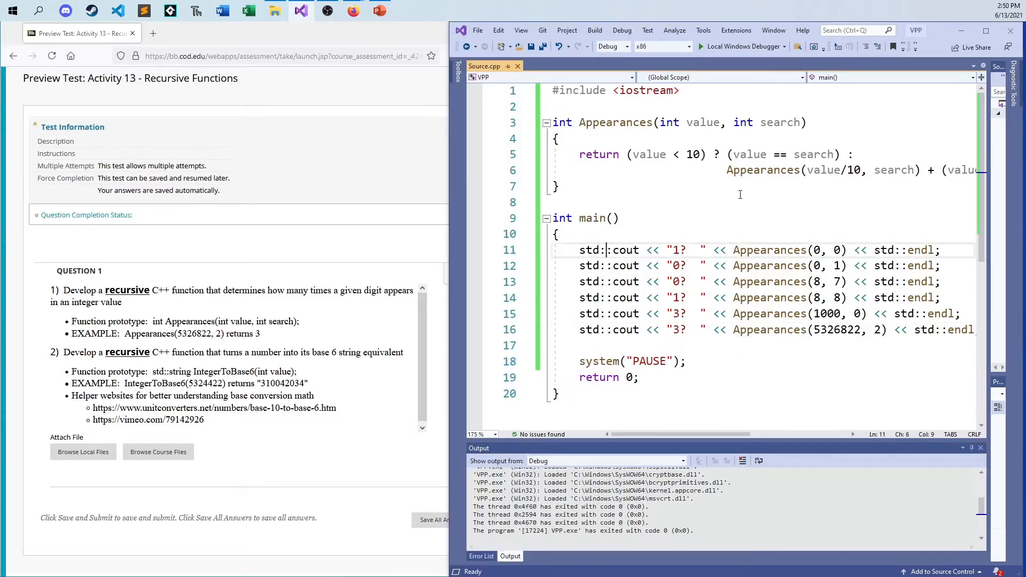
pyautogui.moveTo(769, 282)
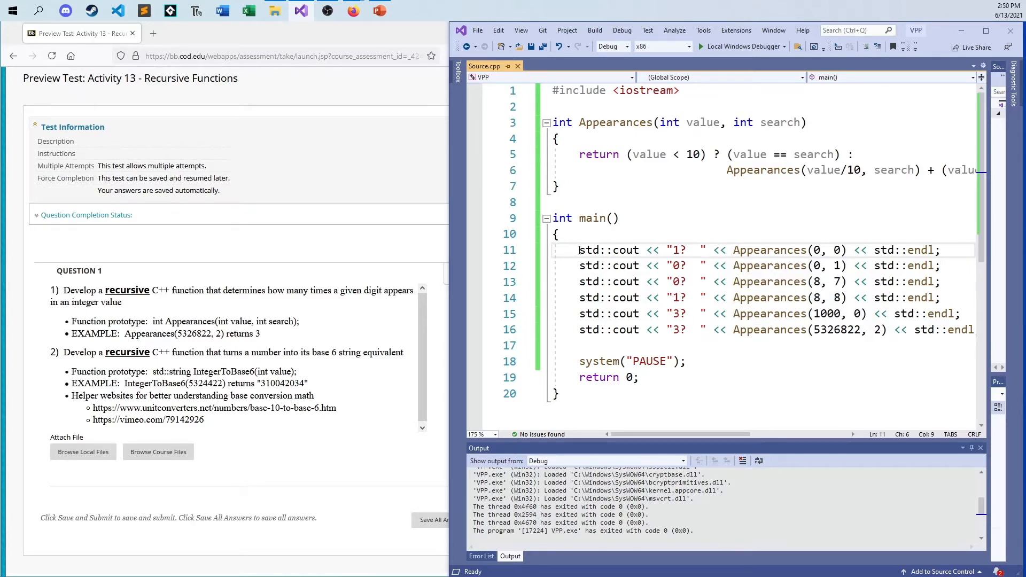
pyautogui.moveTo(578, 249); pyautogui.dragTo(958, 313)
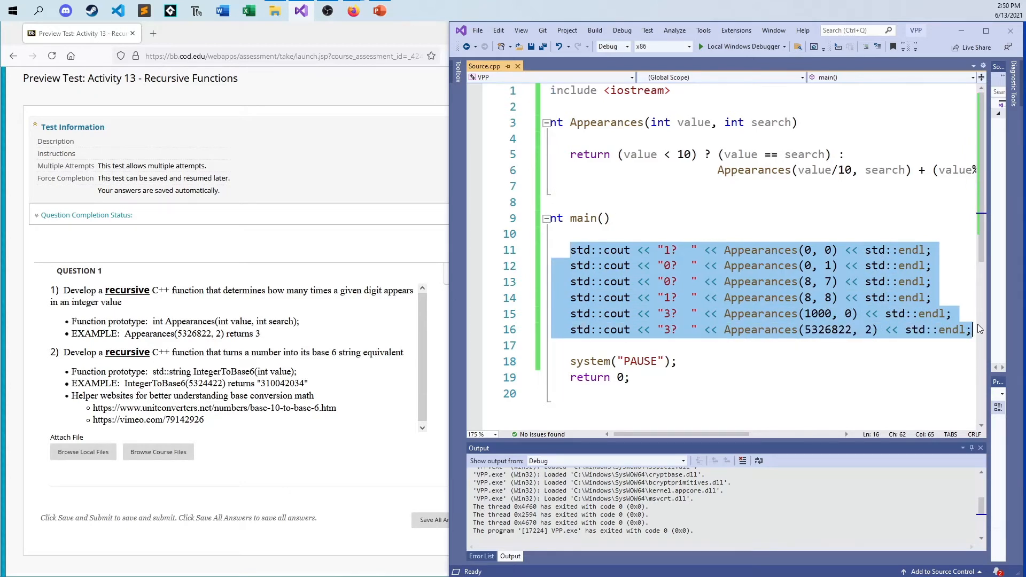
pyautogui.press('Delete')
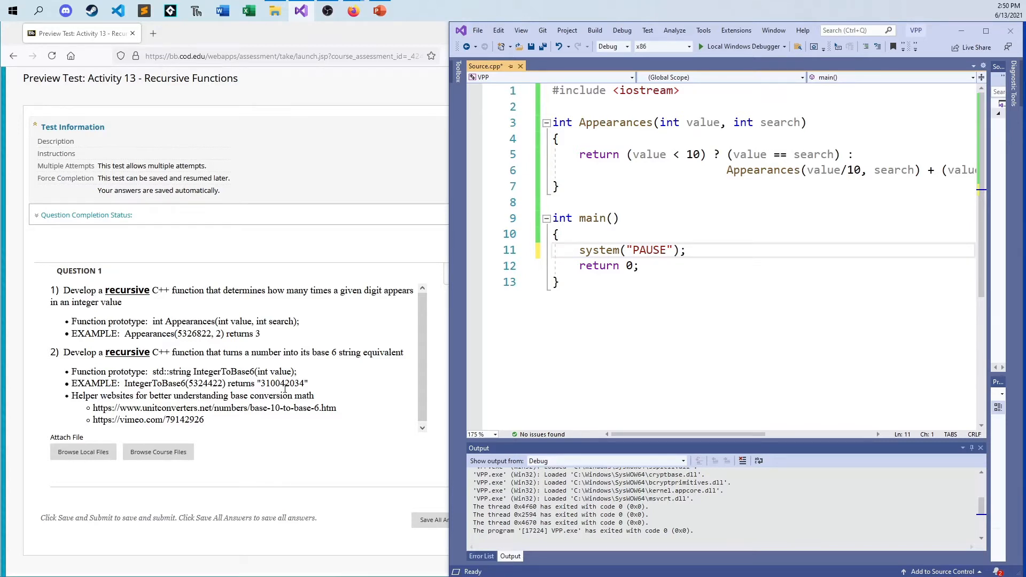
pyautogui.moveTo(293, 389)
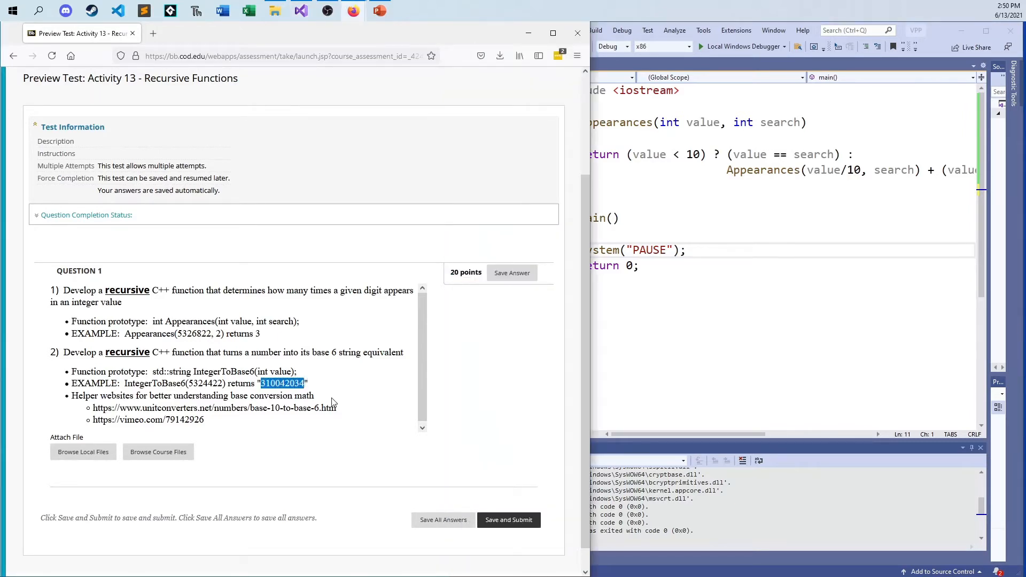
pyautogui.moveTo(320, 405)
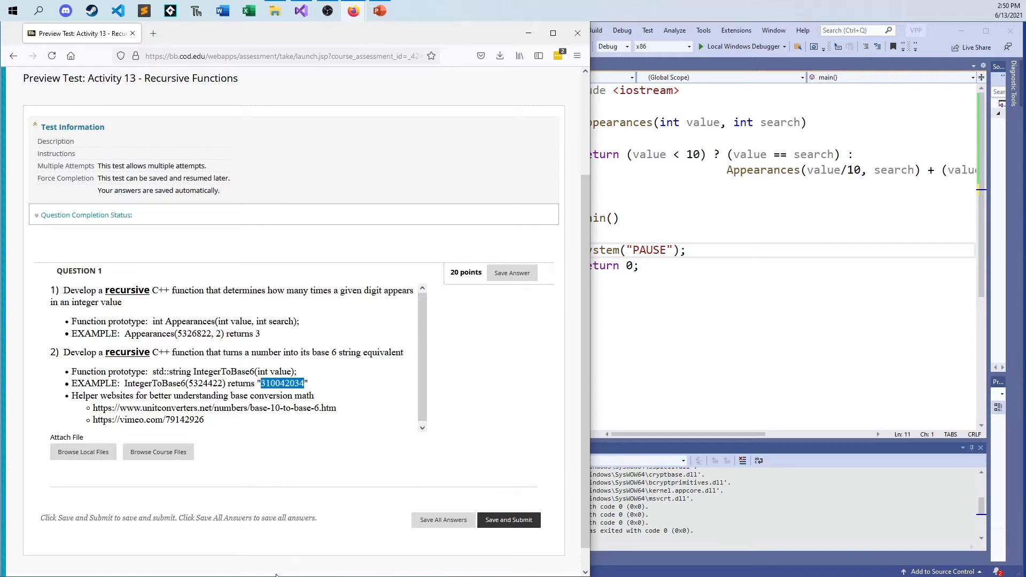
pyautogui.moveTo(258, 494)
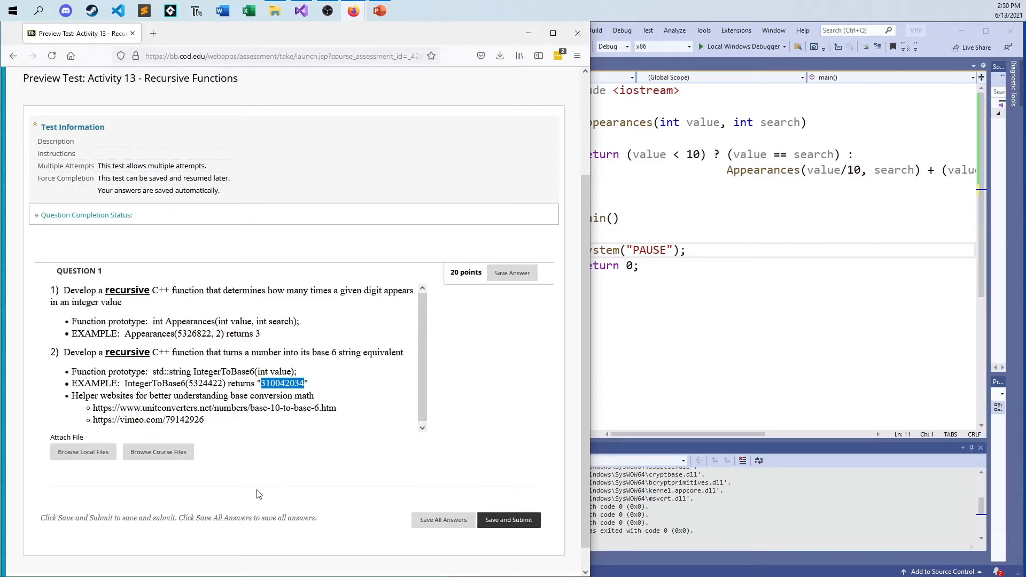
pyautogui.click(275, 387)
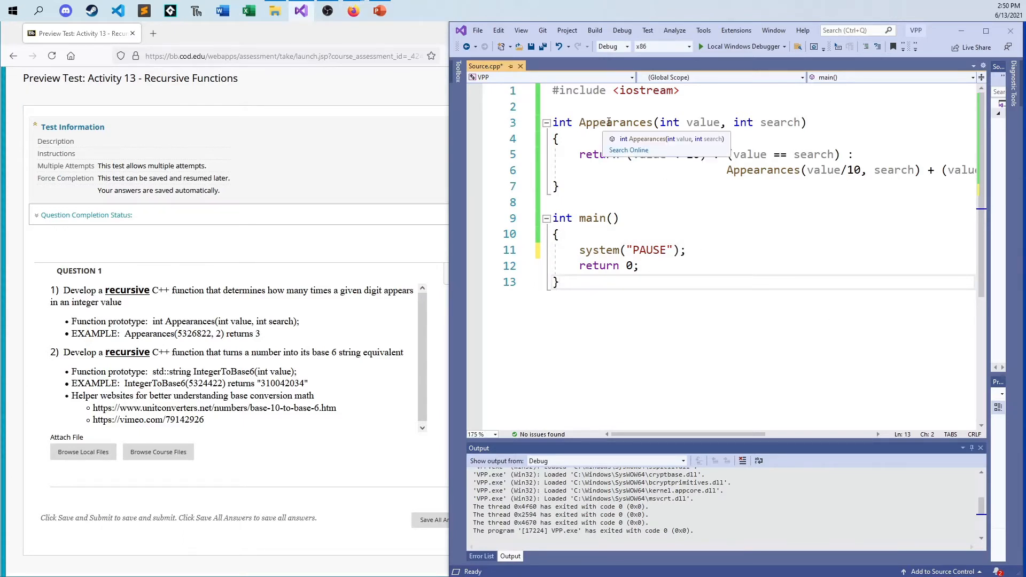
# Rename the function to Base6(int value) with an empty body returning 0 and run the looped cout tests.
pyautogui.write('Bas')
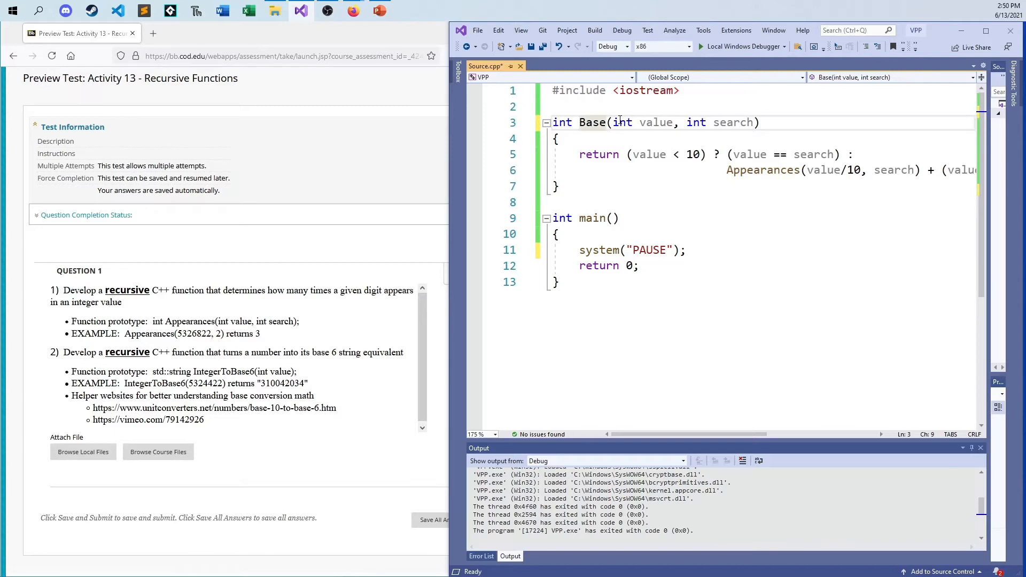
pyautogui.press('Delete')
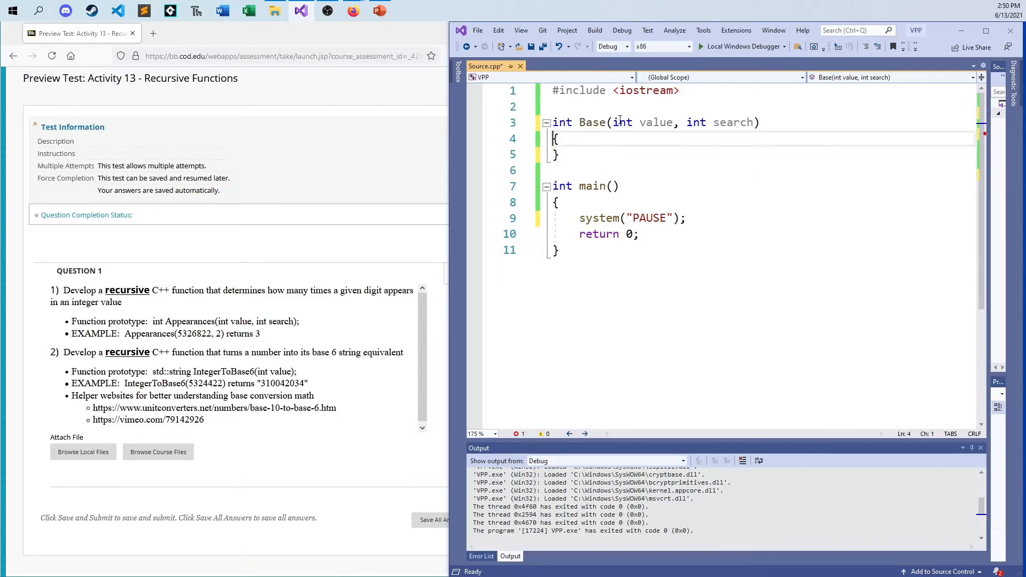
pyautogui.press('Enter')
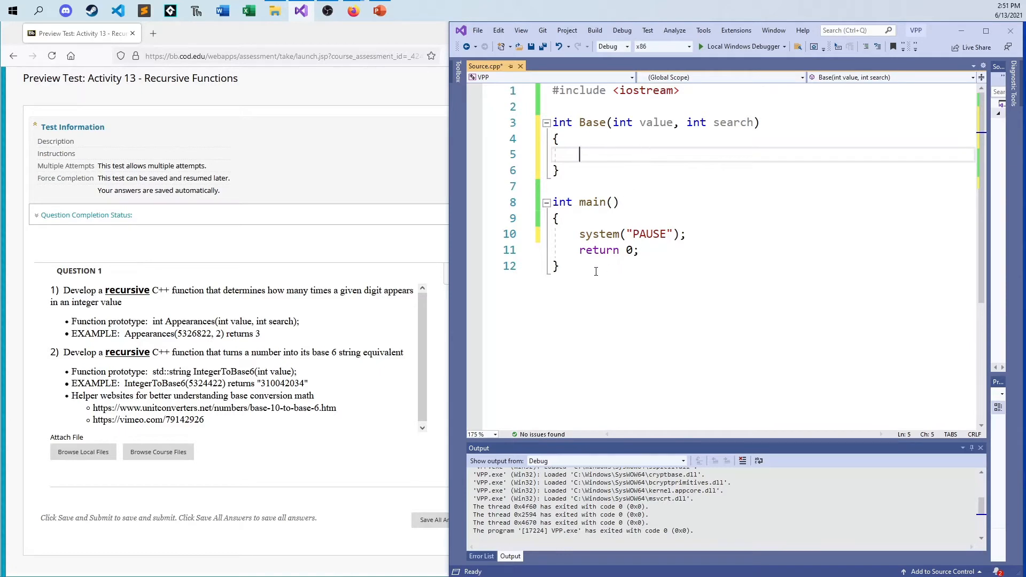
pyautogui.moveTo(619, 272)
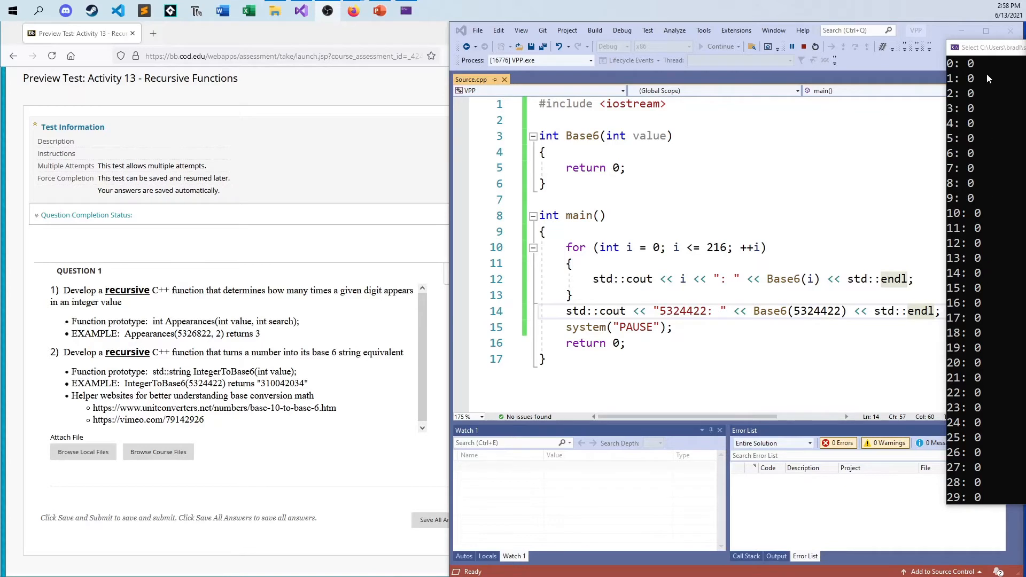
pyautogui.scroll(-3)
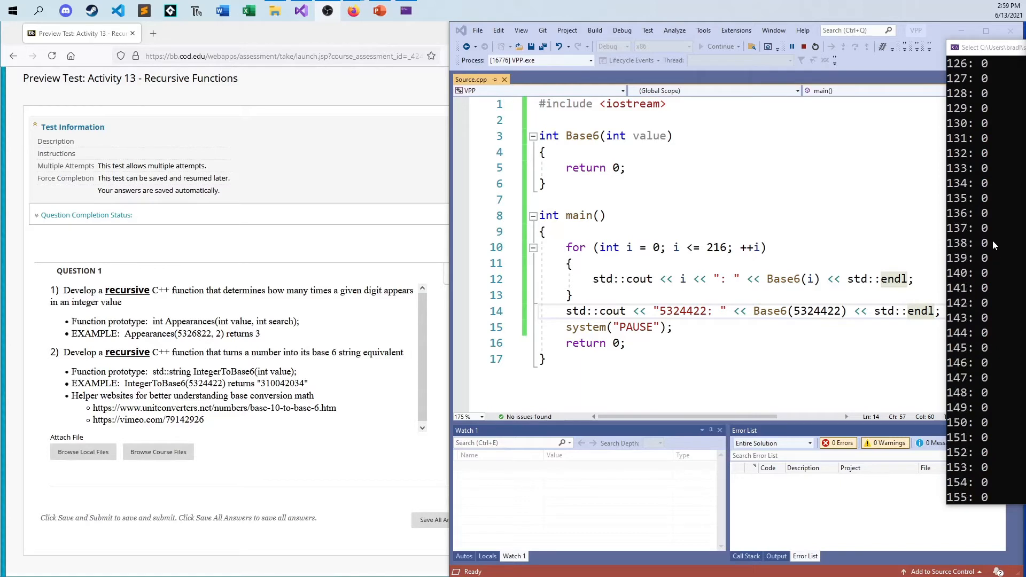
pyautogui.scroll(-3)
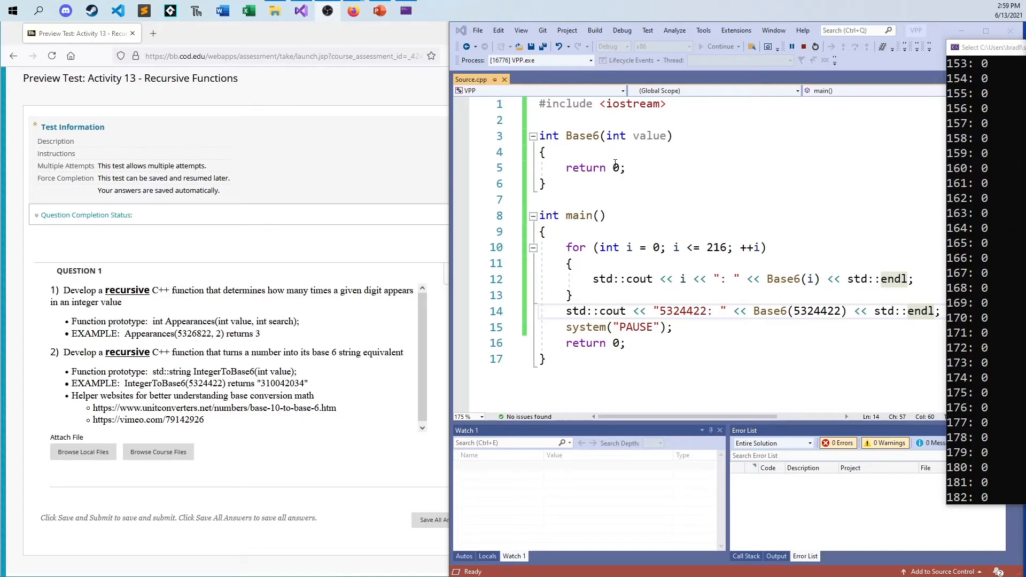
pyautogui.moveTo(634, 167)
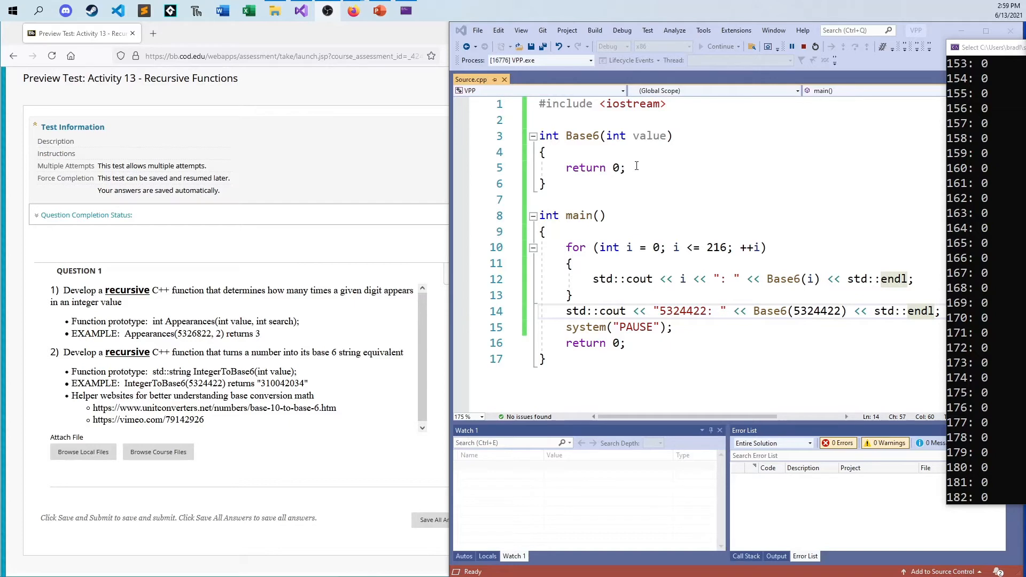
pyautogui.moveTo(662, 248)
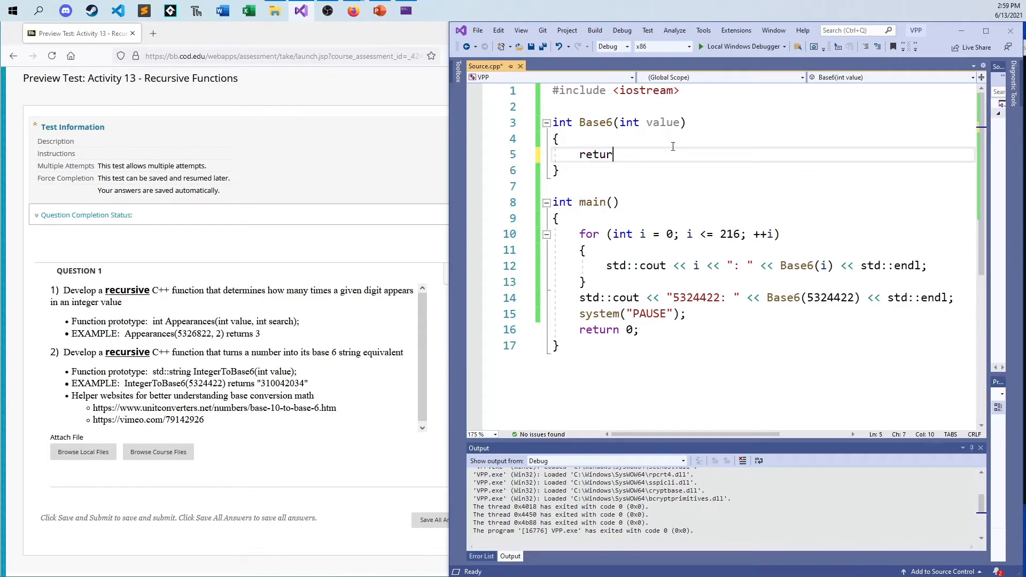
# Add the base case 'if (value < 6) return value % 6;' with a placeholder return 0 below.
pyautogui.write('if')
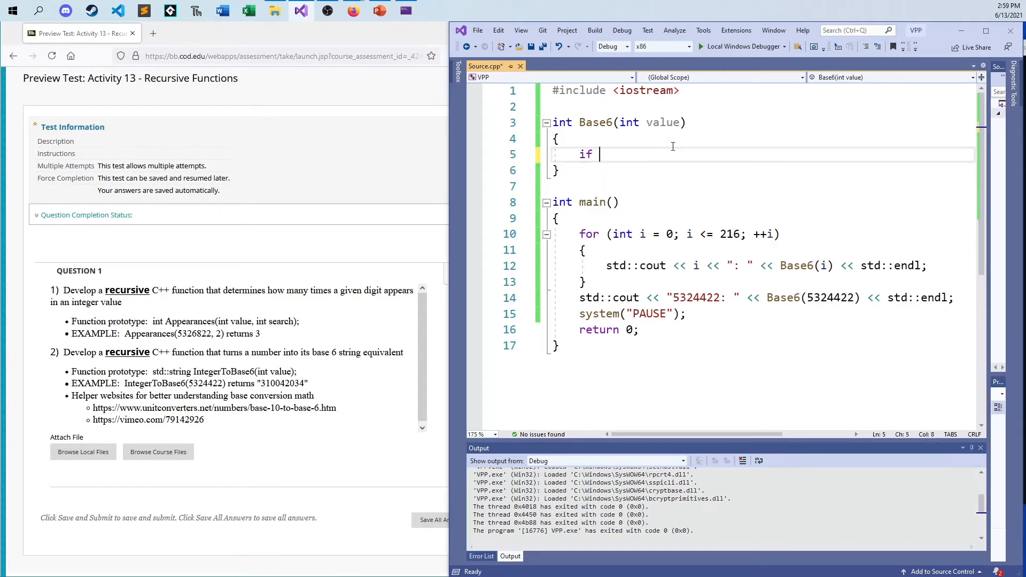
pyautogui.write('(value < 6')
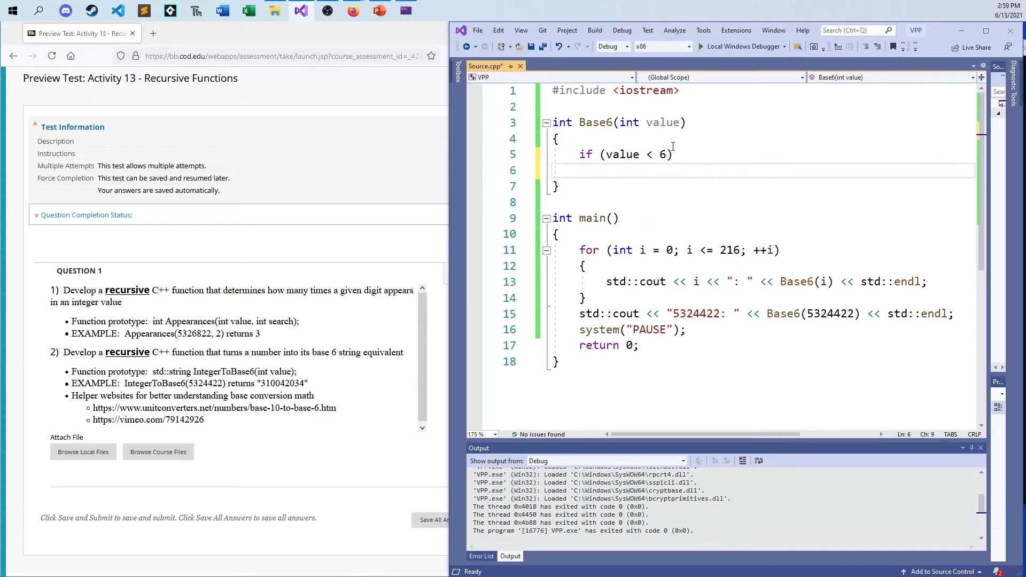
pyautogui.write('return')
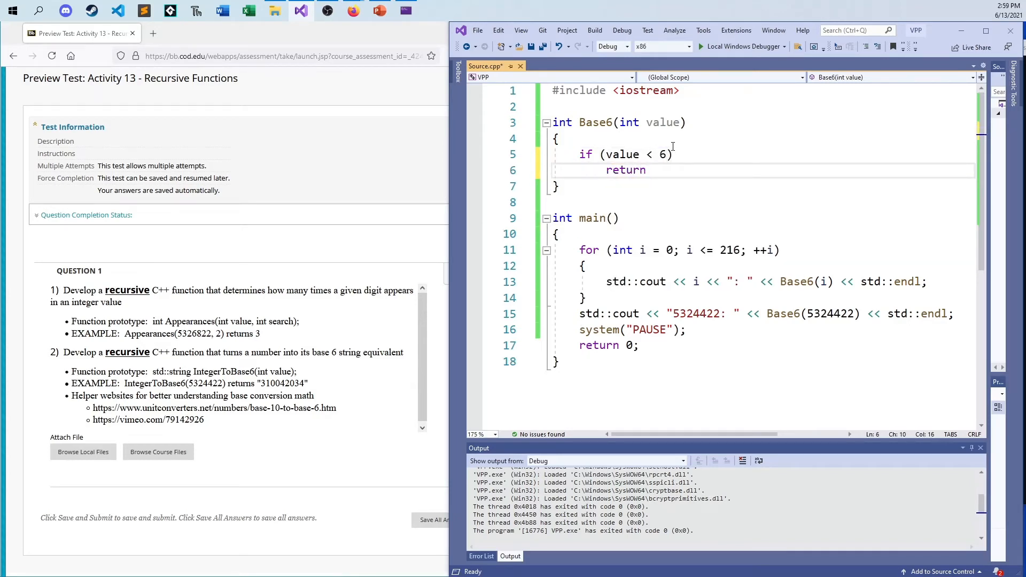
pyautogui.write('value % 6')
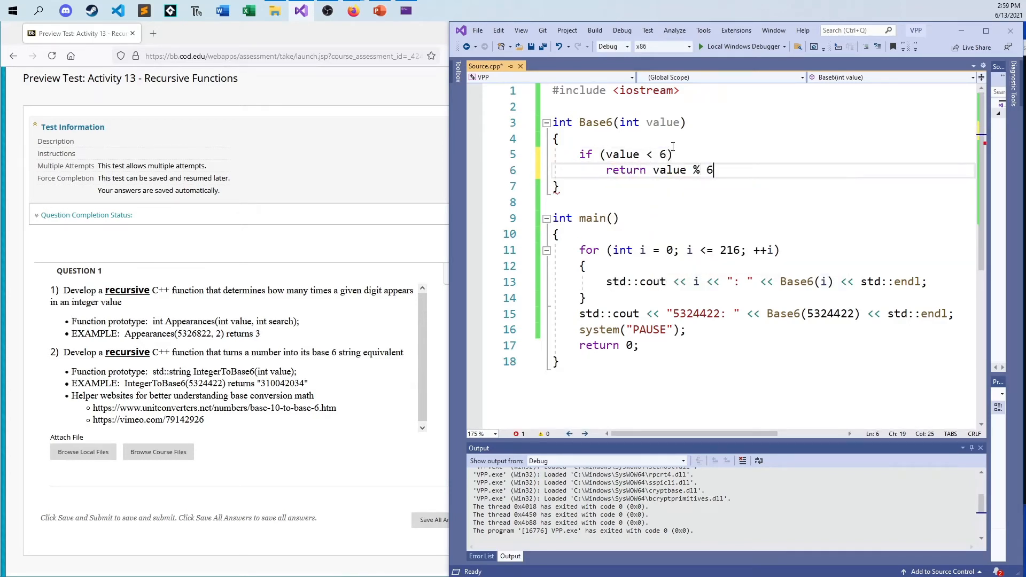
pyautogui.write(';')
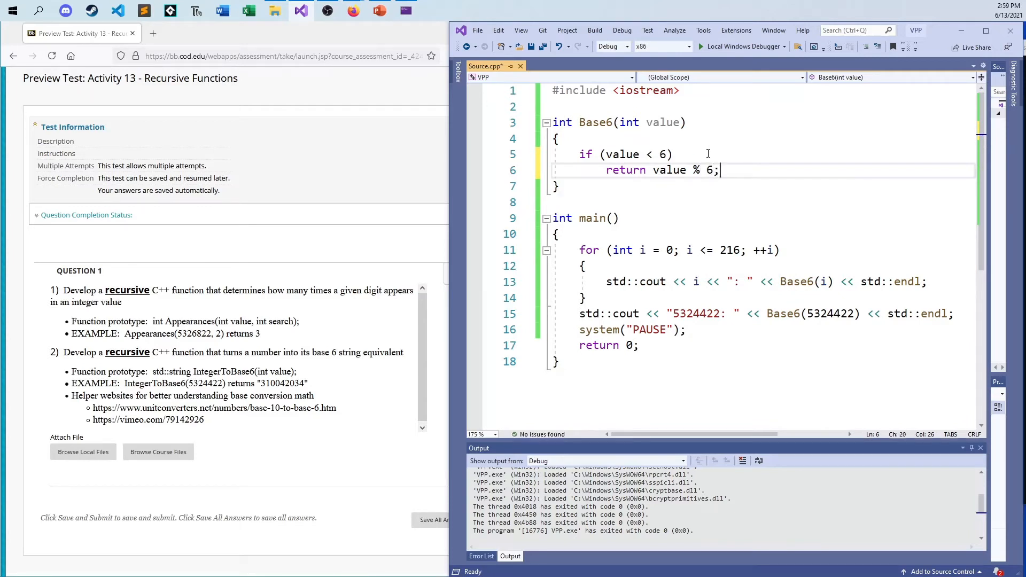
pyautogui.moveTo(694, 162)
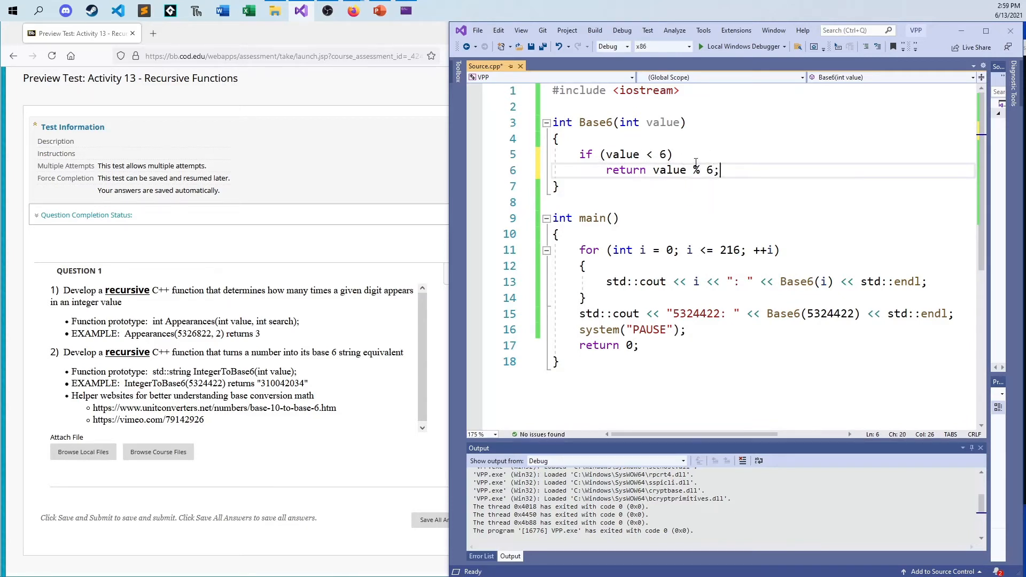
pyautogui.moveTo(757, 171)
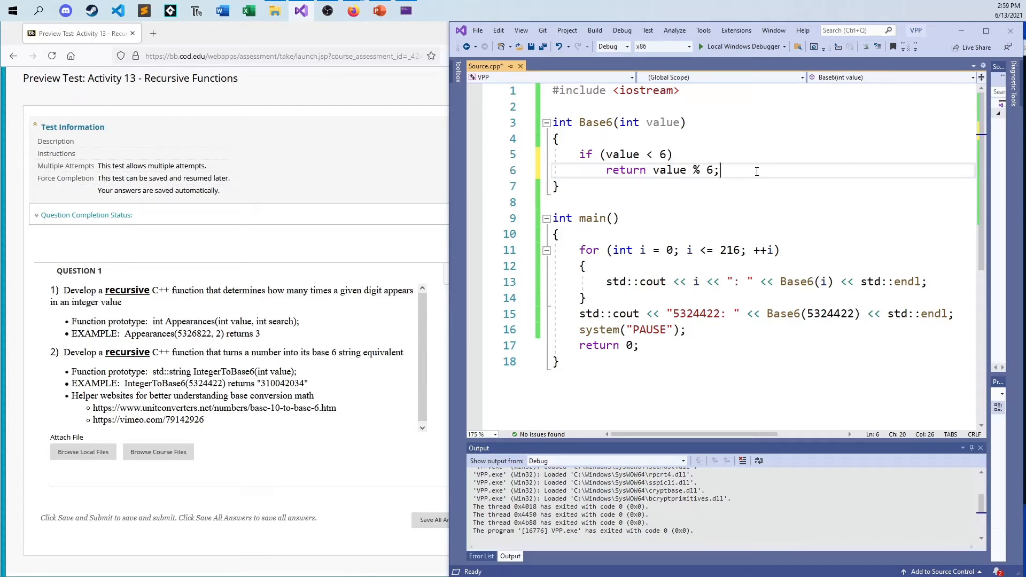
pyautogui.moveTo(764, 167)
pyautogui.write('return')
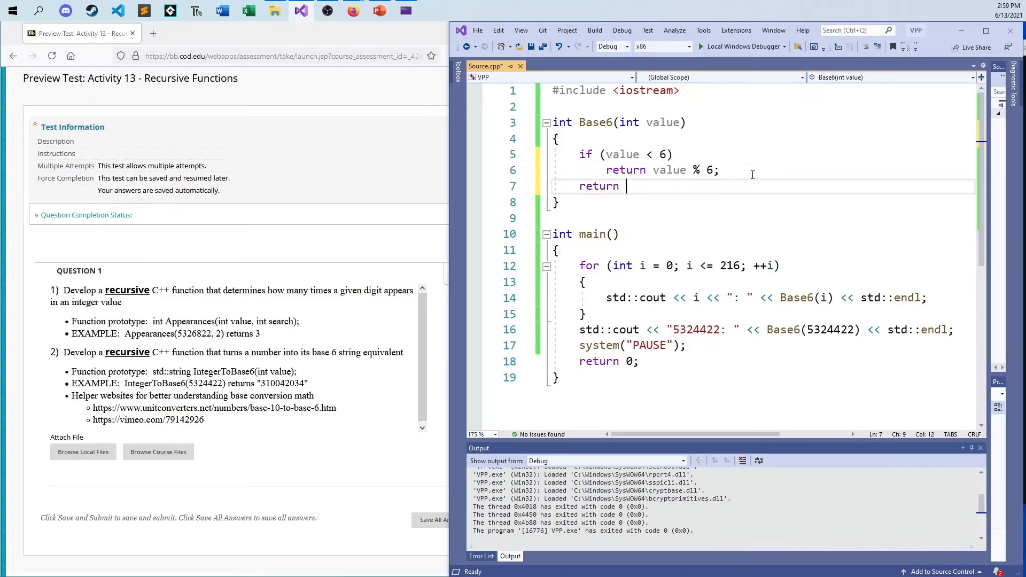
pyautogui.write('0;')
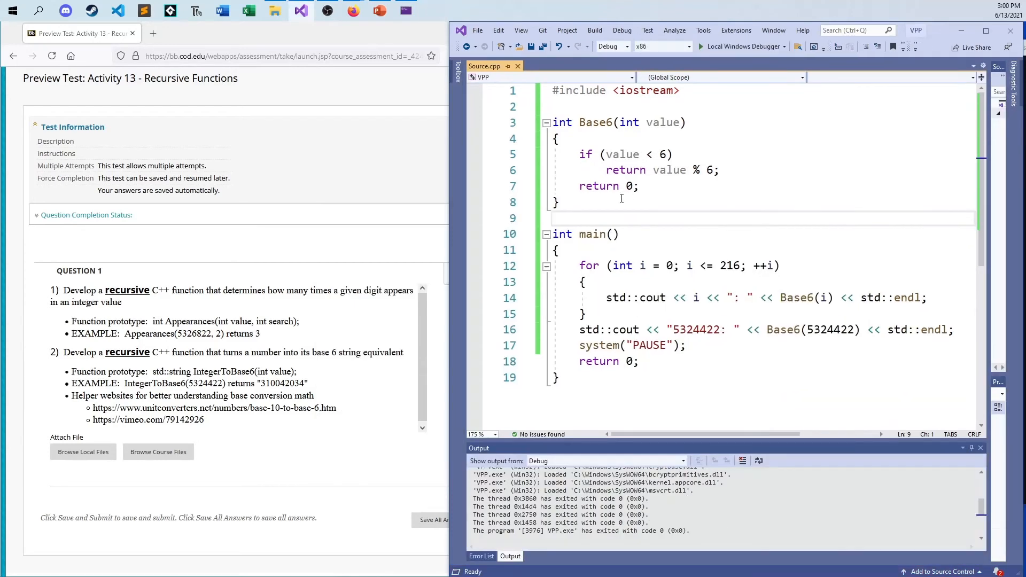
# Replace the placeholder with return (10 * Base6(value/6)) + (value%6).
pyautogui.click(626, 186)
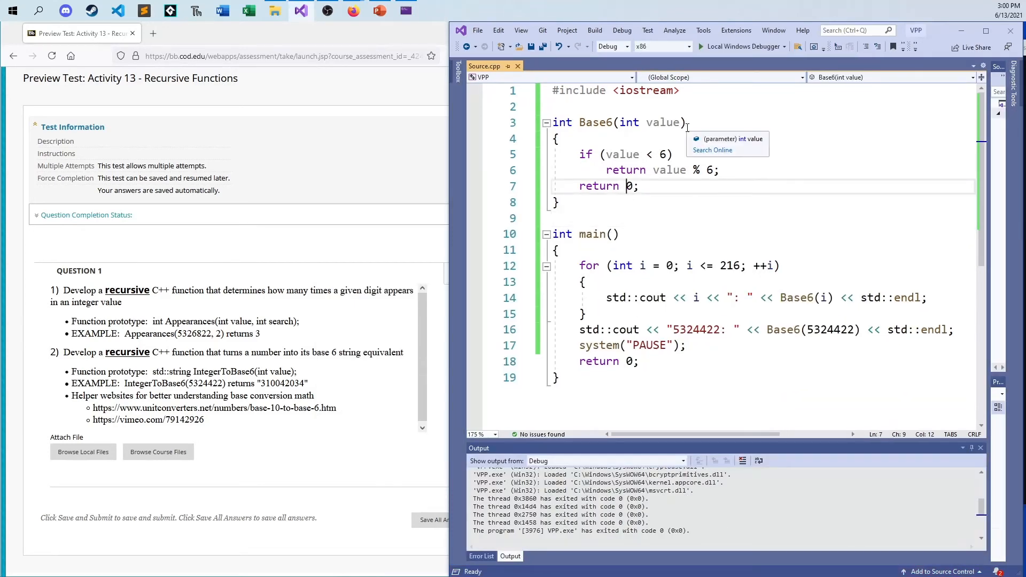
pyautogui.write('B')
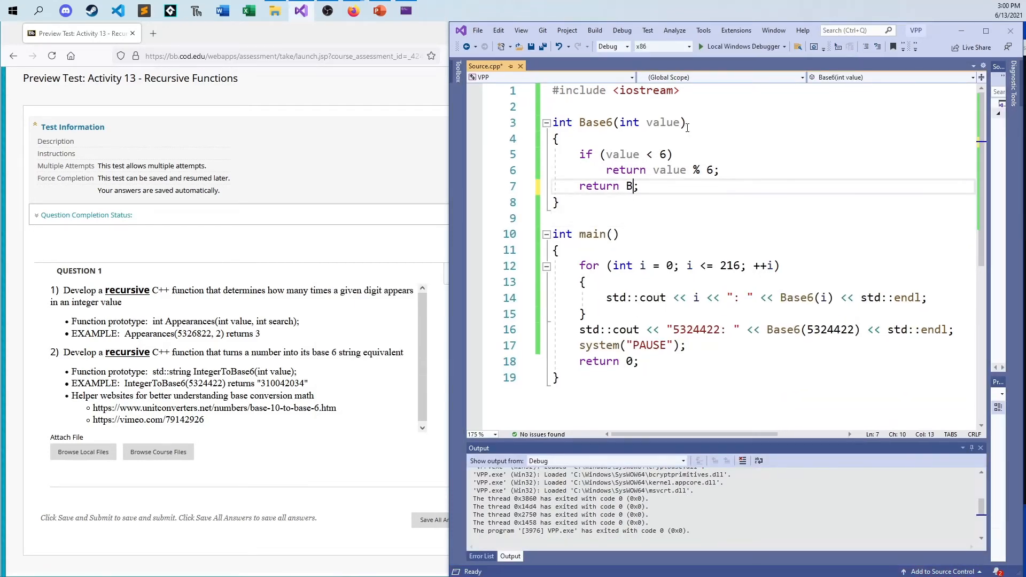
pyautogui.write('(10')
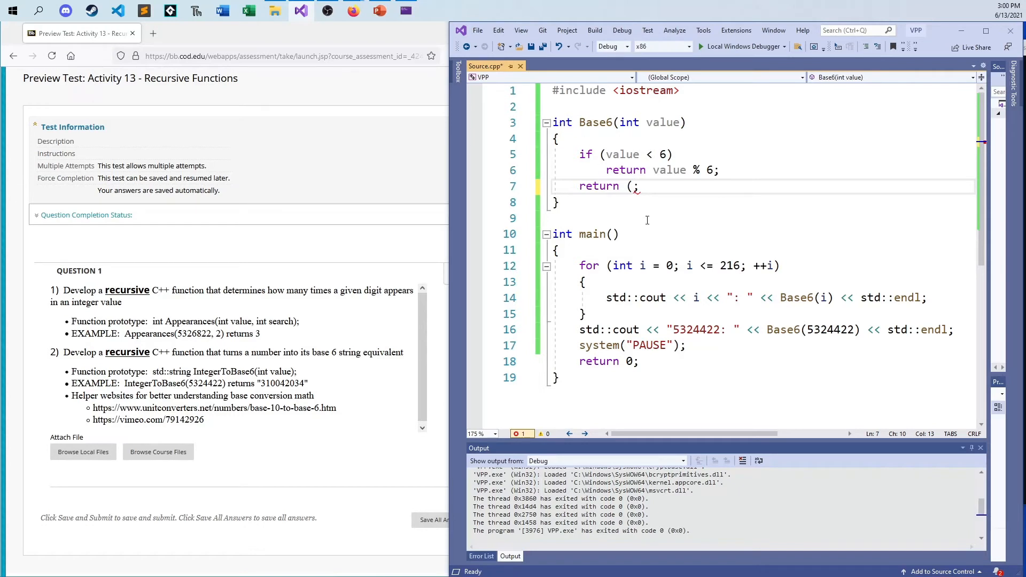
pyautogui.moveTo(706, 230)
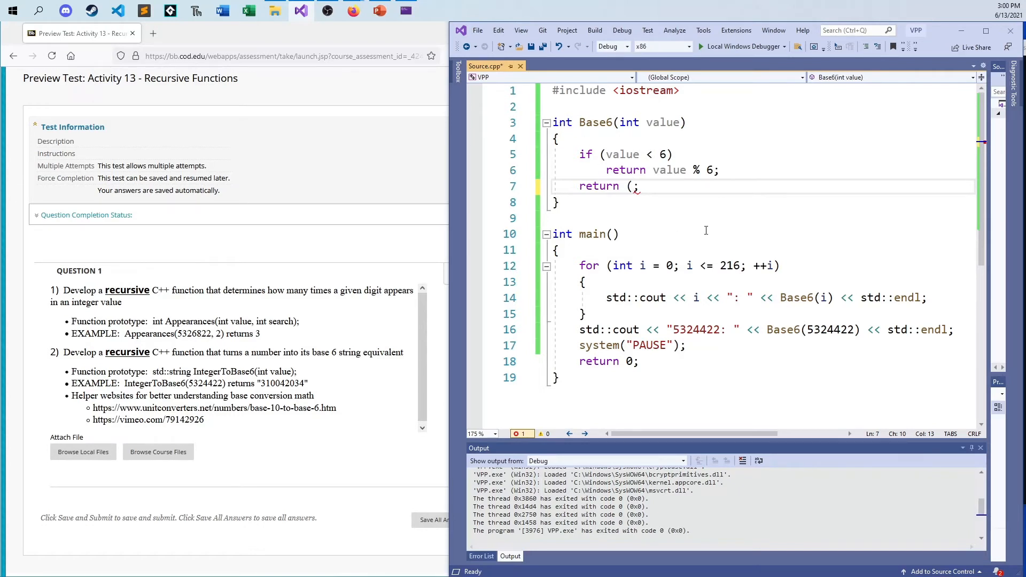
pyautogui.moveTo(712, 208)
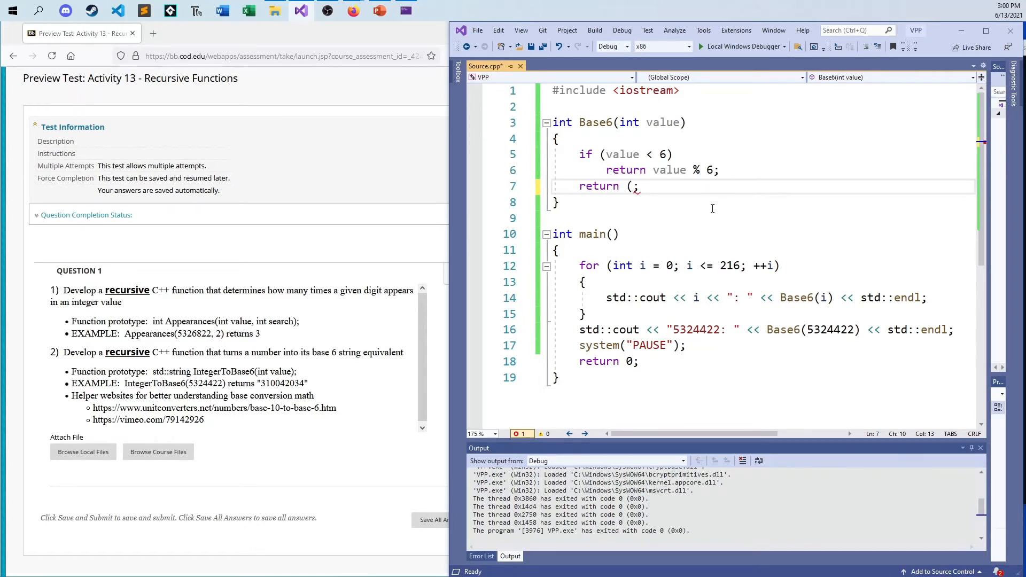
pyautogui.write('10')
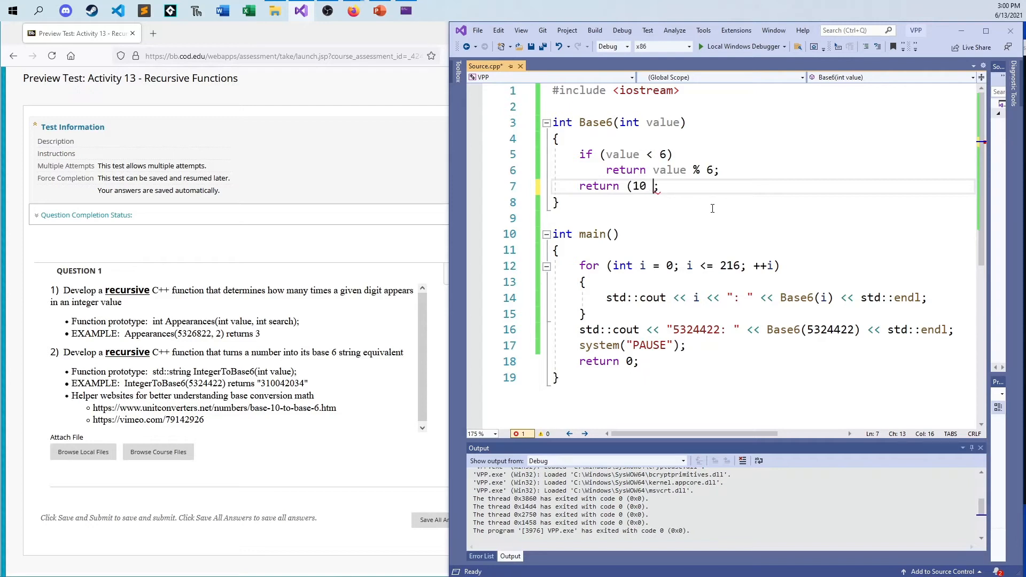
pyautogui.write('*')
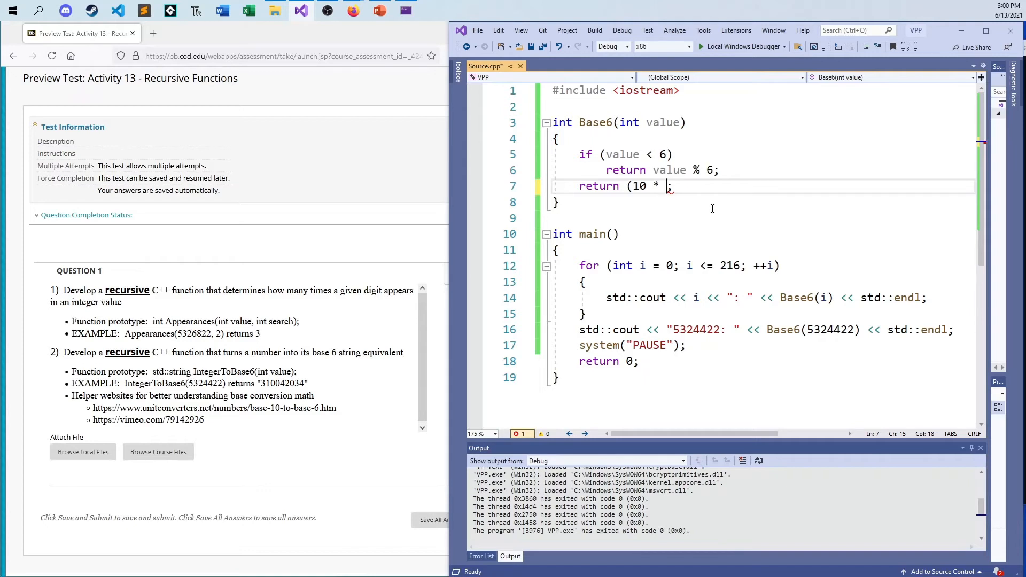
pyautogui.write('Base6')
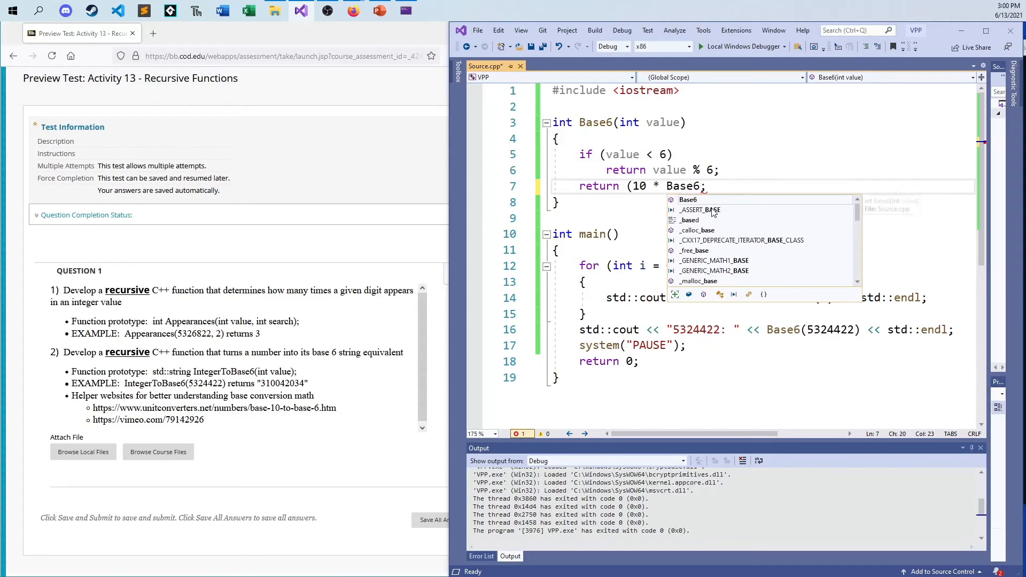
pyautogui.write('(value/6) +')
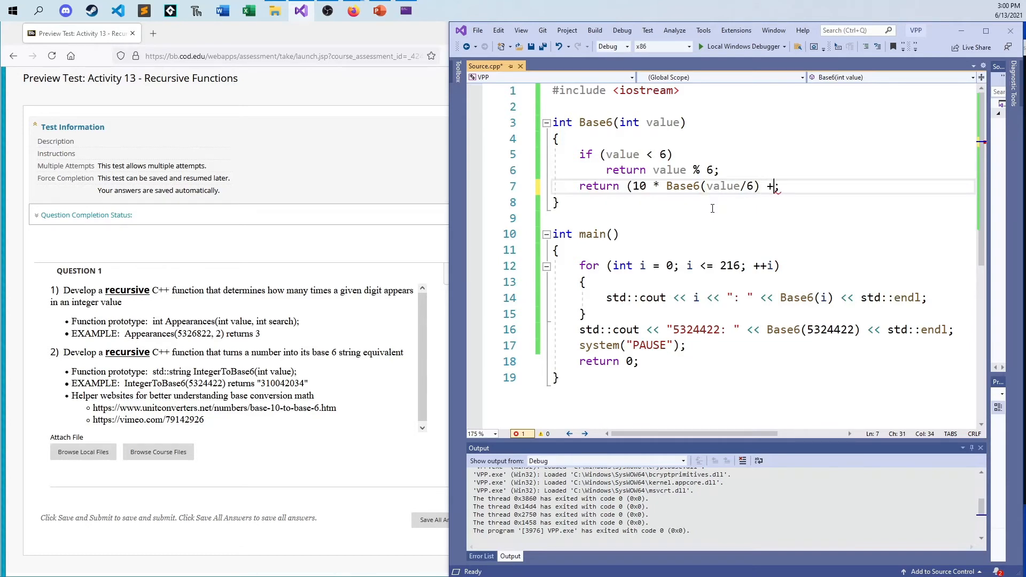
pyautogui.write('" "')
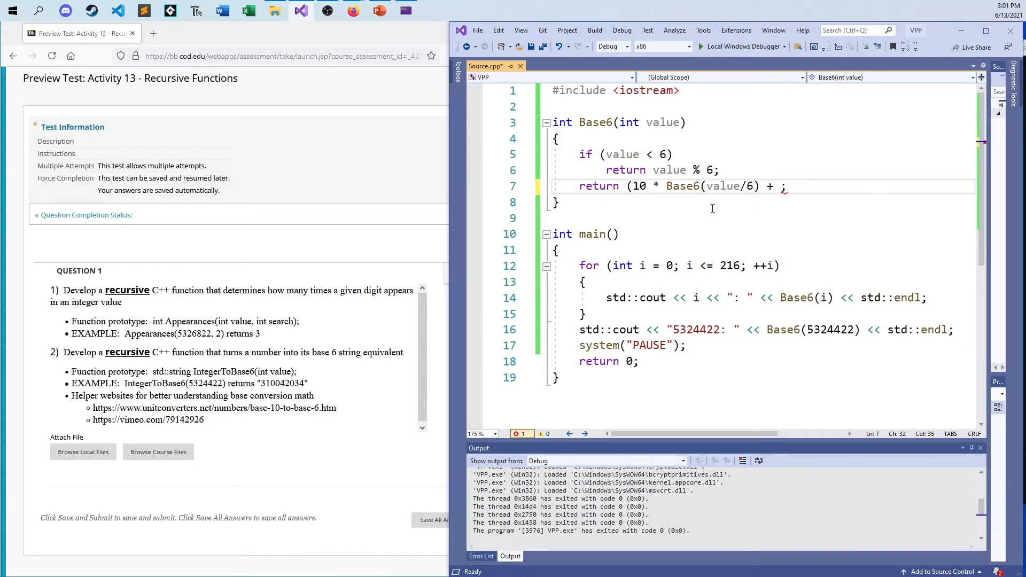
pyautogui.write('value')
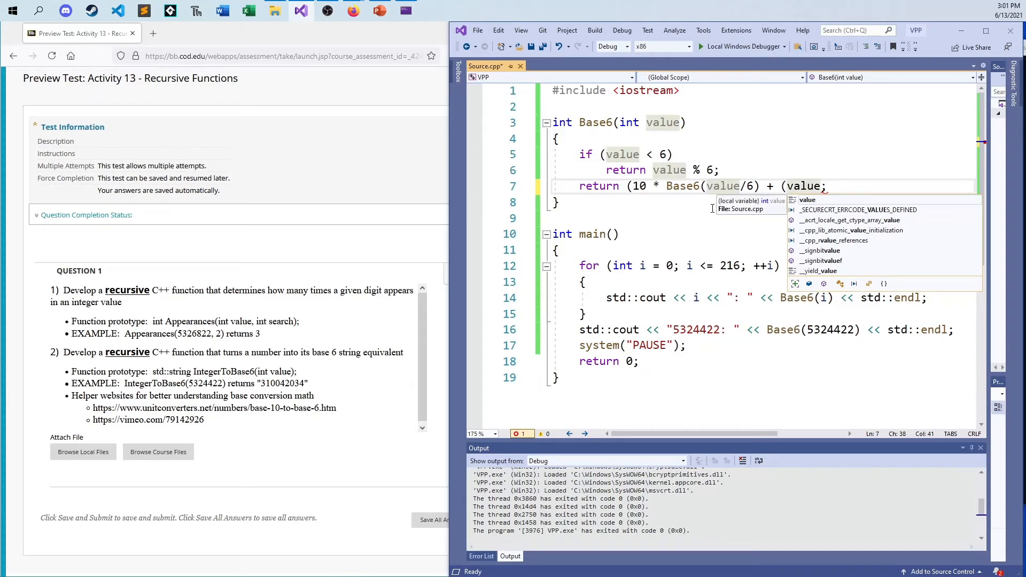
pyautogui.write('%6)')
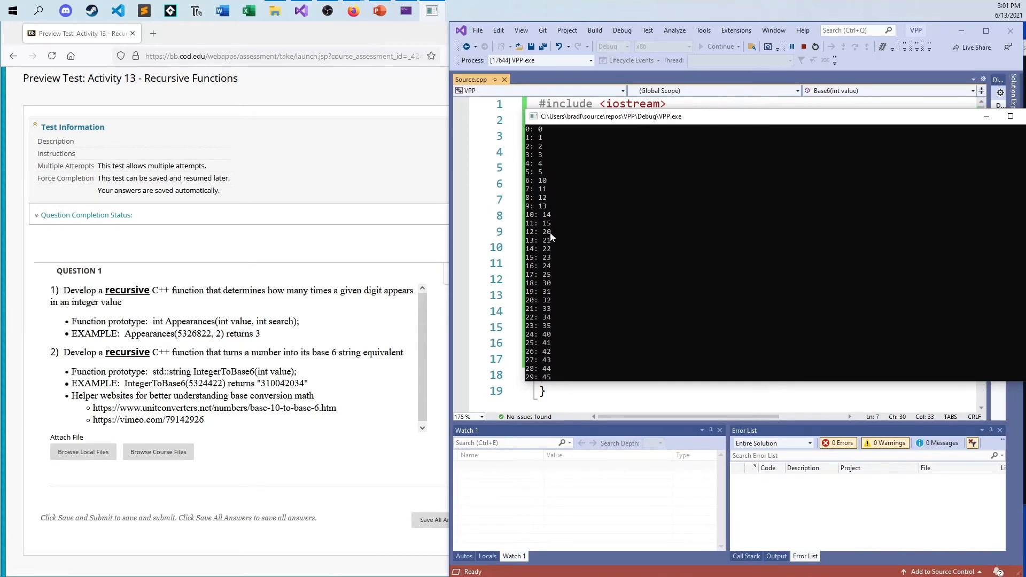
pyautogui.moveTo(555, 334)
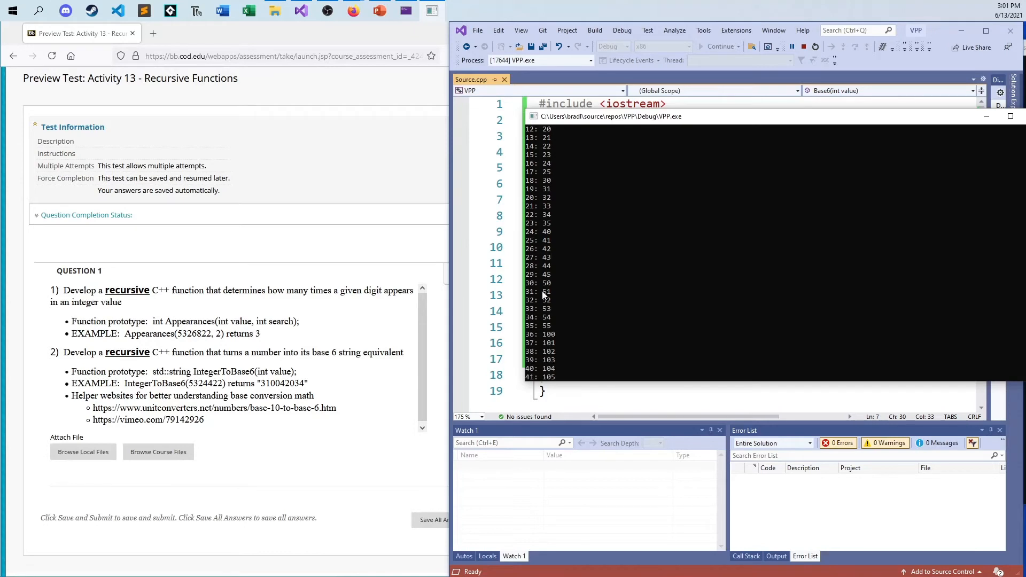
pyautogui.moveTo(632, 300)
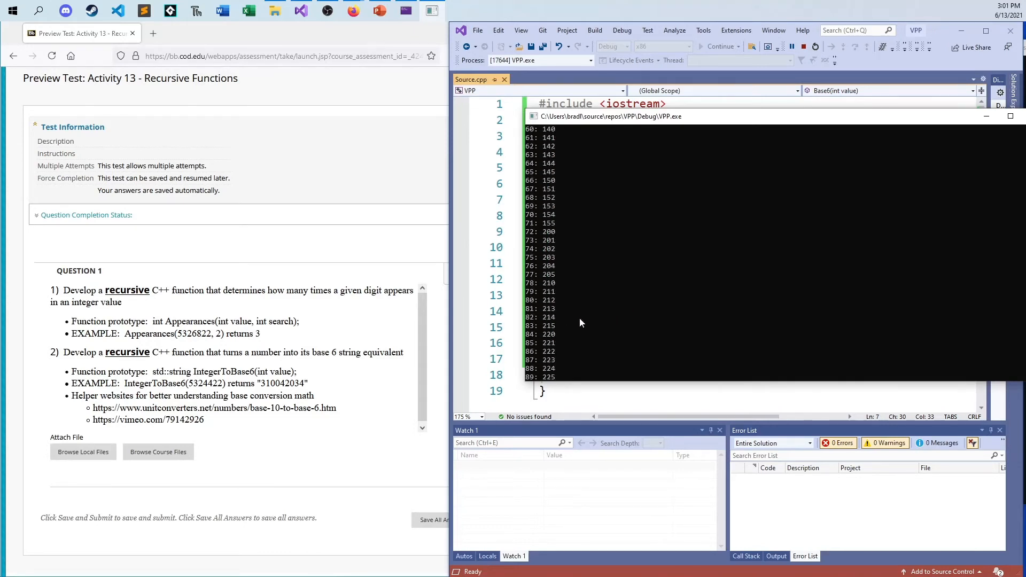
# Scroll the console output to verify base-6 conversions such as 108→300 and 113→305.
pyautogui.scroll(-3)
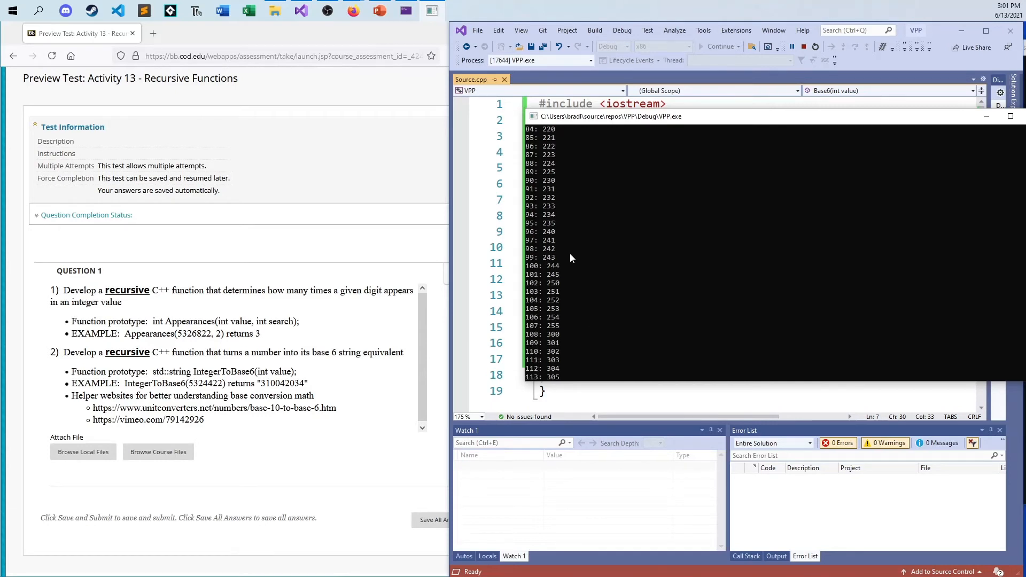
pyautogui.moveTo(576, 314)
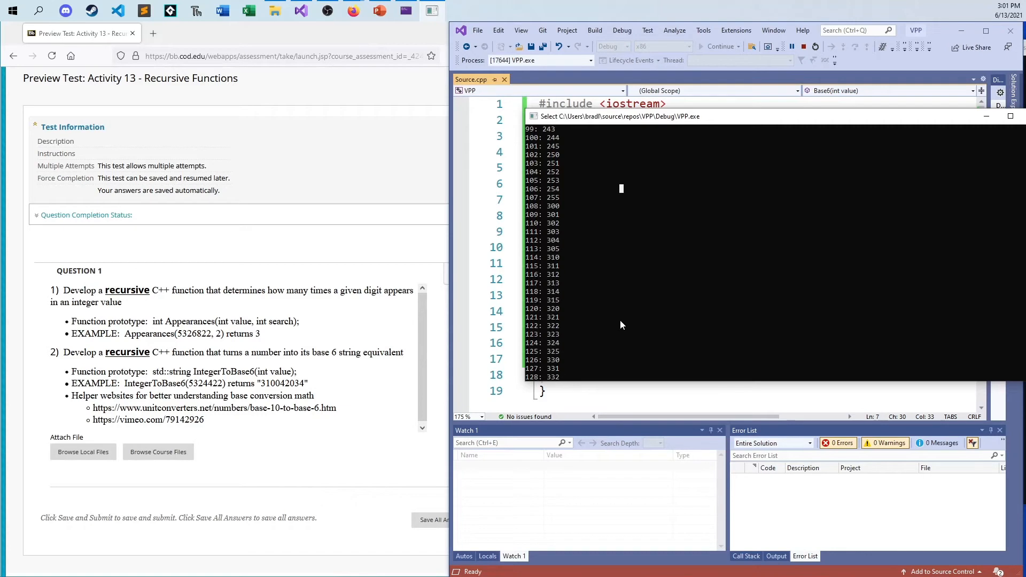
pyautogui.moveTo(639, 384)
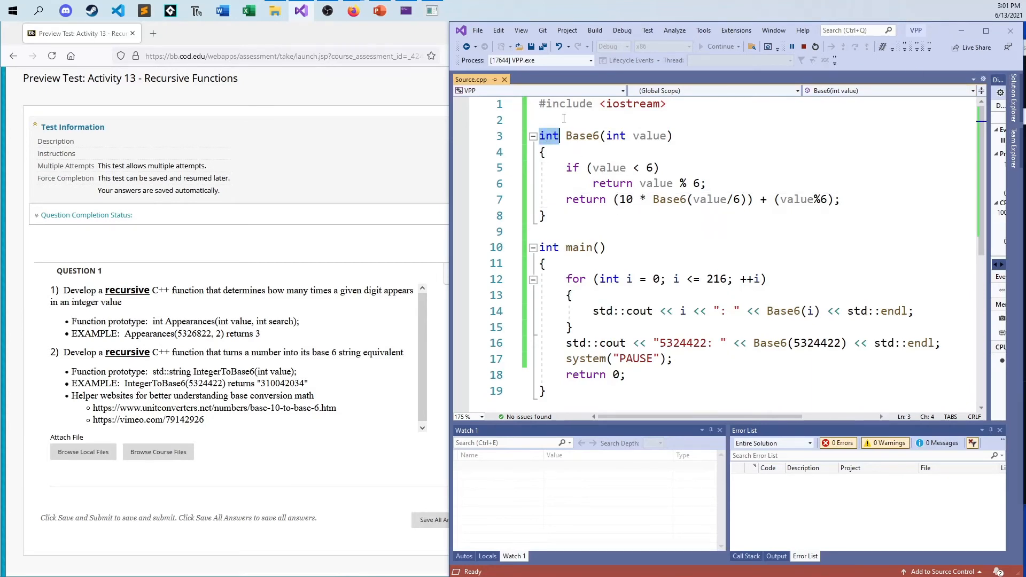
# Change Base6's return type from int to std::string.
pyautogui.write('std::string')
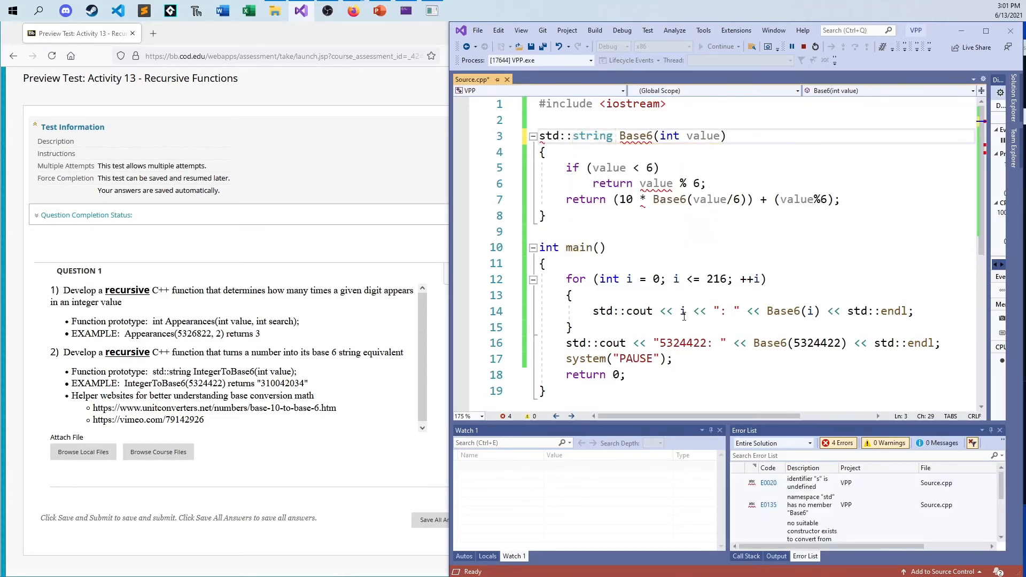
pyautogui.moveTo(673, 180)
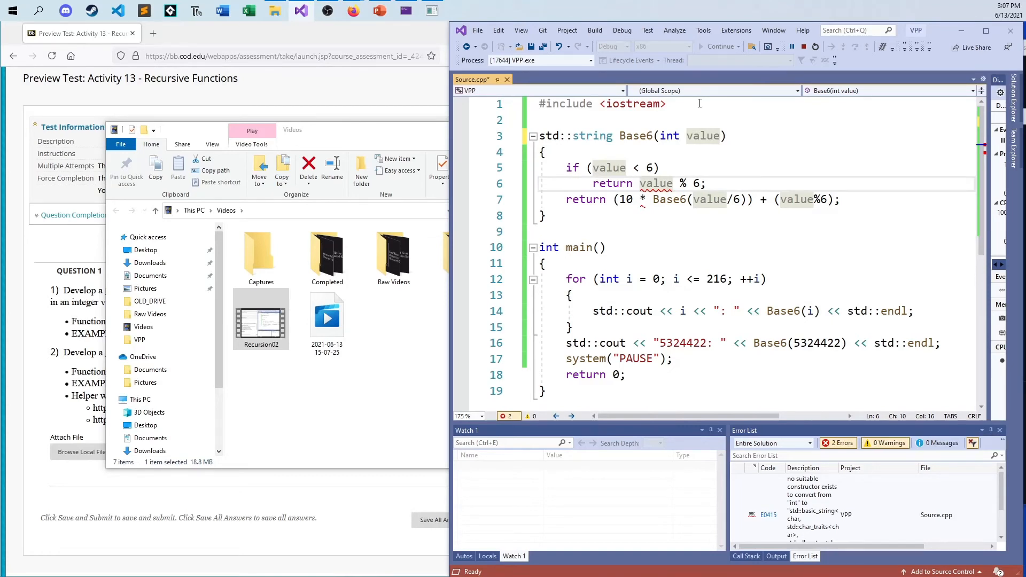
# Start wrapping the base-case remainder in std::to_string.
pyautogui.click(640, 167)
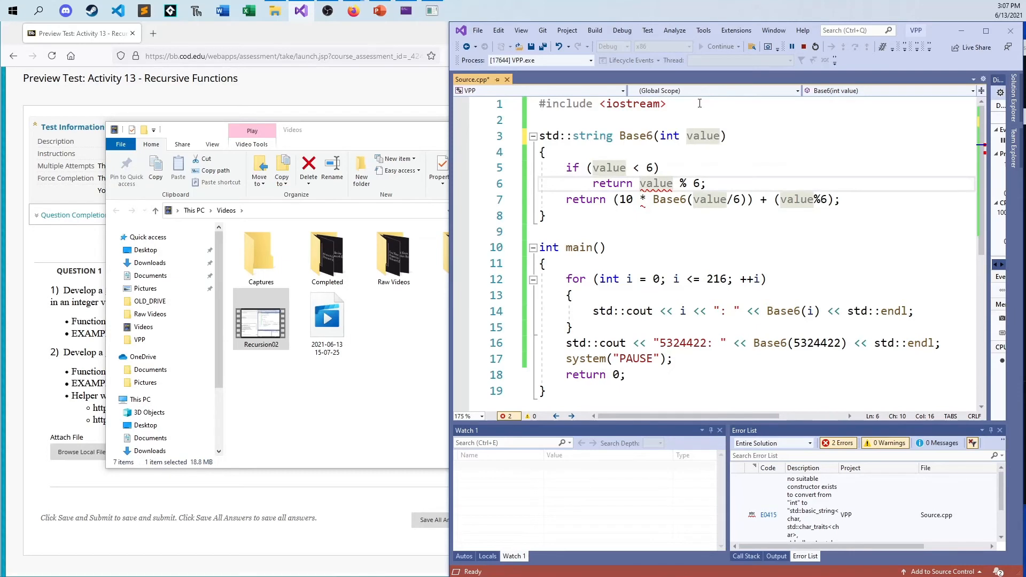
pyautogui.write('std:;to_')
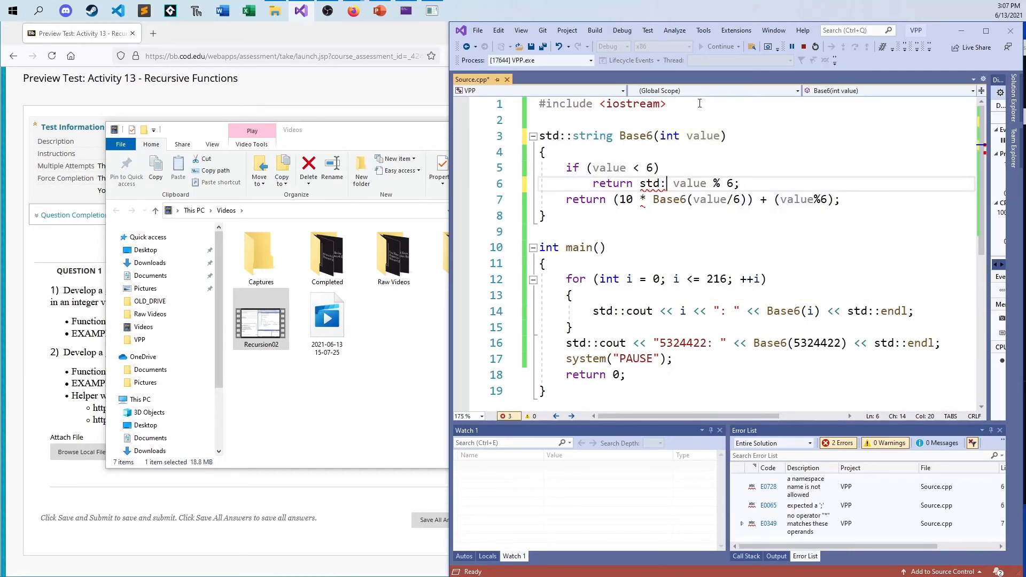
pyautogui.write('to_string')
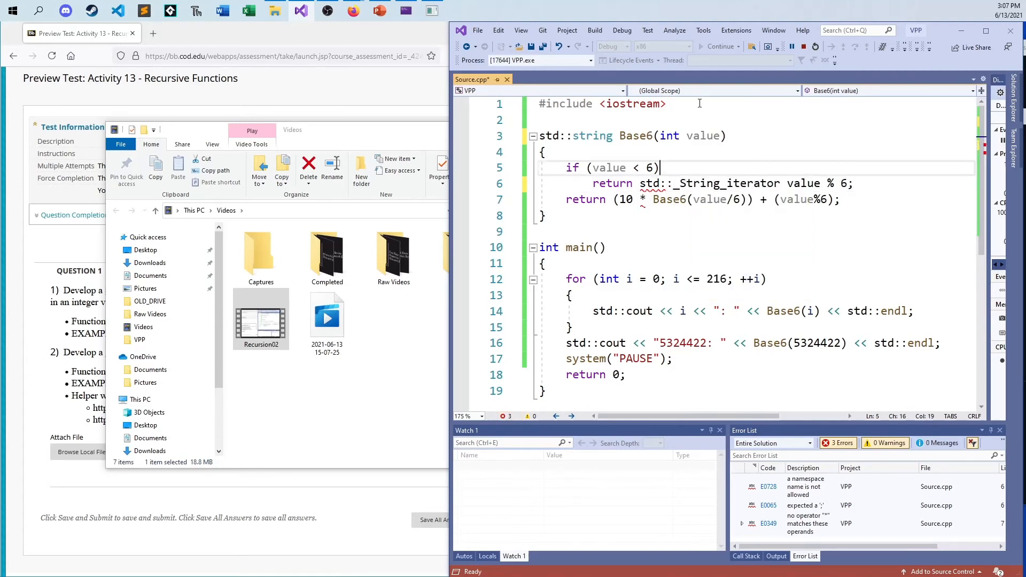
# Add #include <string> below the iostream include.
pyautogui.write('#in')
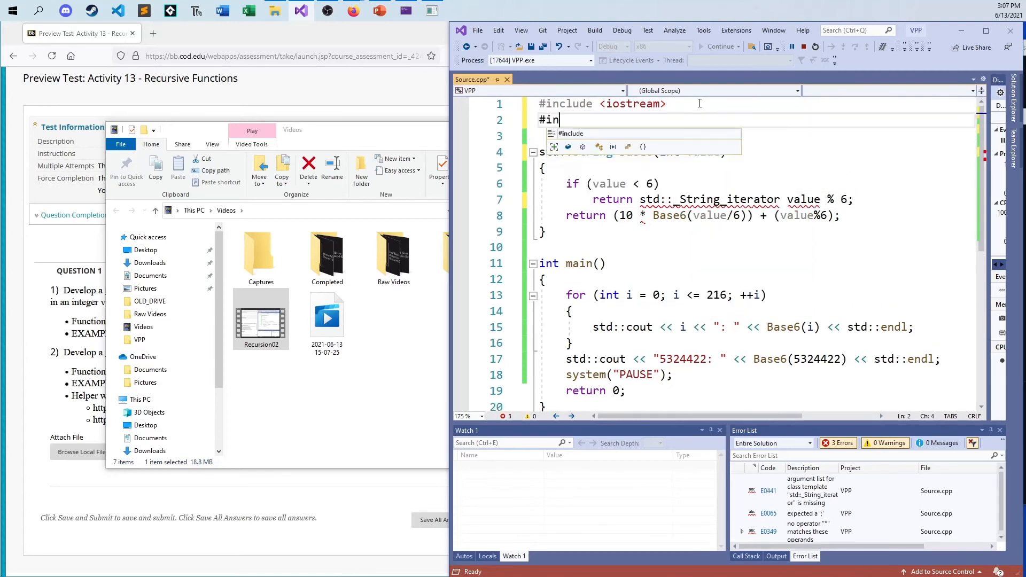
pyautogui.write('clude <string>')
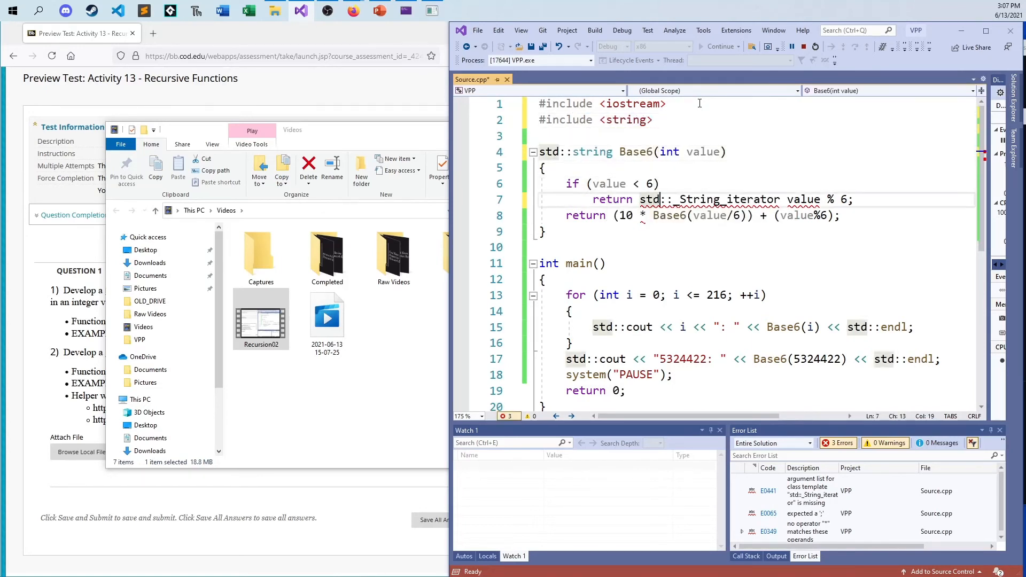
# Finish the base case as return std::to_string(value % 6);.
pyautogui.write('s')
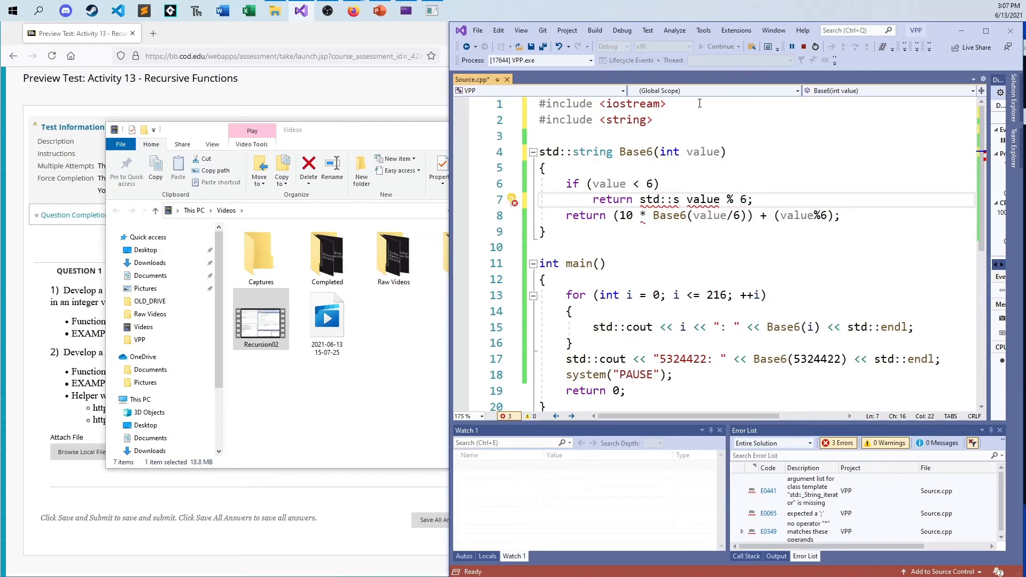
pyautogui.write('tring(')
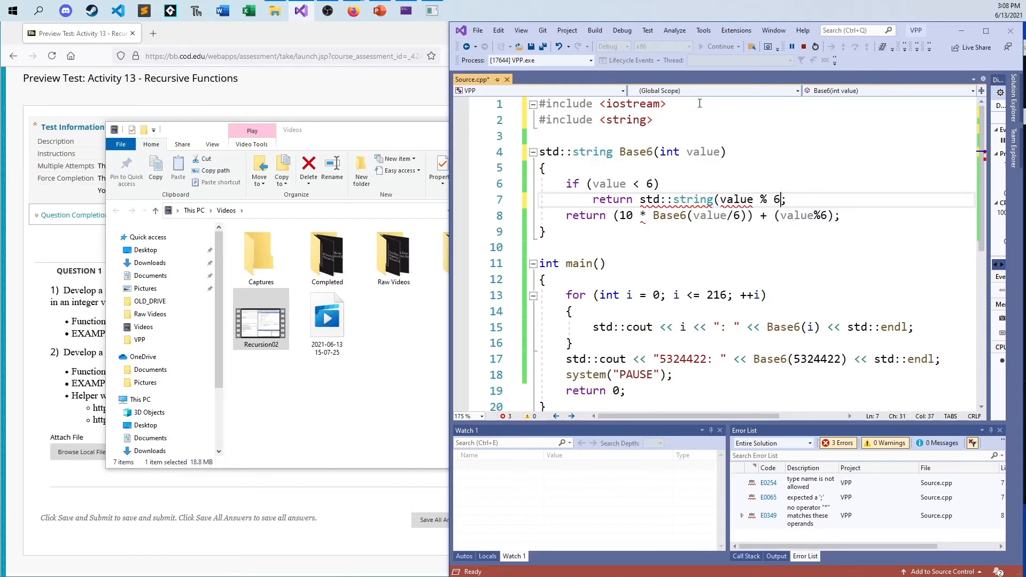
pyautogui.write(')')
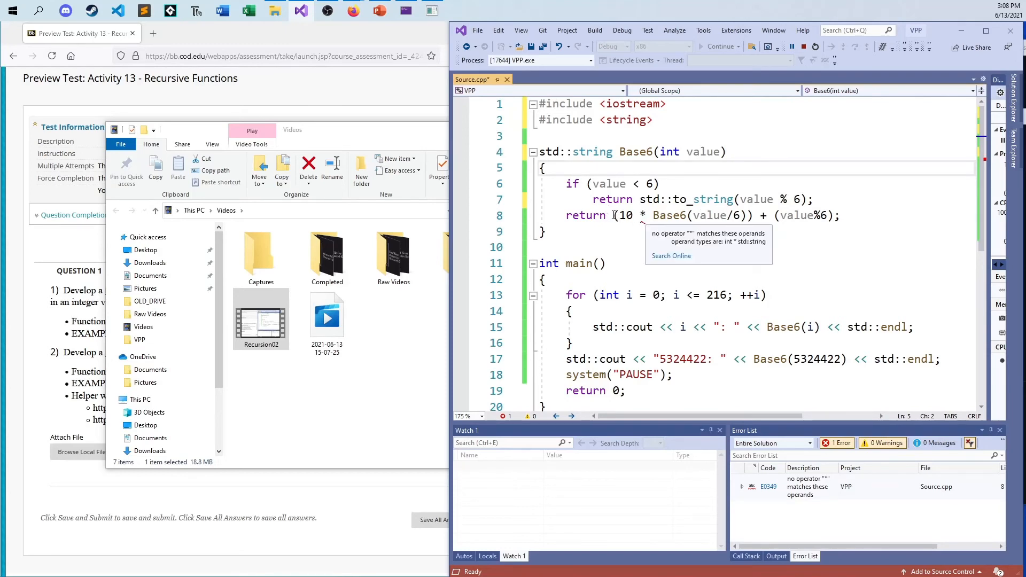
pyautogui.click(732, 243)
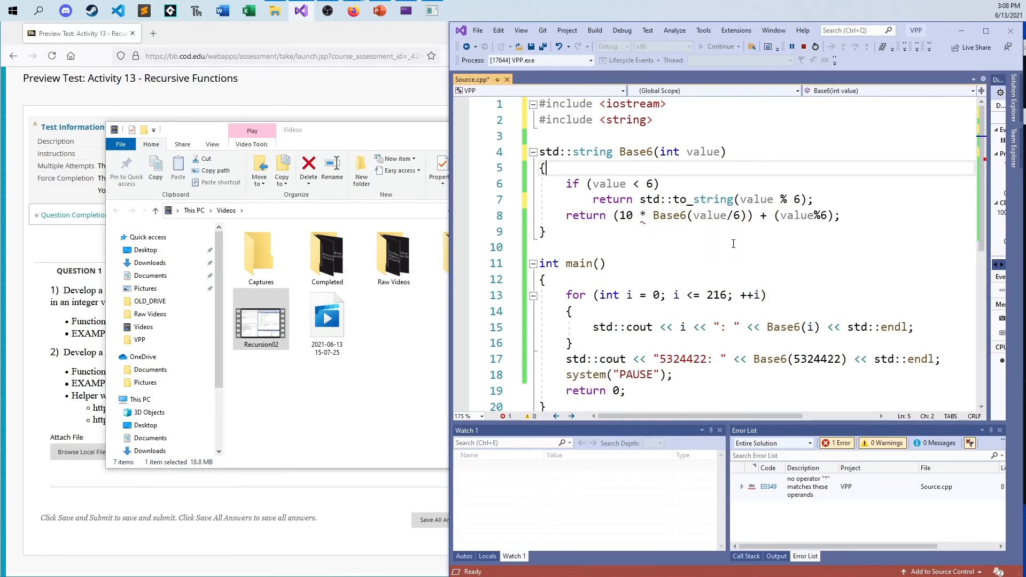
pyautogui.moveTo(642, 216)
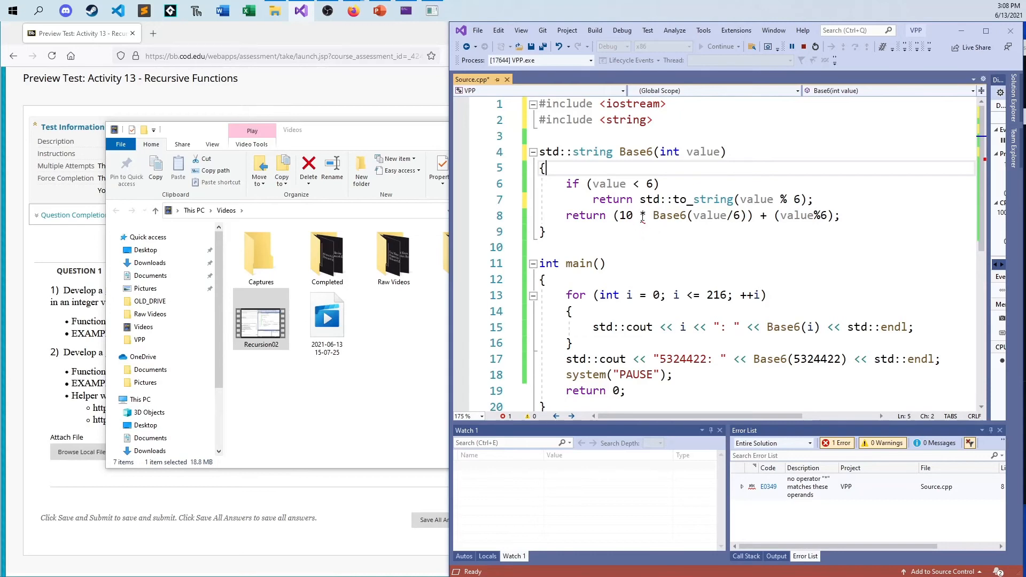
# Rewrite the recursive line as return Base6(value/6) + std::to_string(value%6); and run to verify 310042034.
pyautogui.click(617, 216)
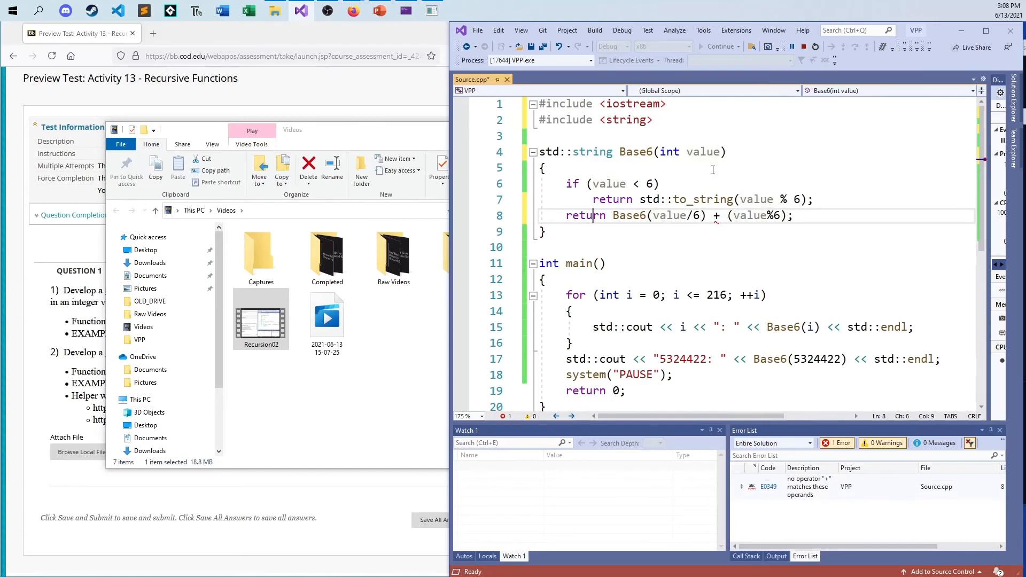
pyautogui.write('std::to_string')
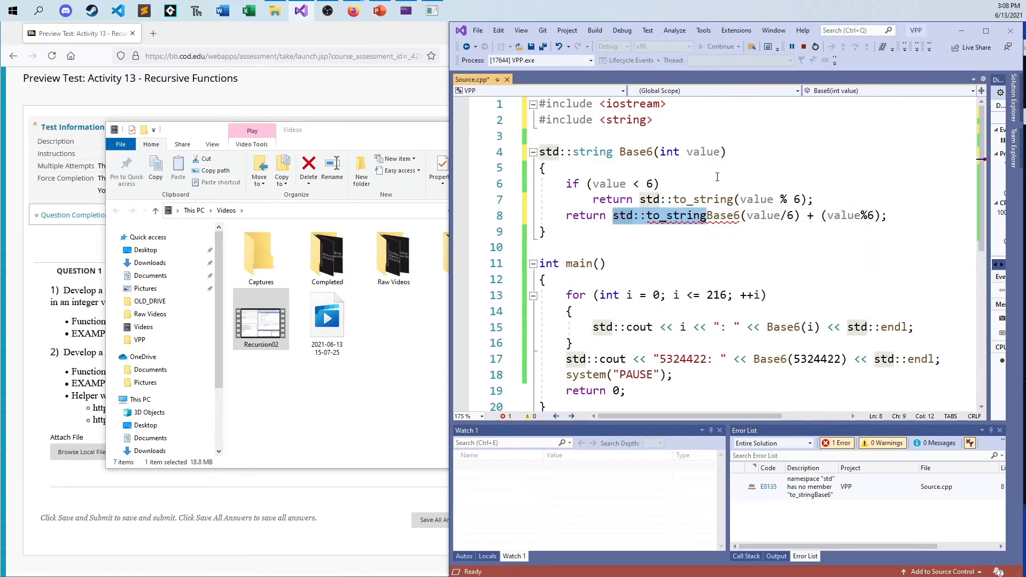
pyautogui.write('(')
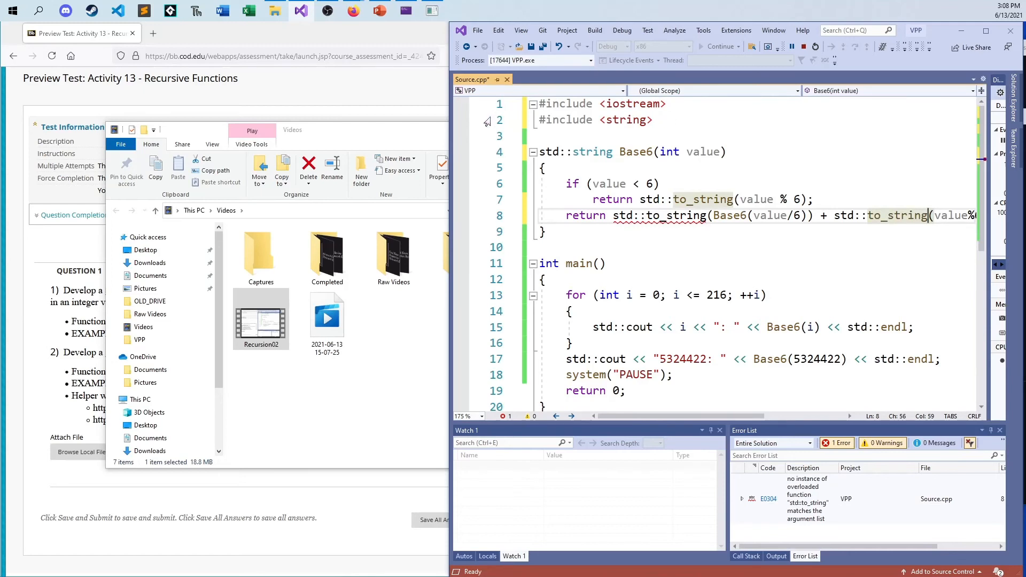
pyautogui.moveTo(446, 219)
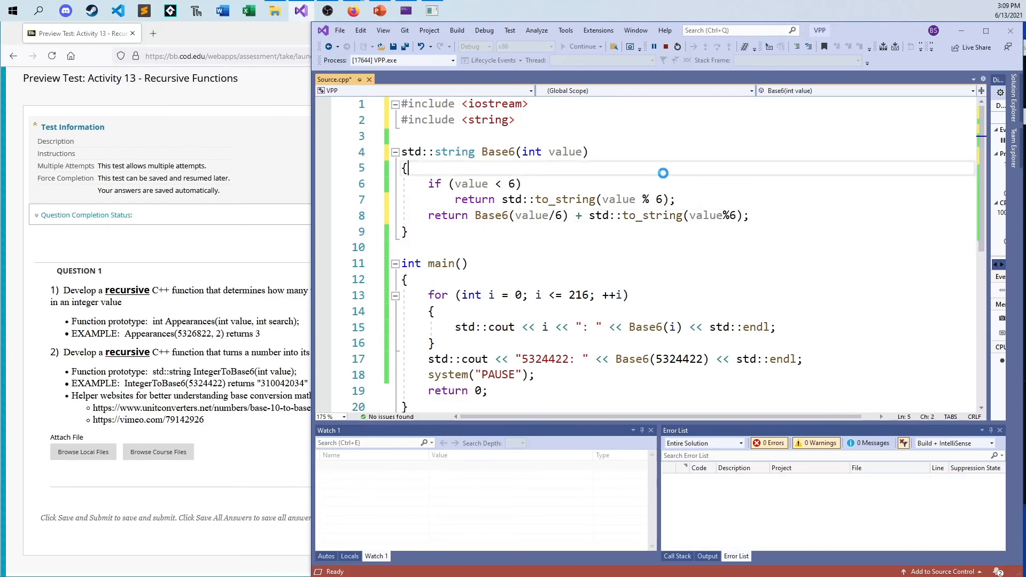
pyautogui.click(456, 30)
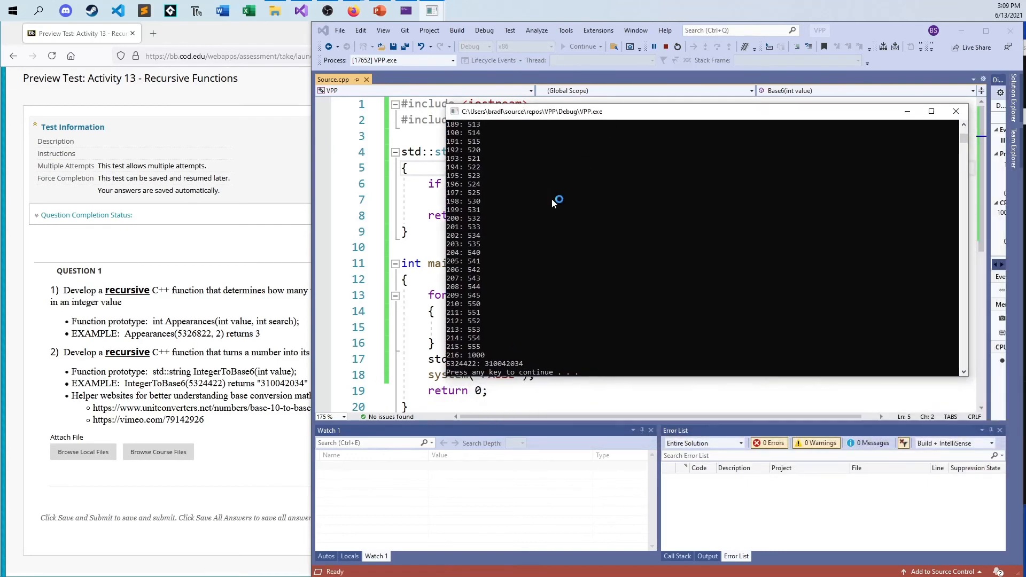
pyautogui.moveTo(635, 196)
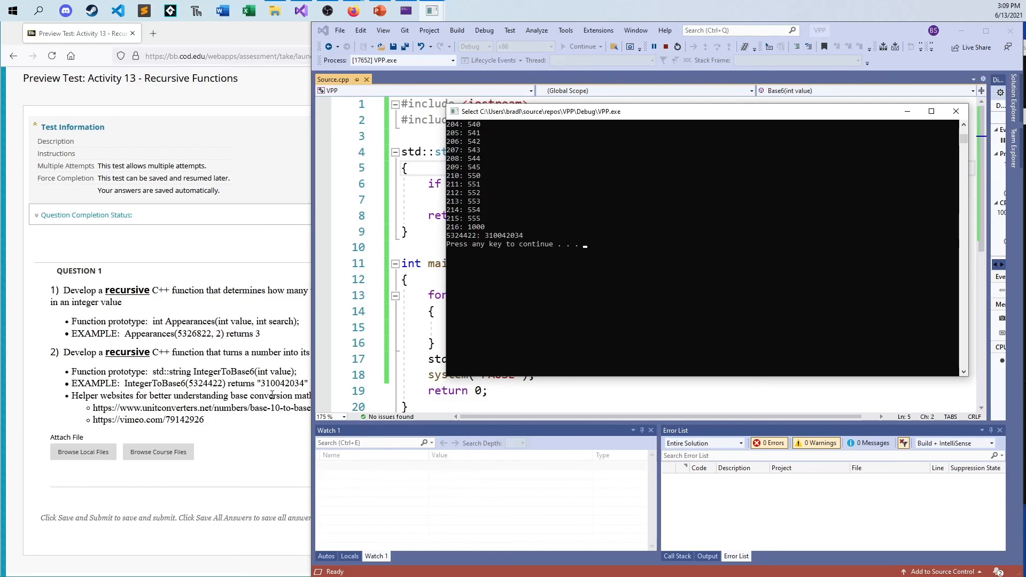
pyautogui.moveTo(607, 347)
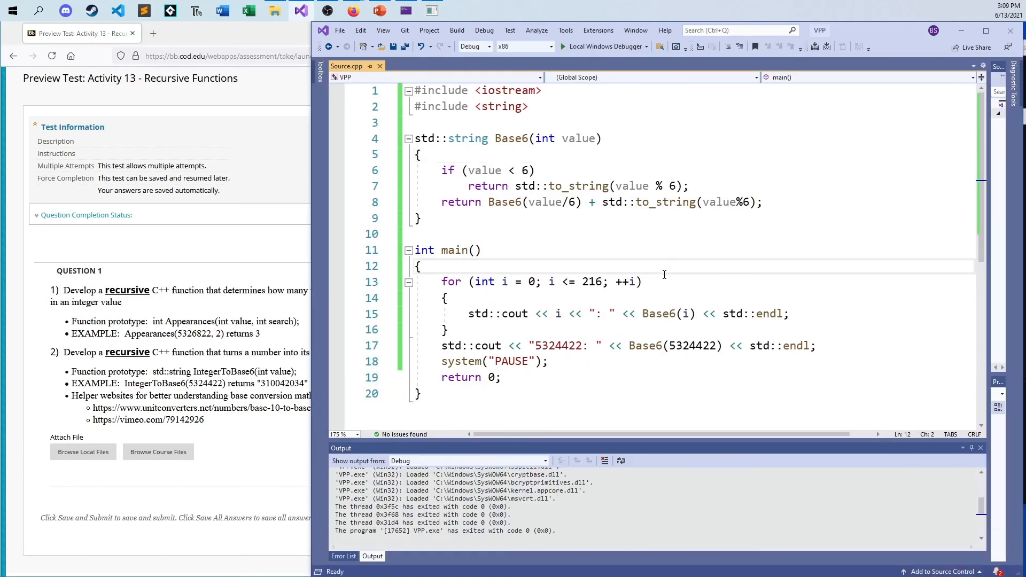
pyautogui.moveTo(638, 248)
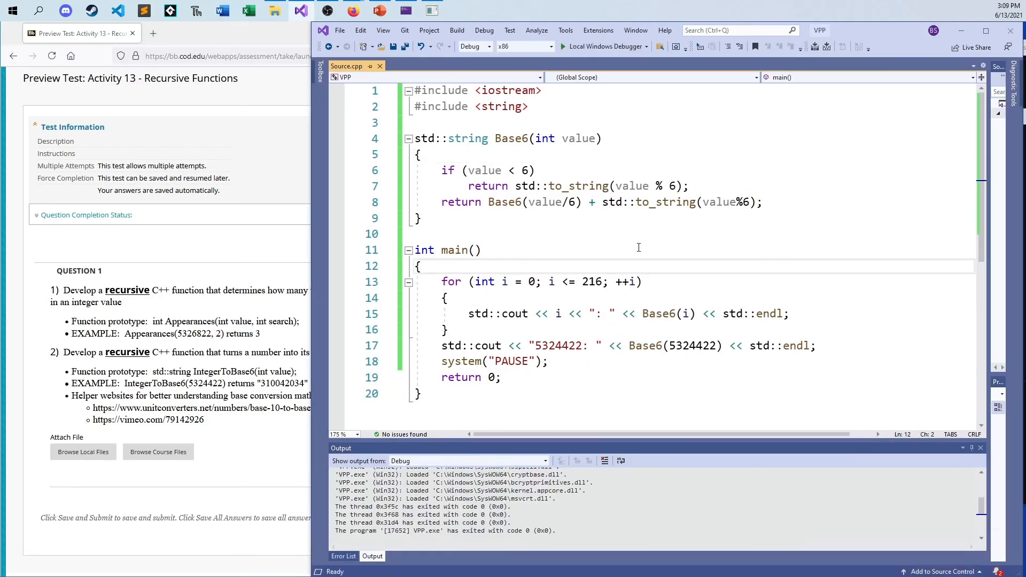
pyautogui.moveTo(664, 280)
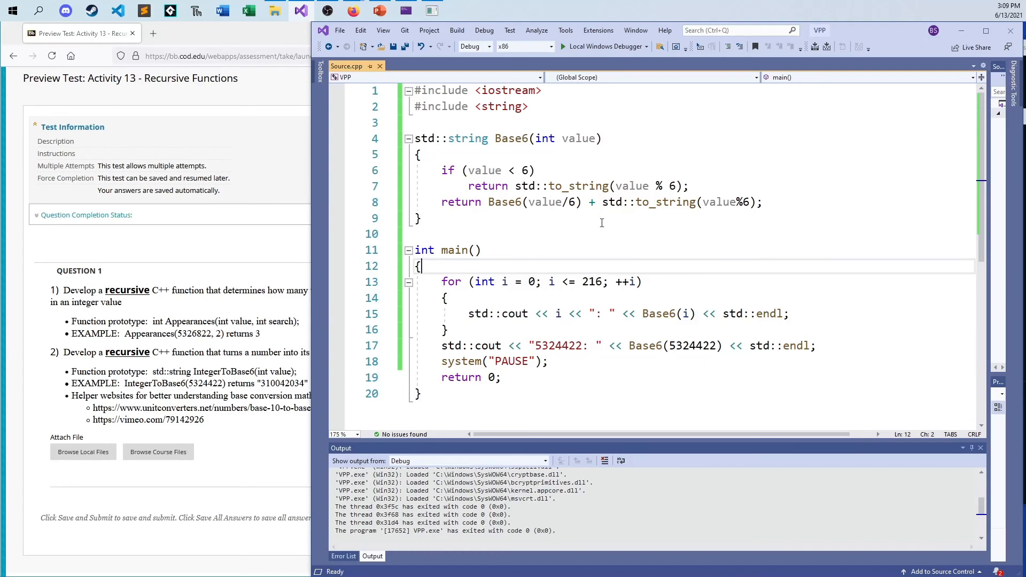
pyautogui.moveTo(594, 228)
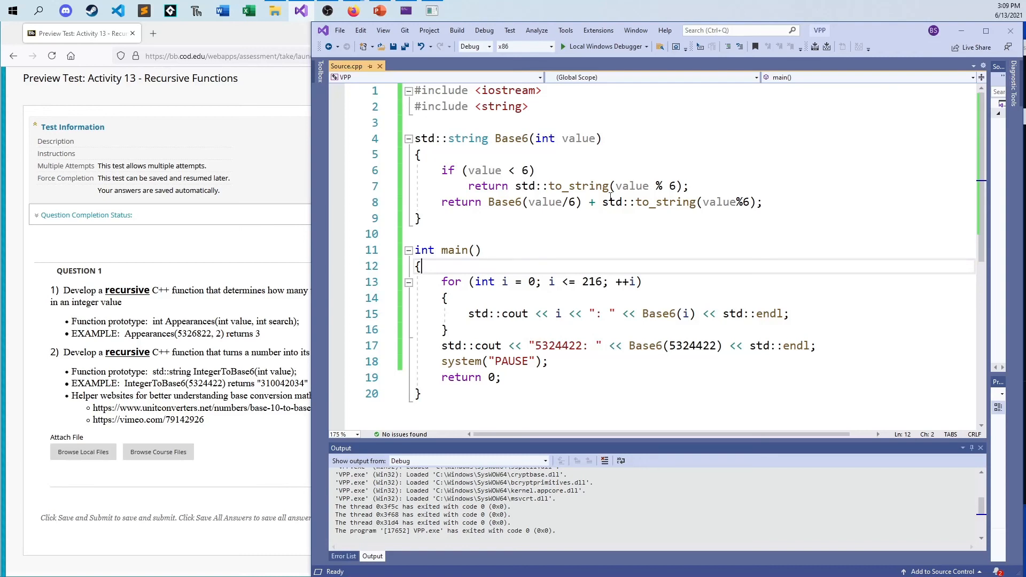
pyautogui.moveTo(645, 161)
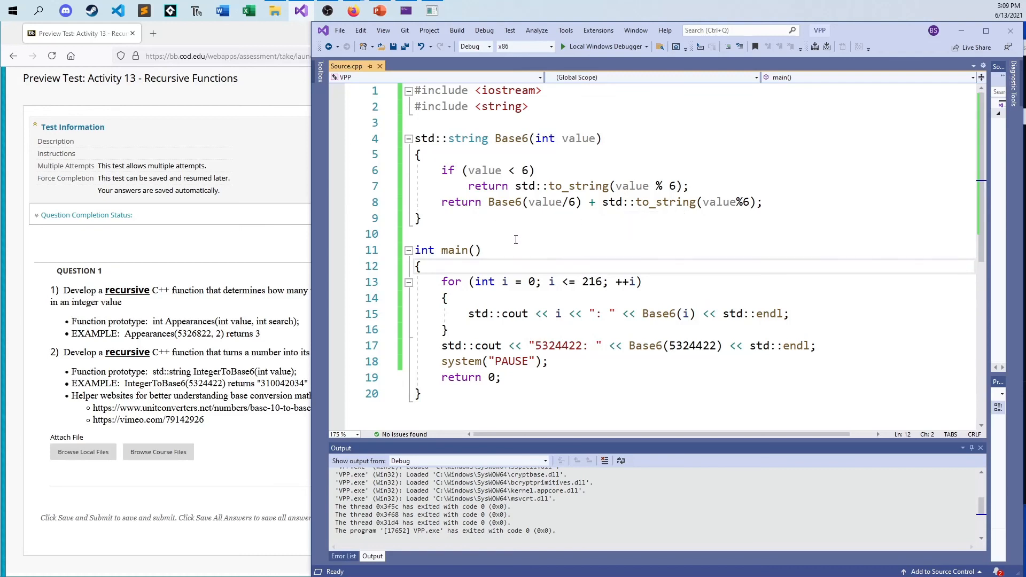
pyautogui.moveTo(519, 233)
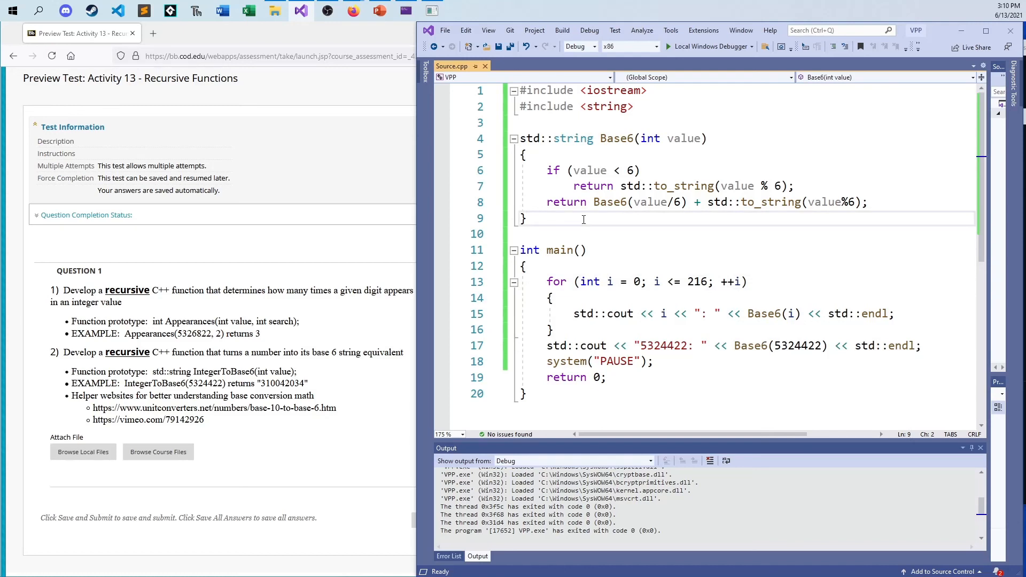
pyautogui.moveTo(594, 204)
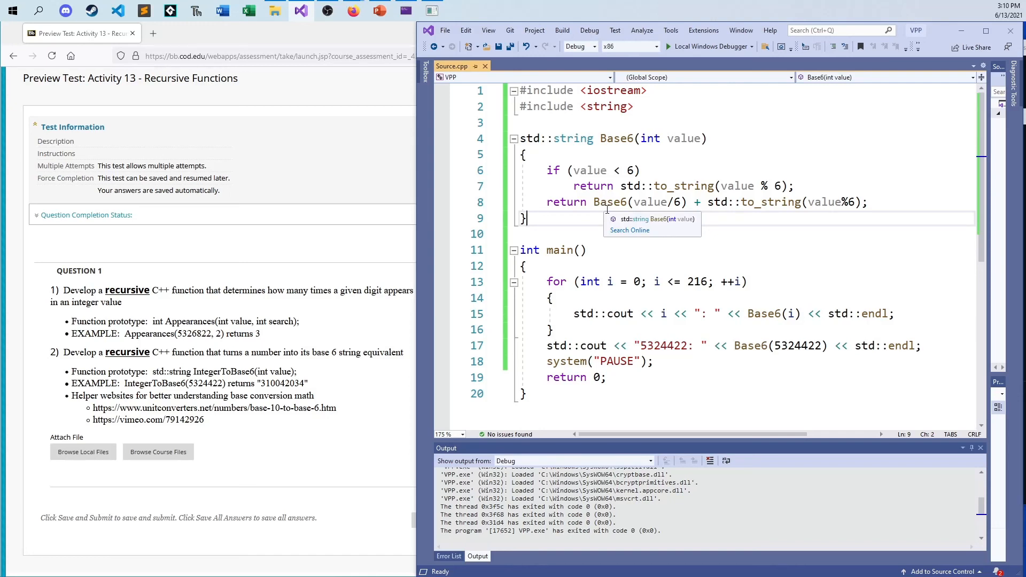
pyautogui.moveTo(662, 230)
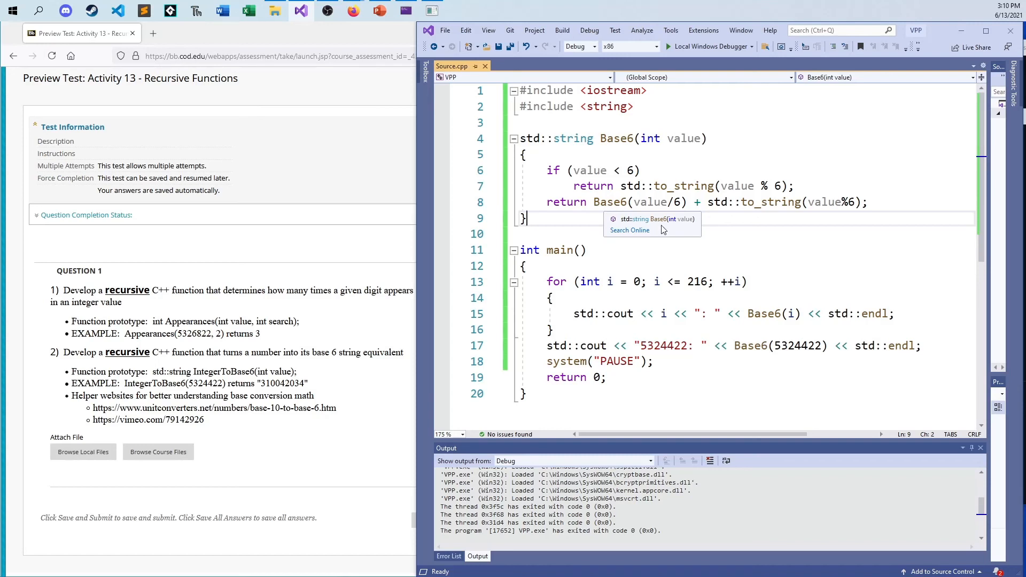
pyautogui.moveTo(811, 282)
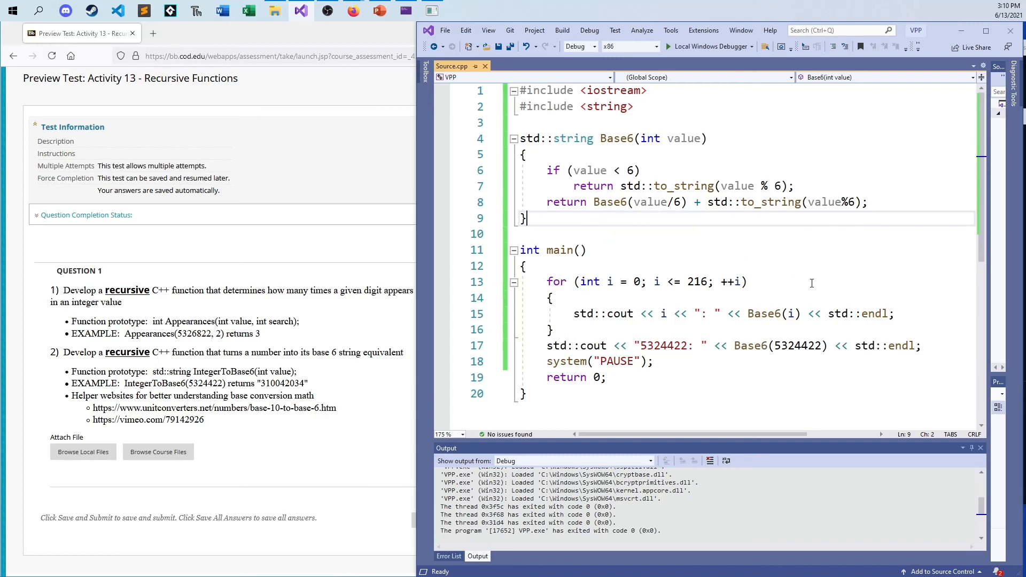
pyautogui.moveTo(825, 263)
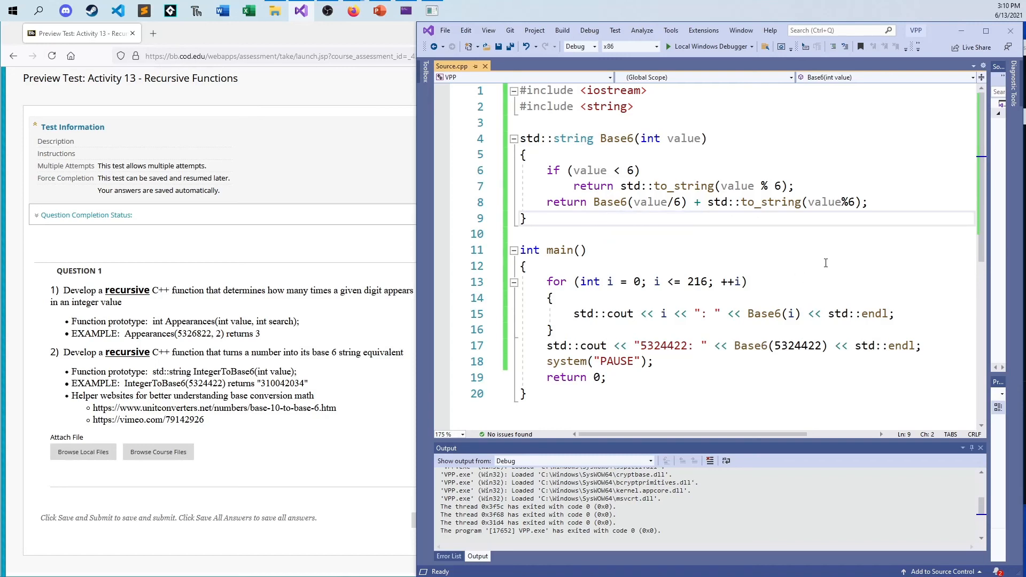